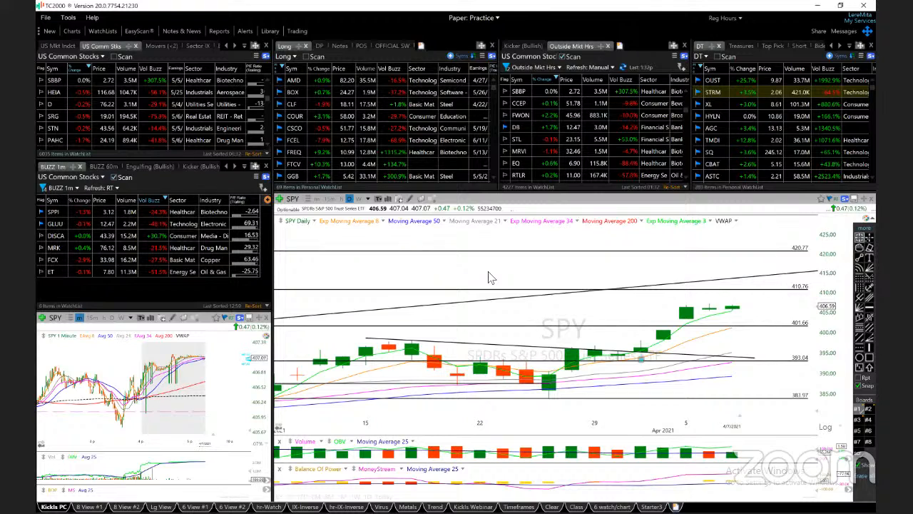
{"action": "mouse_move", "coordinate": [606, 305]}
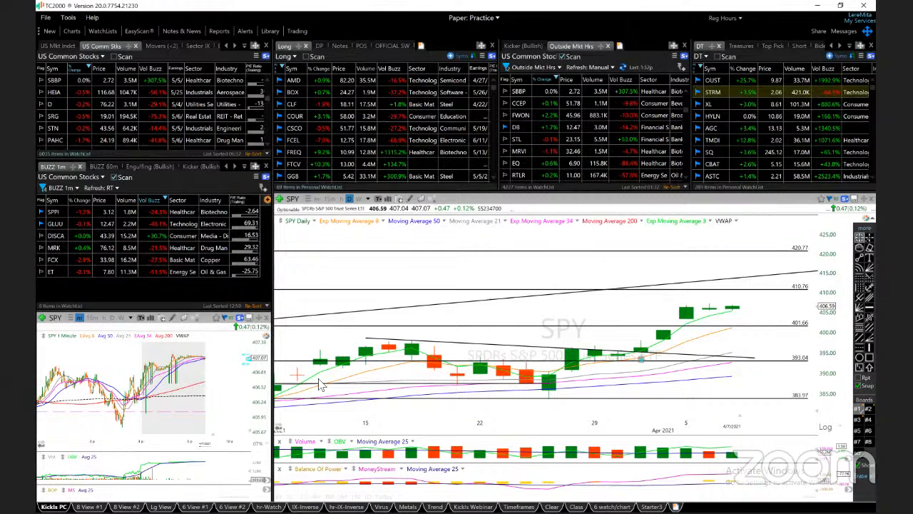
{"action": "mouse_move", "coordinate": [645, 351]}
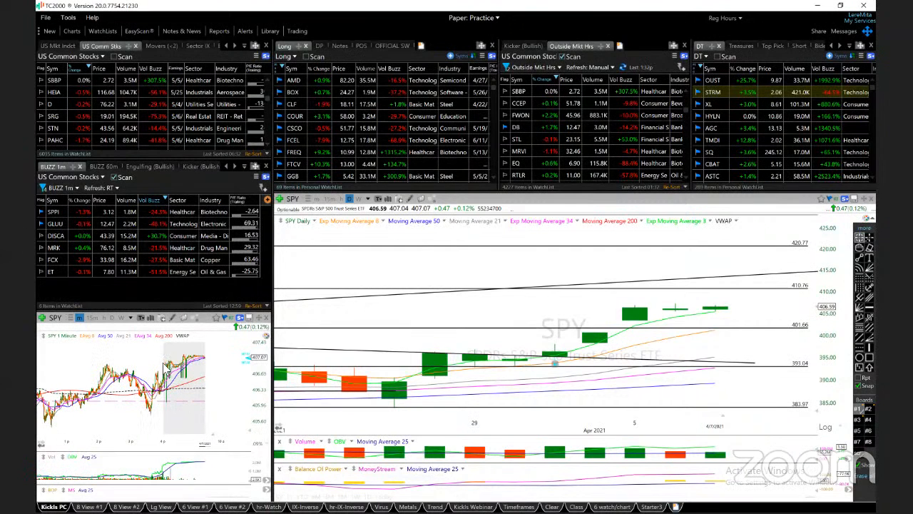
{"action": "mouse_move", "coordinate": [185, 388]}
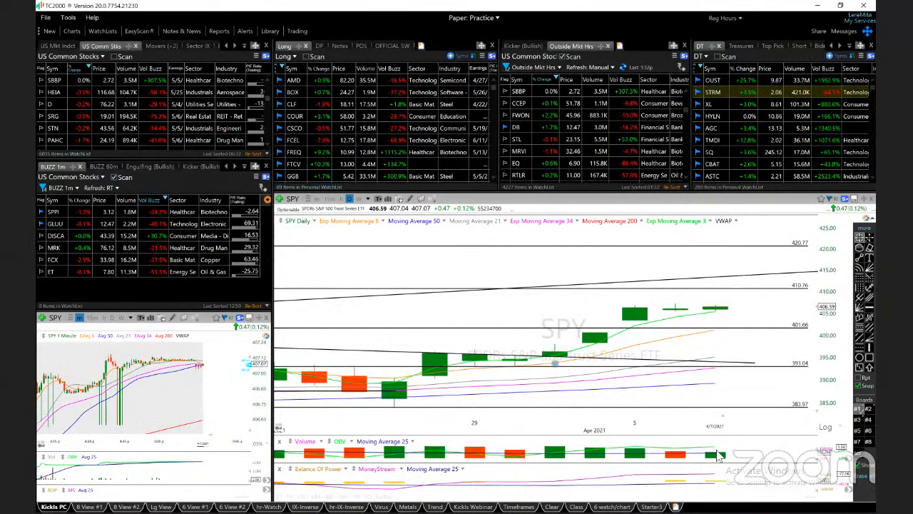
{"action": "mouse_move", "coordinate": [773, 334]}
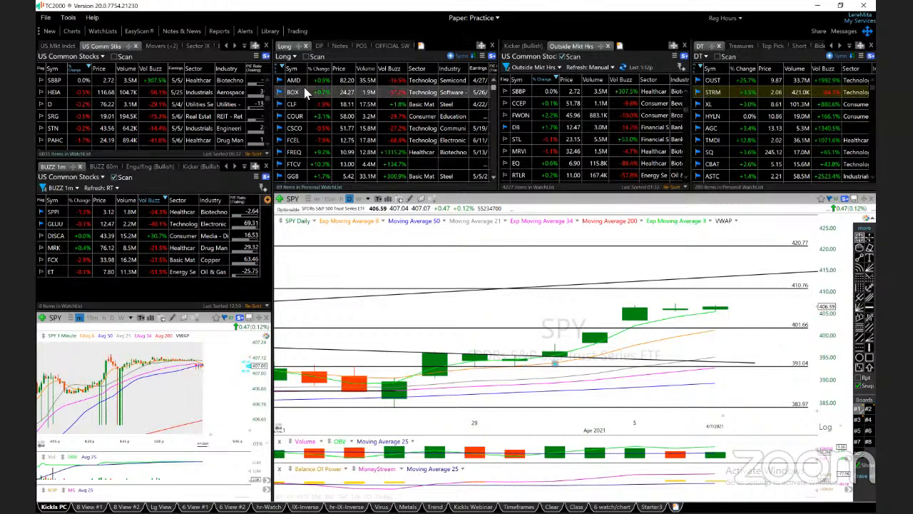
Step: Load AMD's daily chart from the Long watchlist to review its trendlines
{"action": "left_click", "coordinate": [295, 80]}
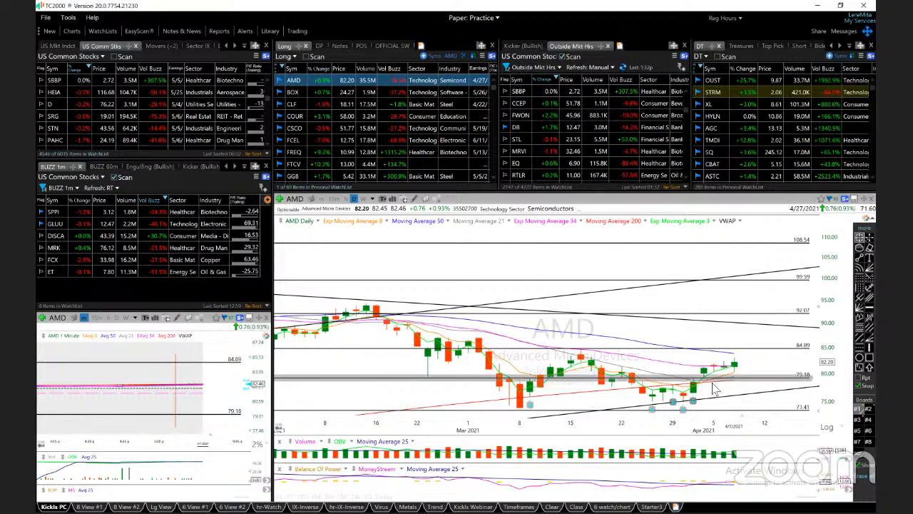
{"action": "mouse_move", "coordinate": [734, 378]}
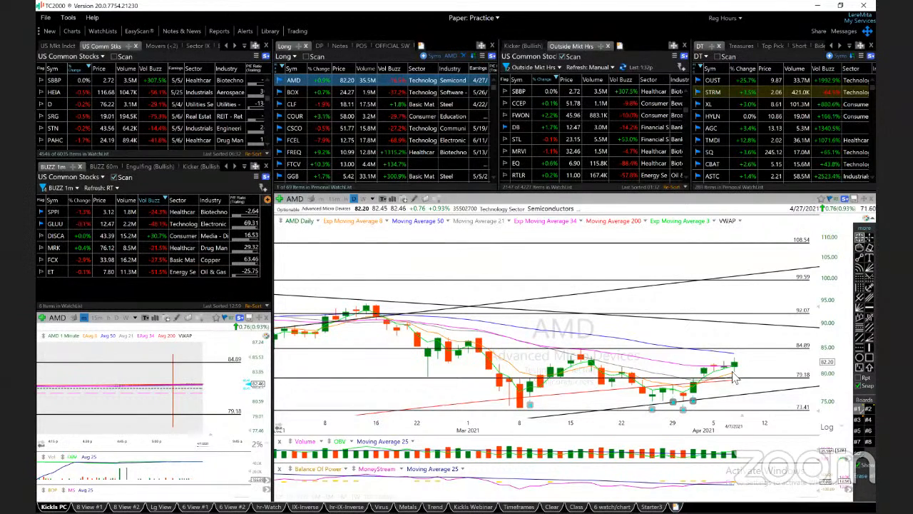
{"action": "mouse_move", "coordinate": [736, 371]}
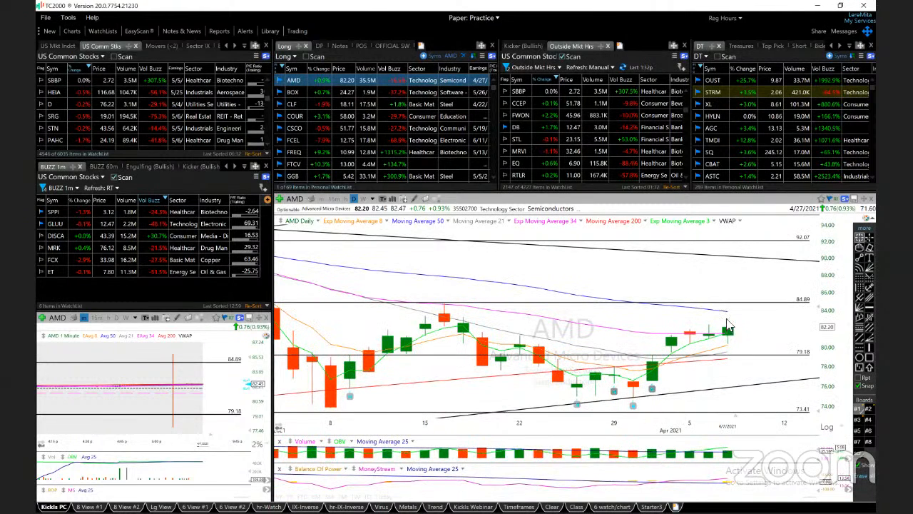
{"action": "mouse_move", "coordinate": [731, 318]}
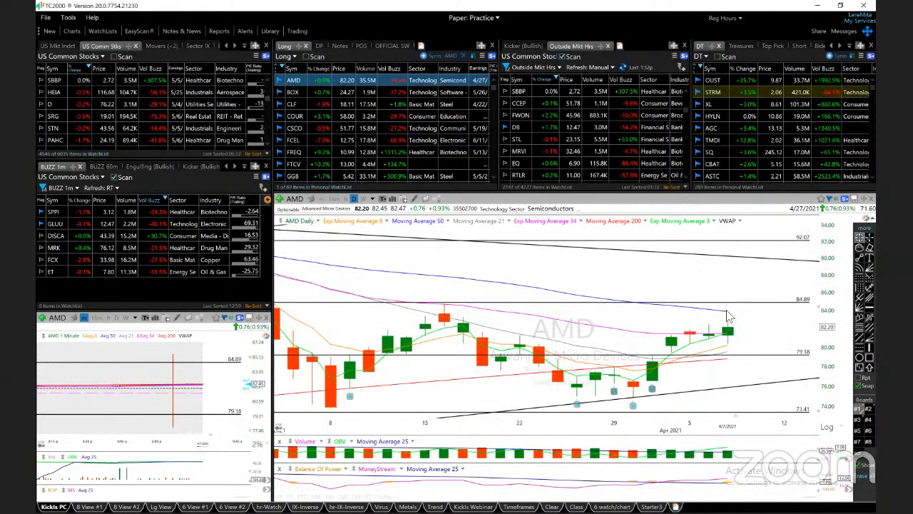
{"action": "mouse_move", "coordinate": [748, 314]}
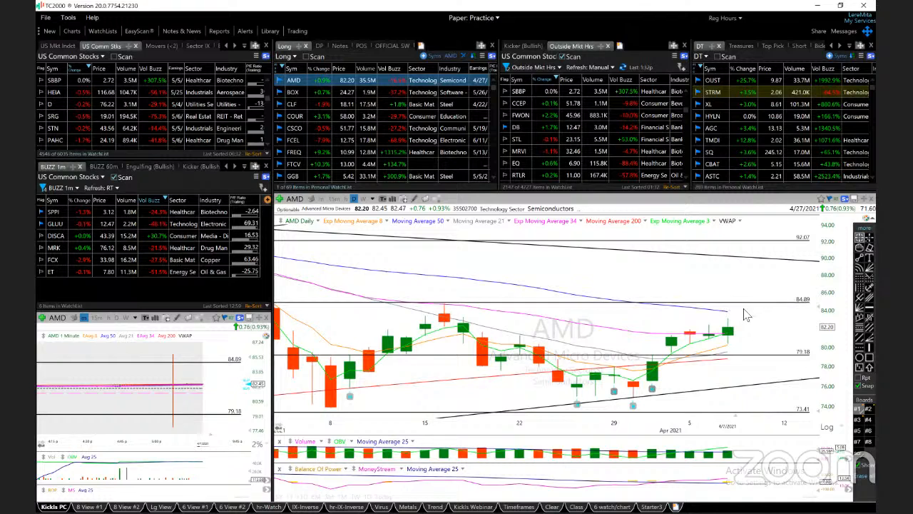
{"action": "mouse_move", "coordinate": [774, 302]}
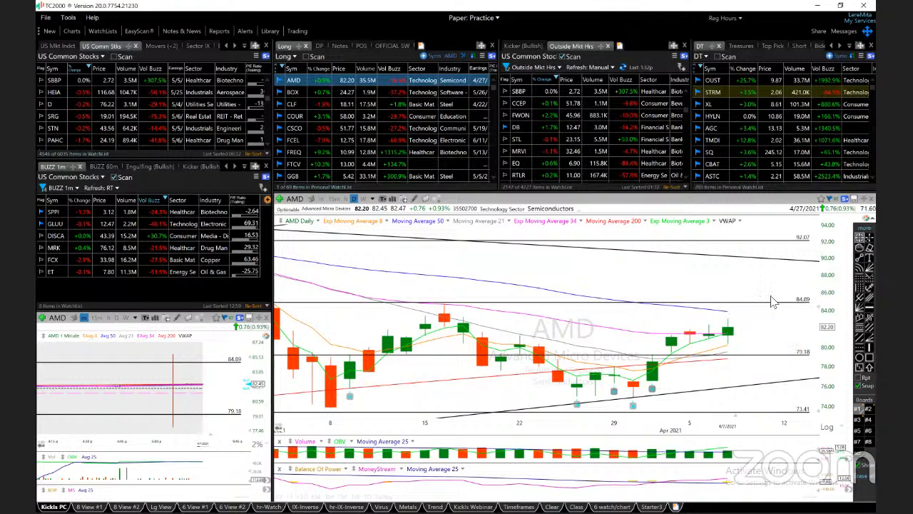
{"action": "mouse_move", "coordinate": [816, 283]}
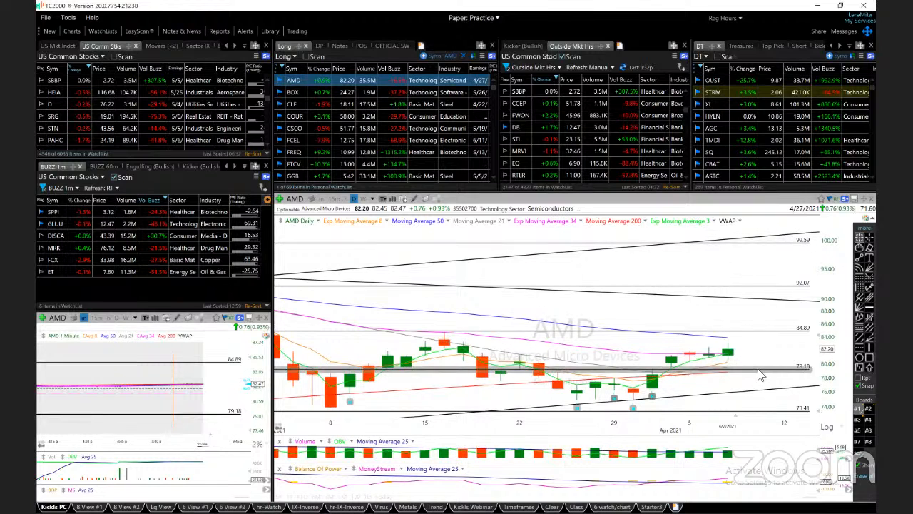
{"action": "mouse_move", "coordinate": [729, 380]}
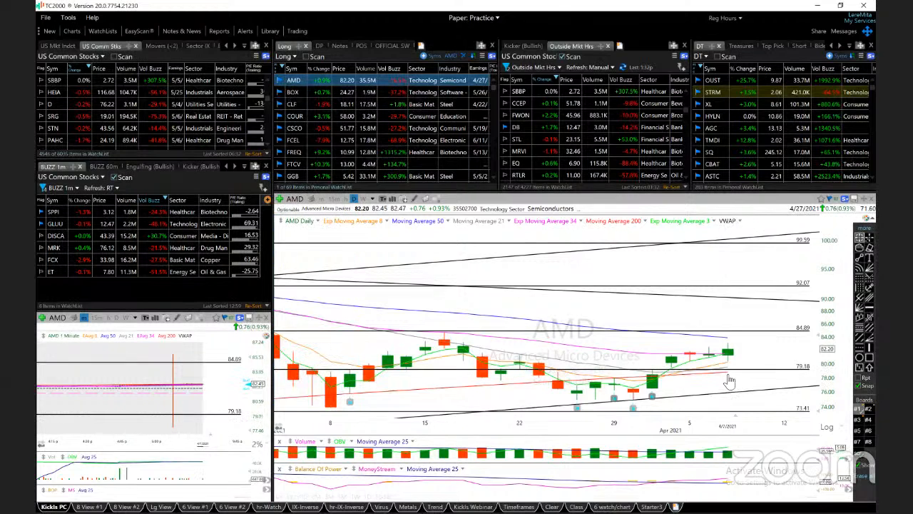
Step: Load BOX's daily chart from the Long watchlist in place of AMD's
{"action": "left_click", "coordinate": [292, 91]}
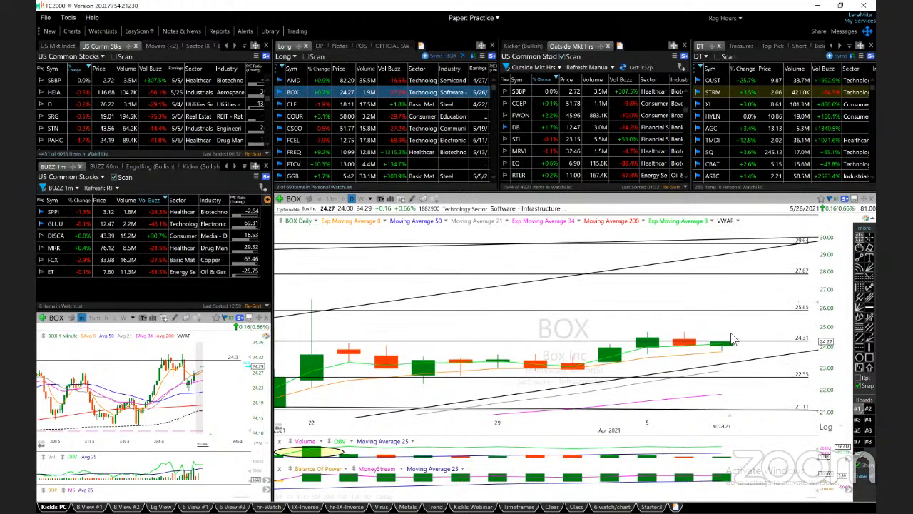
{"action": "mouse_move", "coordinate": [728, 334]}
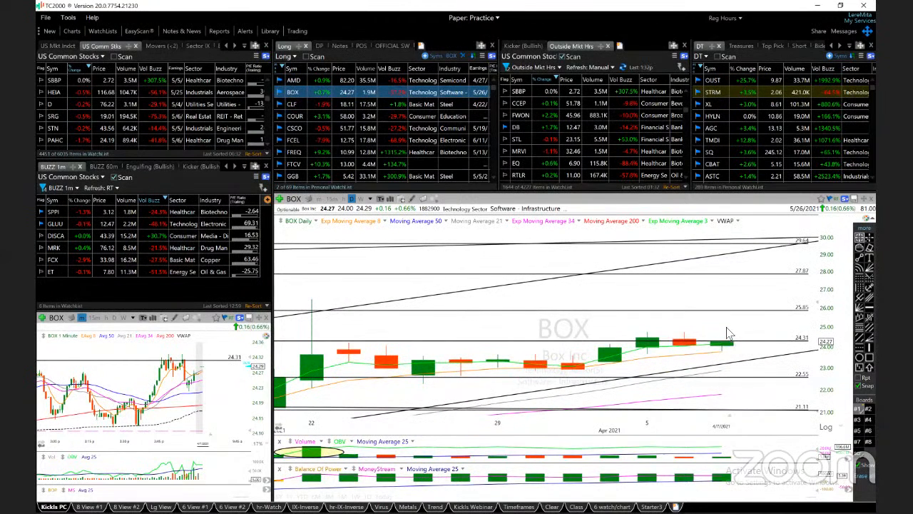
{"action": "mouse_move", "coordinate": [634, 359]}
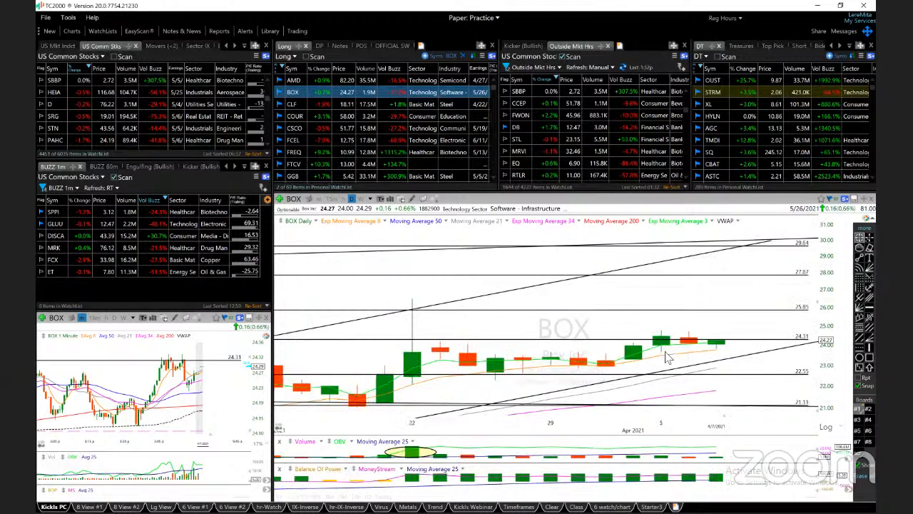
{"action": "mouse_move", "coordinate": [679, 369]}
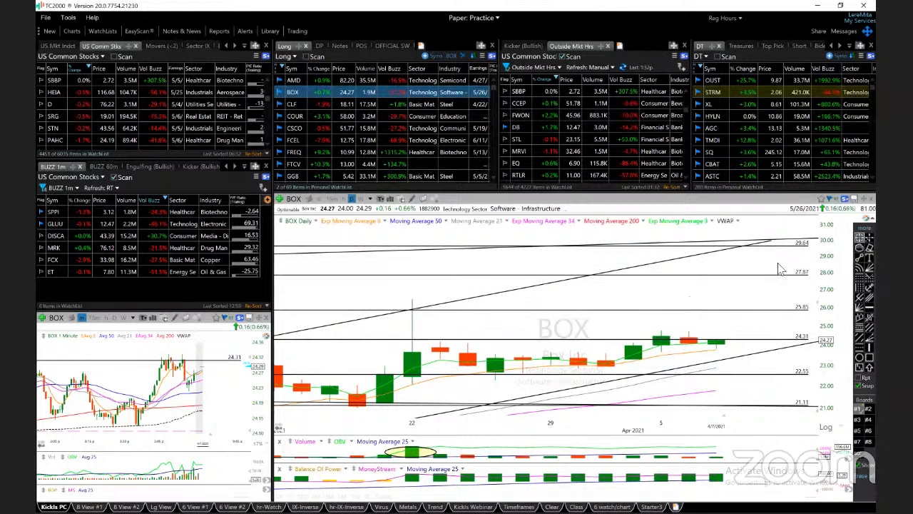
Step: Load CLF's daily steel chart from the watchlist in place of BOX's
{"action": "left_click", "coordinate": [293, 103]}
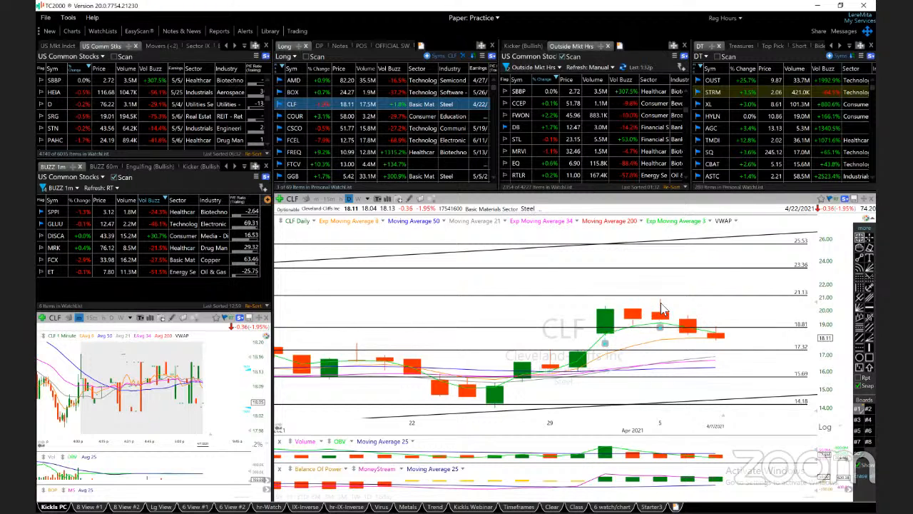
{"action": "mouse_move", "coordinate": [692, 325]}
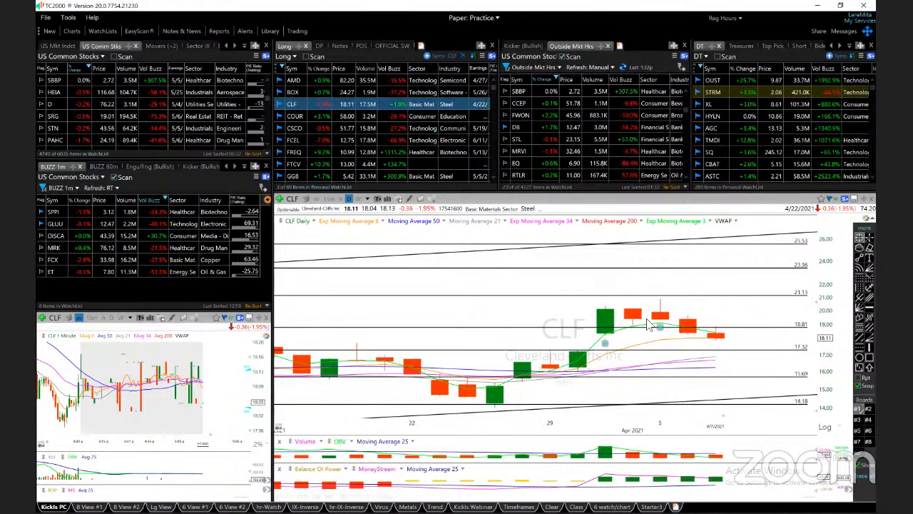
{"action": "mouse_move", "coordinate": [653, 326]}
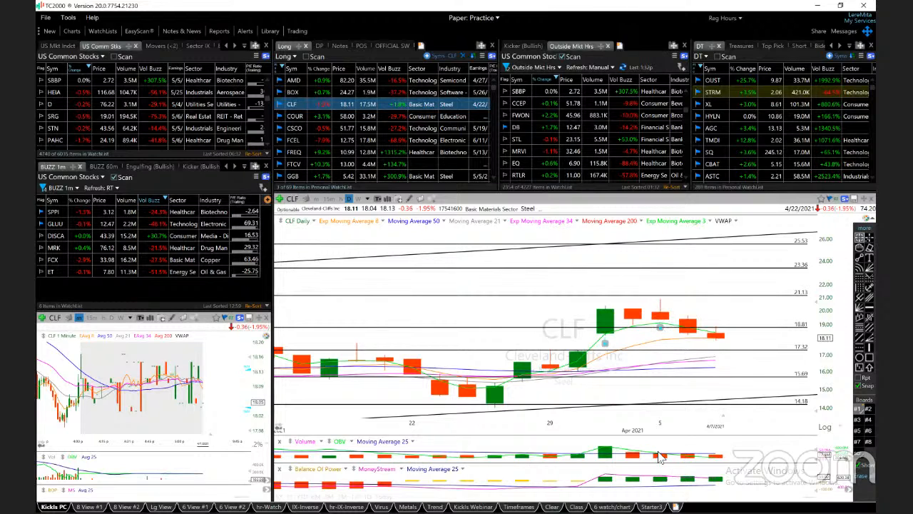
{"action": "mouse_move", "coordinate": [663, 325]}
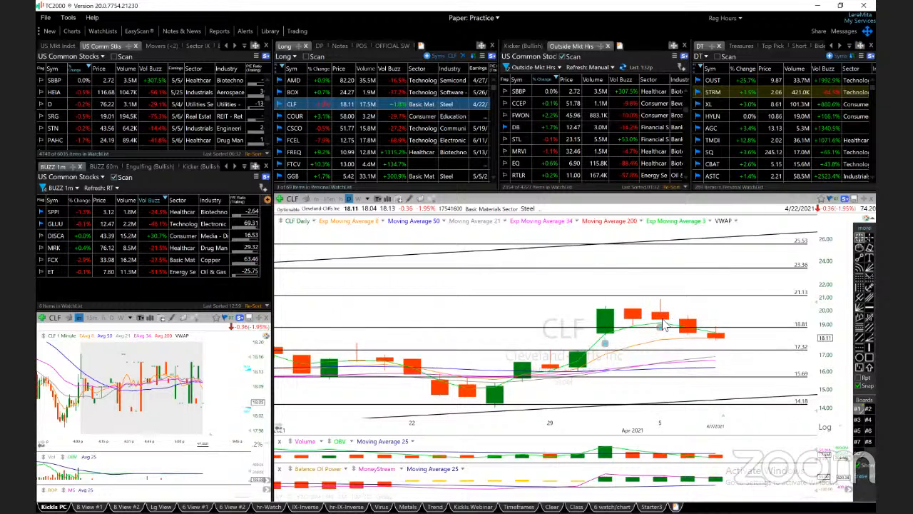
{"action": "mouse_move", "coordinate": [661, 325]}
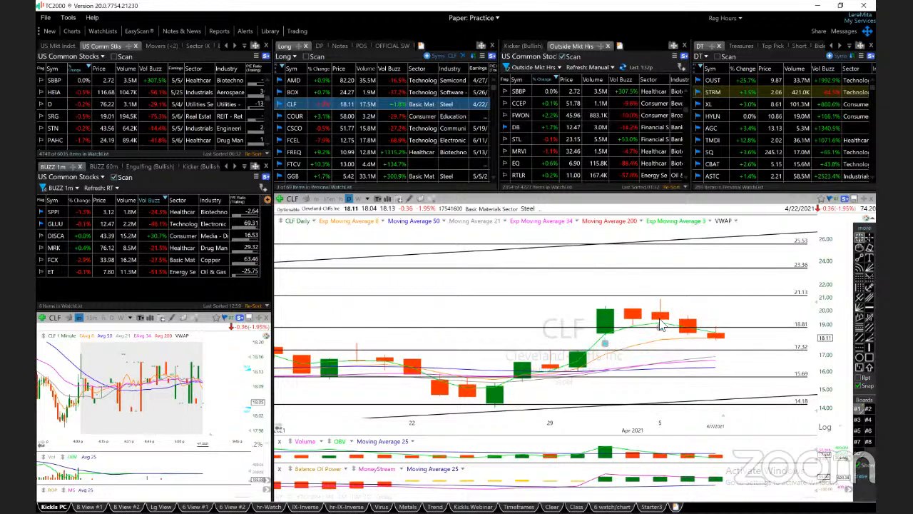
{"action": "mouse_move", "coordinate": [659, 328]}
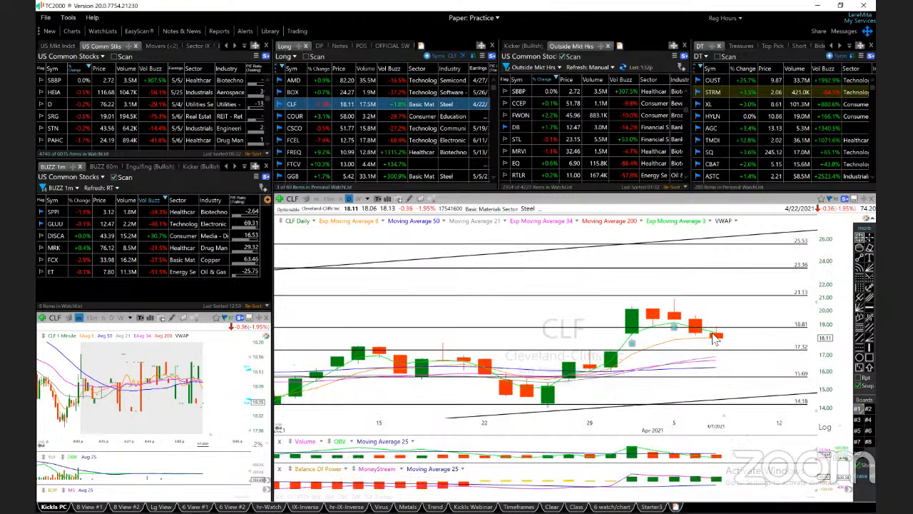
{"action": "mouse_move", "coordinate": [744, 348]}
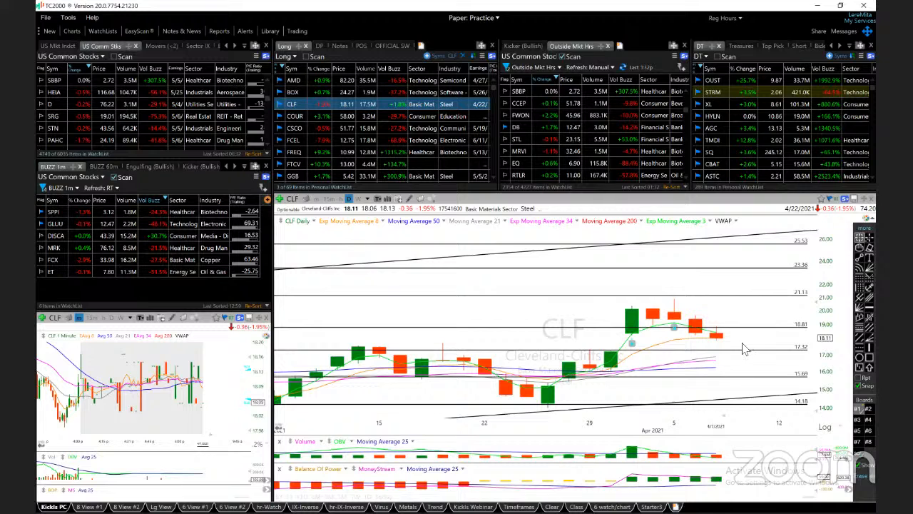
{"action": "mouse_move", "coordinate": [797, 341]}
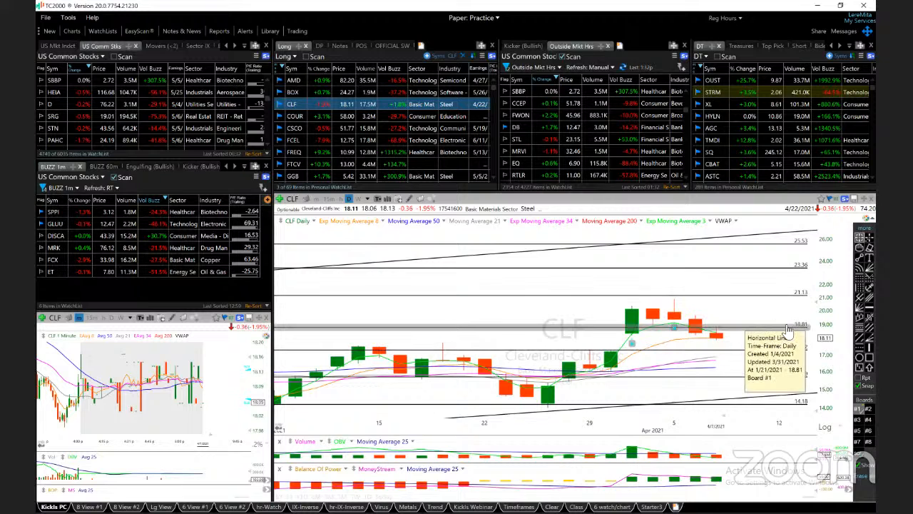
{"action": "mouse_move", "coordinate": [737, 331]}
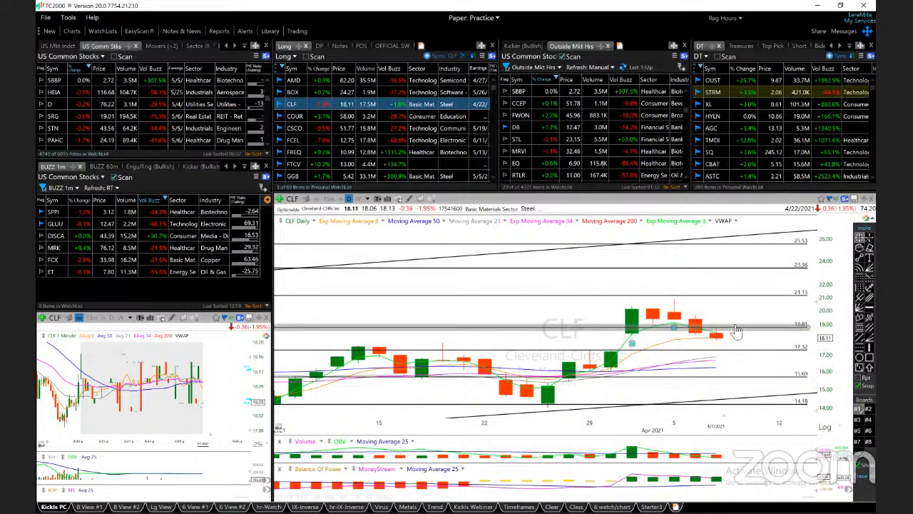
{"action": "mouse_move", "coordinate": [739, 320]}
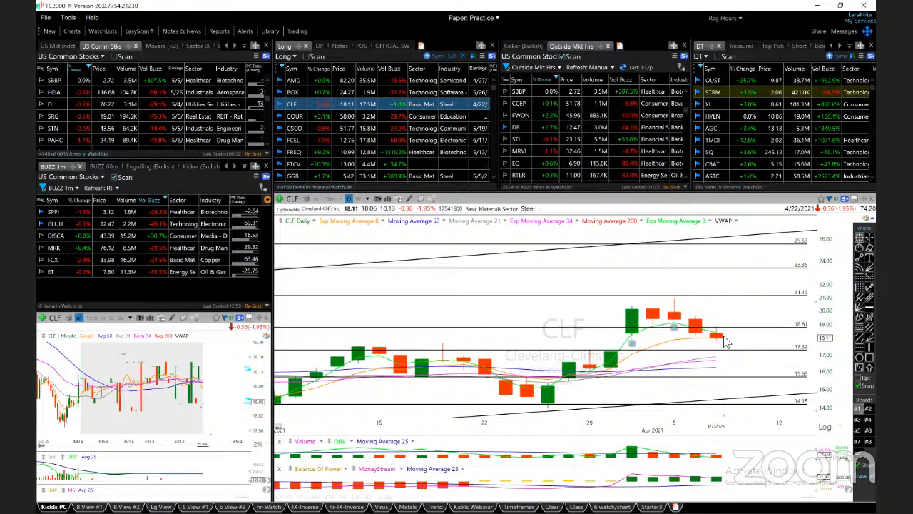
{"action": "mouse_move", "coordinate": [735, 344]}
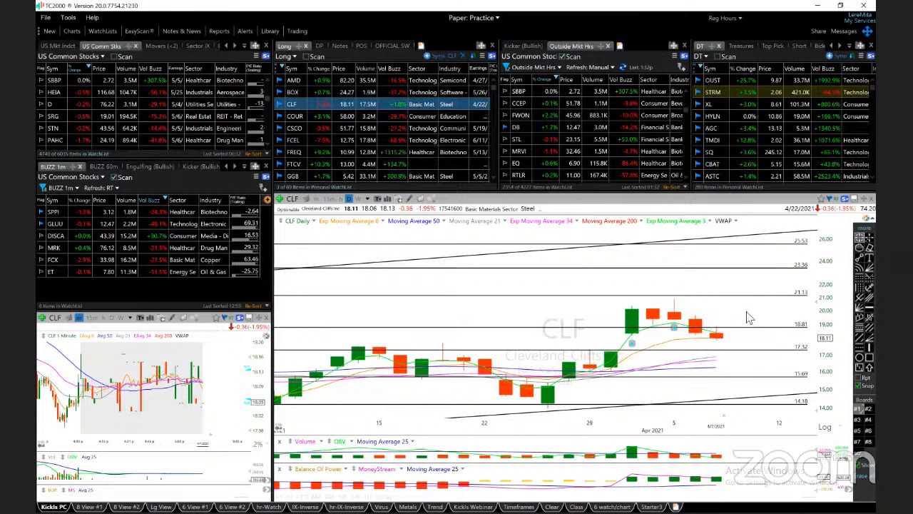
{"action": "mouse_move", "coordinate": [745, 341]}
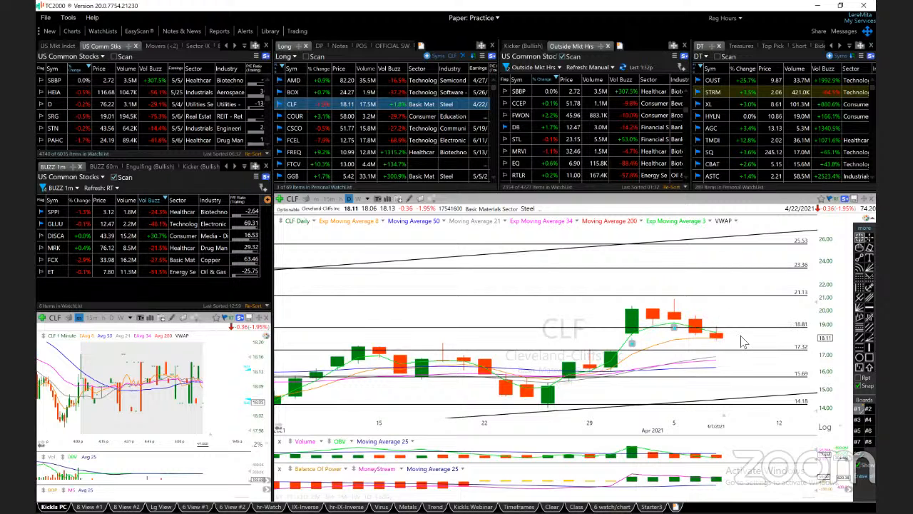
Step: Load COUR's chart from the watchlist in place of CLF's
{"action": "left_click", "coordinate": [295, 116]}
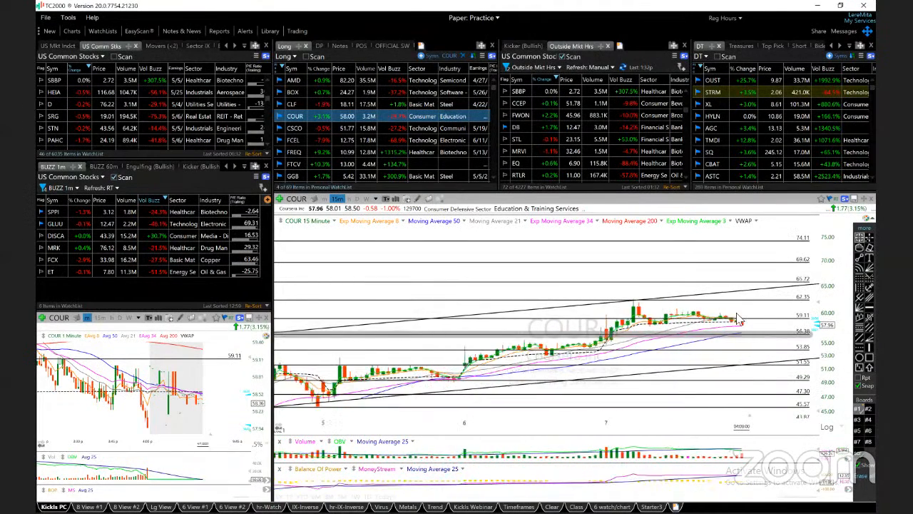
{"action": "mouse_move", "coordinate": [747, 334]}
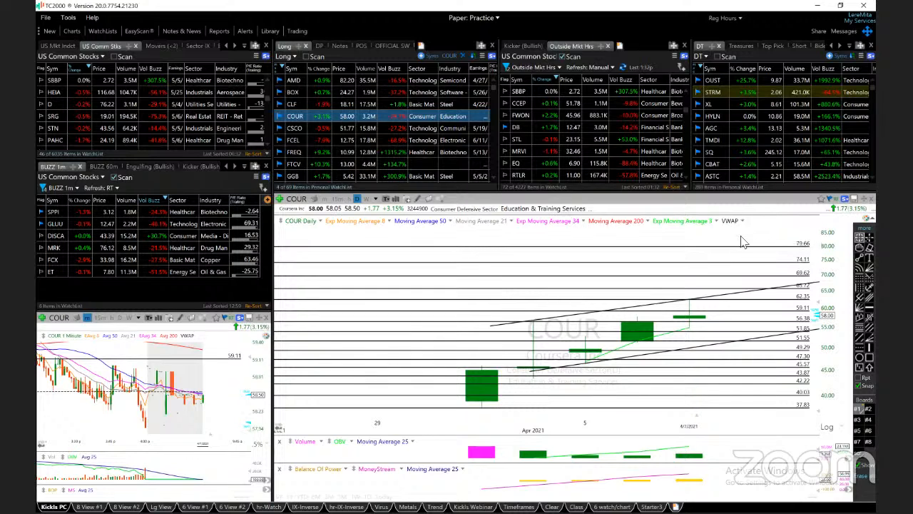
Step: Load CSCO's daily chart from the watchlist in place of COUR's
{"action": "left_click", "coordinate": [294, 128]}
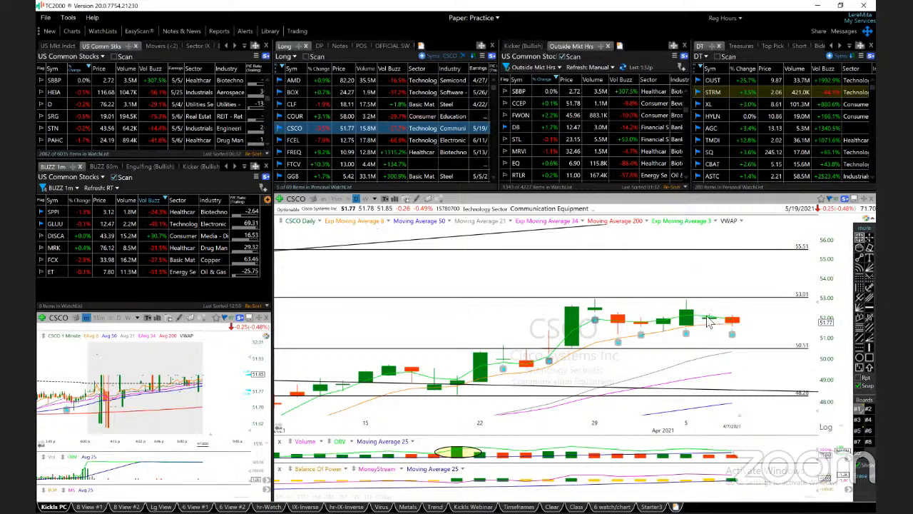
{"action": "mouse_move", "coordinate": [739, 316]}
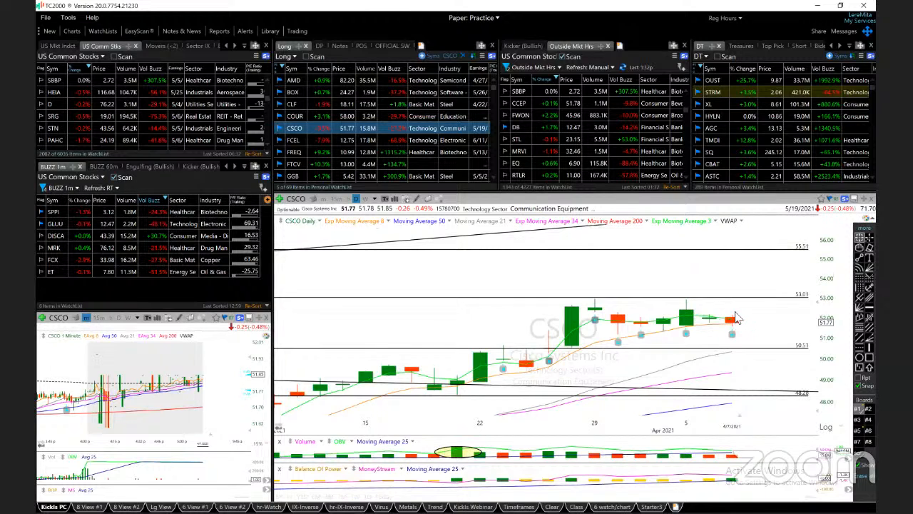
{"action": "mouse_move", "coordinate": [709, 331]}
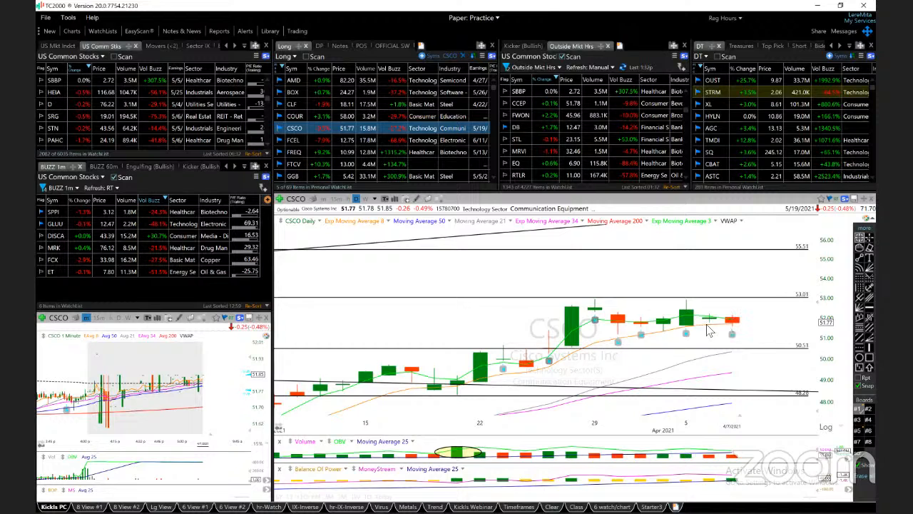
{"action": "mouse_move", "coordinate": [702, 322]}
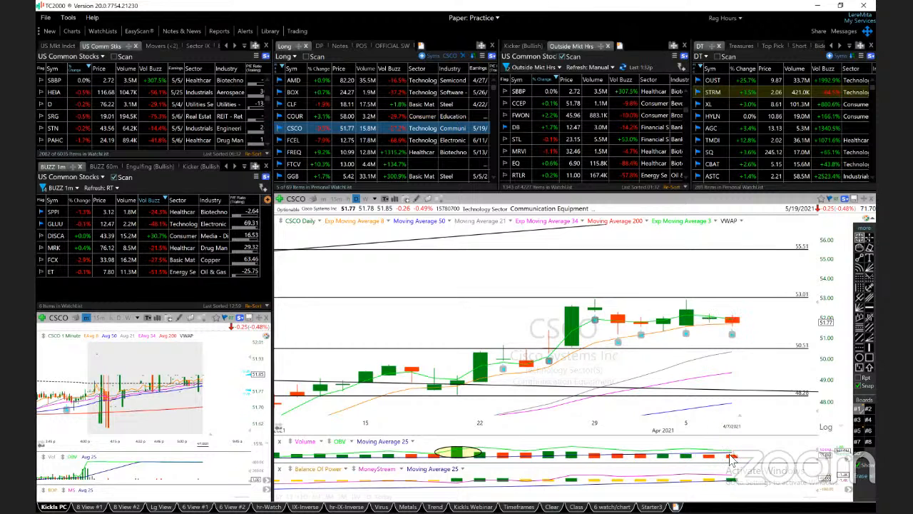
{"action": "mouse_move", "coordinate": [753, 328]}
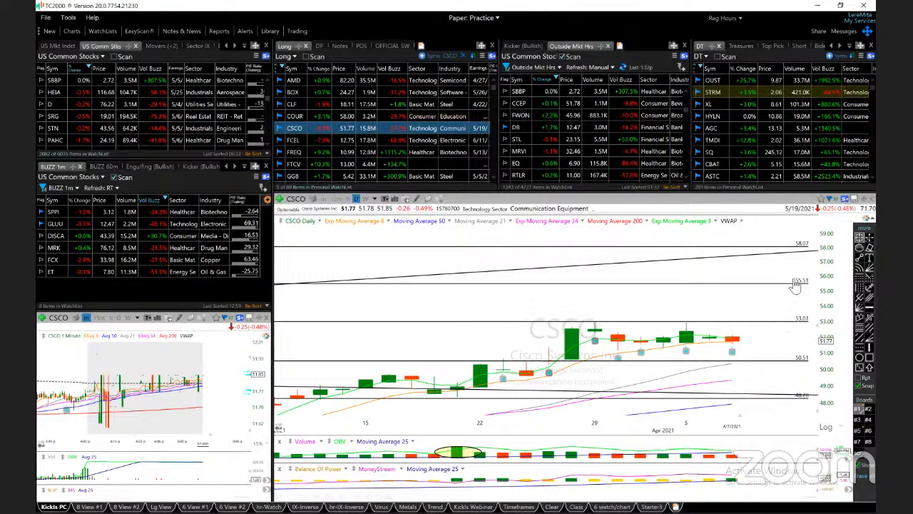
{"action": "mouse_move", "coordinate": [763, 345]}
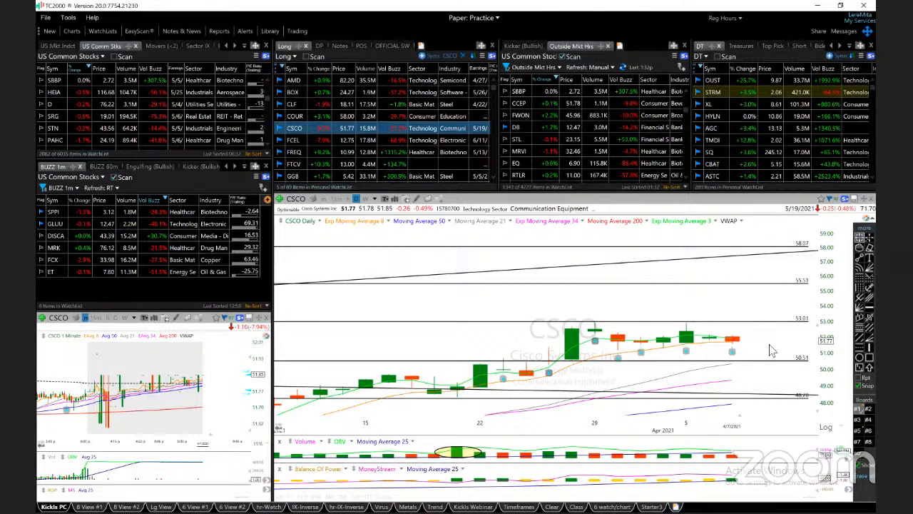
Step: Load FCEL's daily chart from the watchlist in place of CSCO's
{"action": "left_click", "coordinate": [294, 140]}
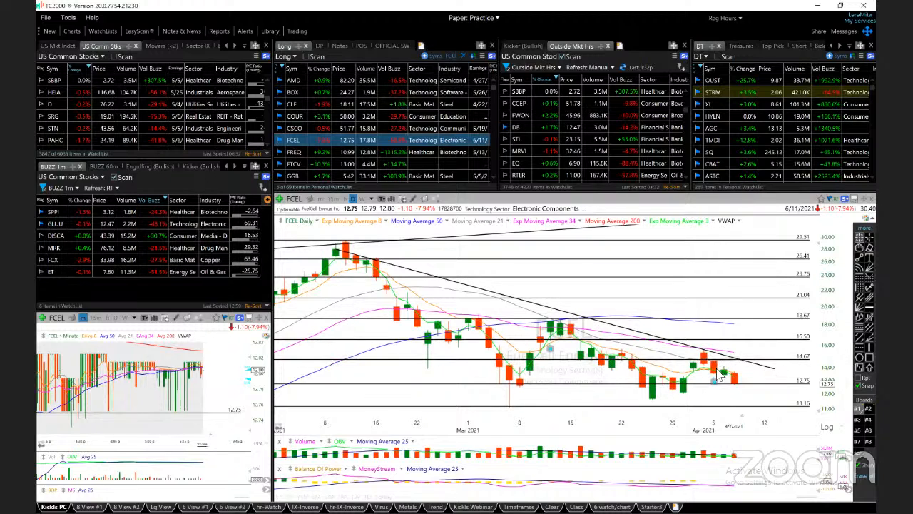
{"action": "mouse_move", "coordinate": [701, 354]}
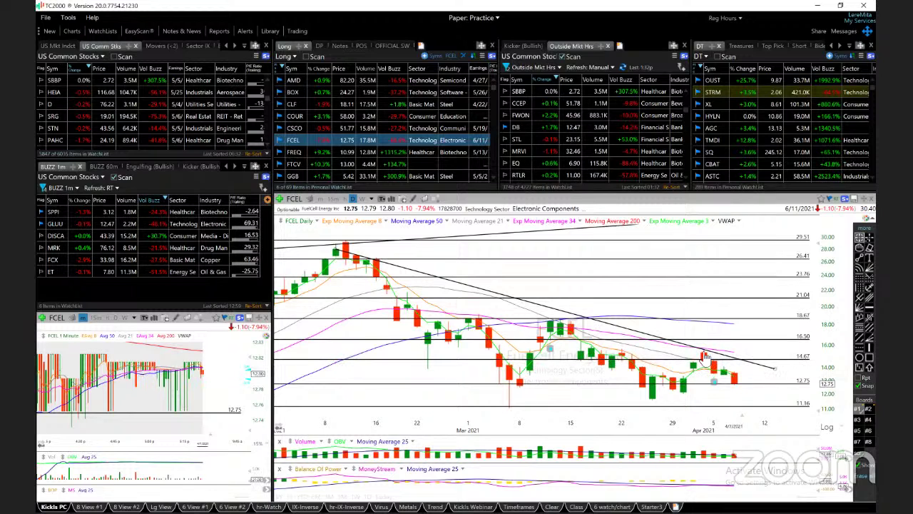
{"action": "mouse_move", "coordinate": [724, 382]}
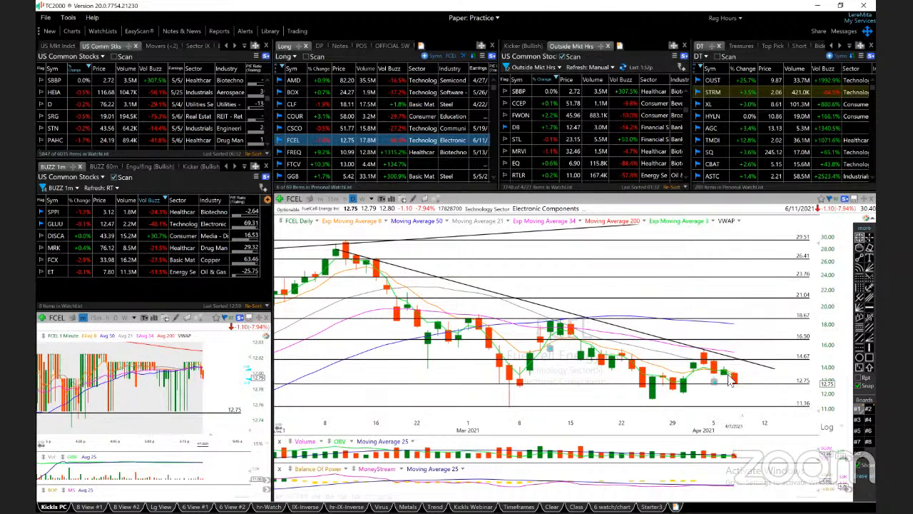
{"action": "mouse_move", "coordinate": [745, 368]}
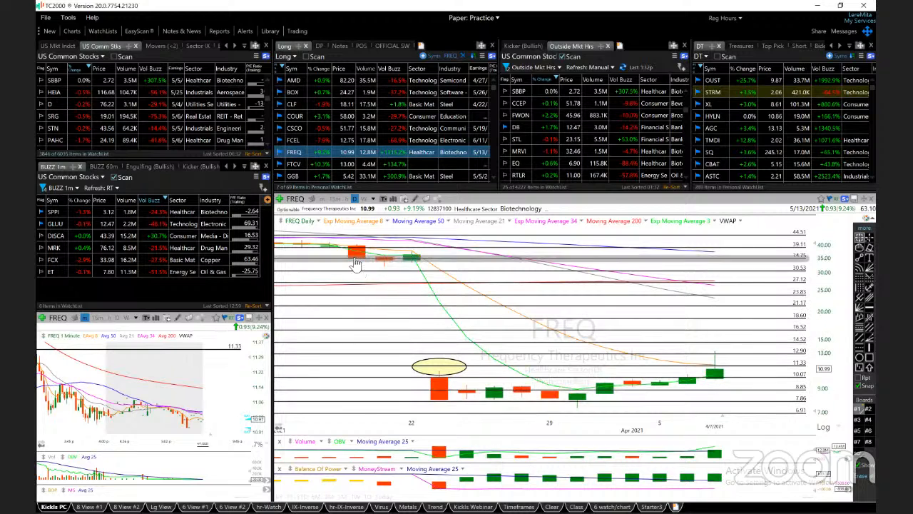
{"action": "mouse_move", "coordinate": [747, 245]}
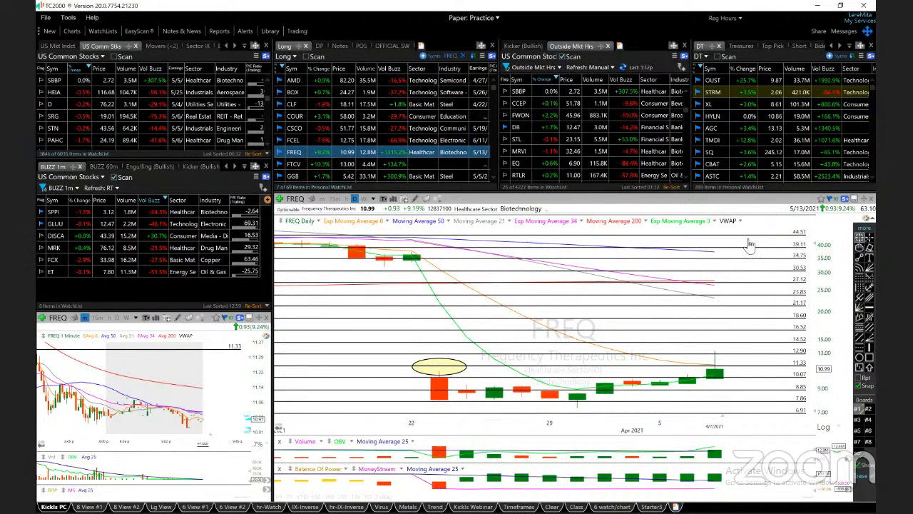
{"action": "mouse_move", "coordinate": [440, 413]}
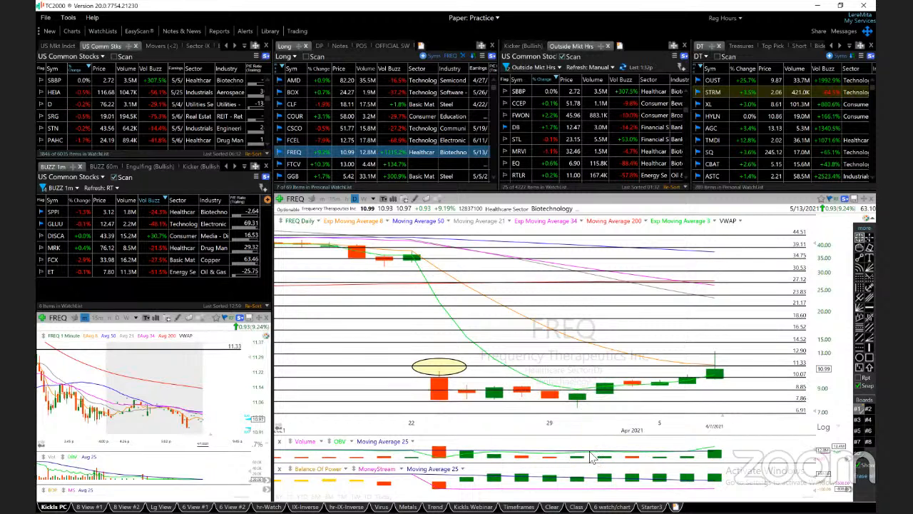
{"action": "mouse_move", "coordinate": [706, 393]}
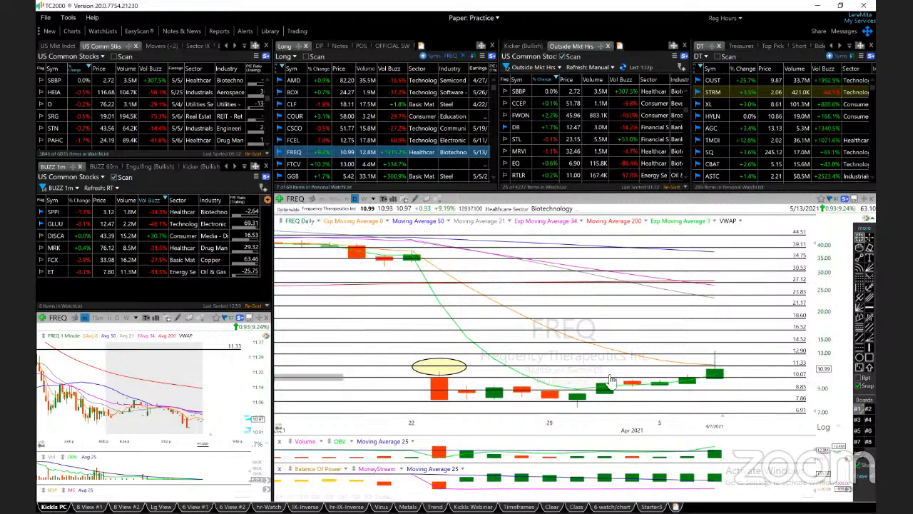
{"action": "mouse_move", "coordinate": [825, 373]}
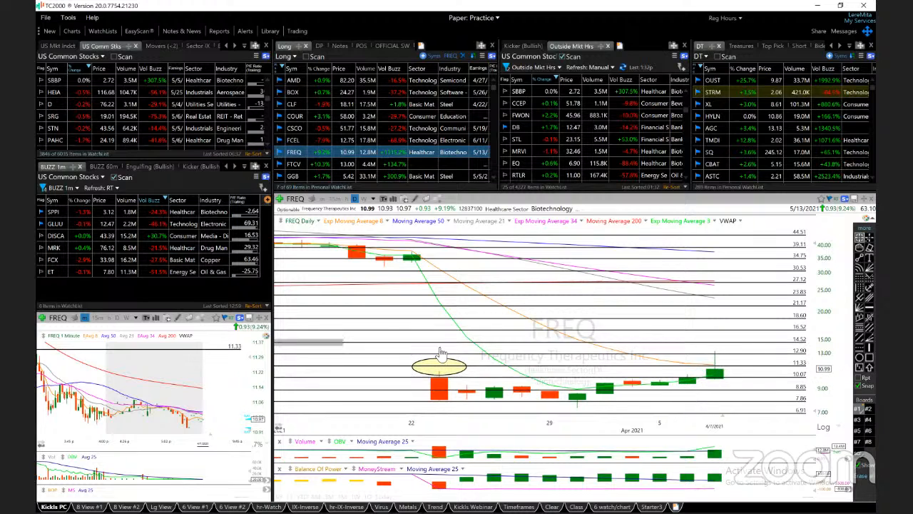
{"action": "mouse_move", "coordinate": [408, 312]}
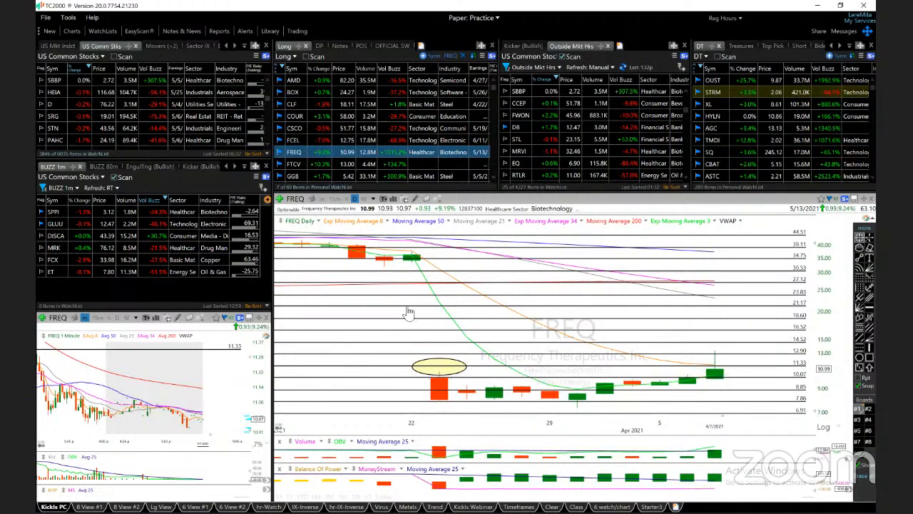
{"action": "mouse_move", "coordinate": [417, 314]}
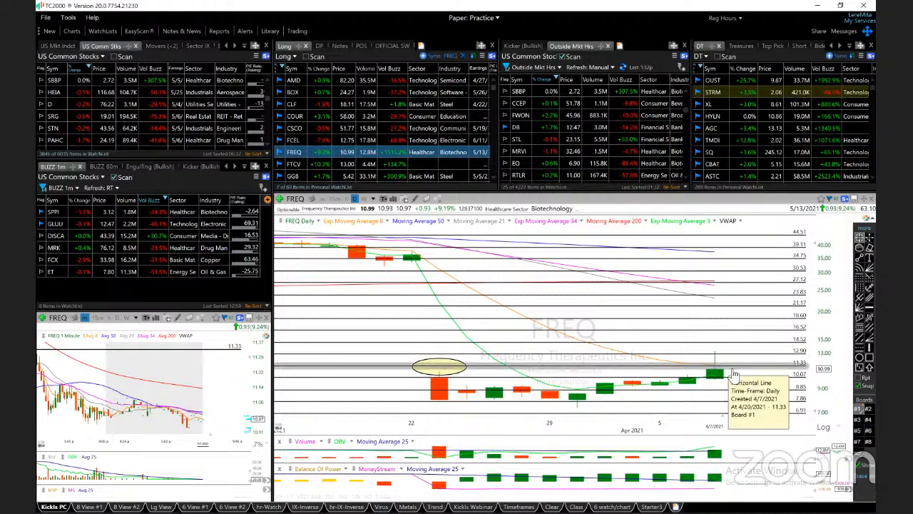
{"action": "mouse_move", "coordinate": [730, 349]}
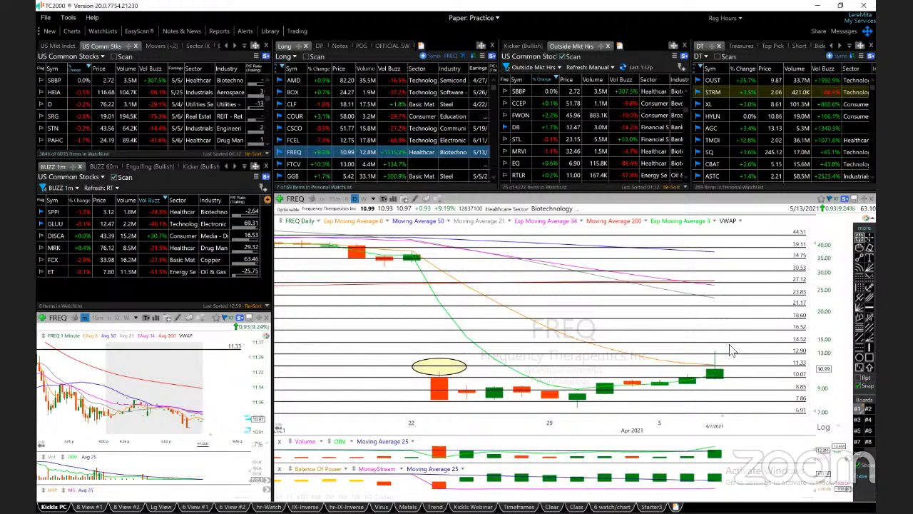
{"action": "mouse_move", "coordinate": [714, 305]}
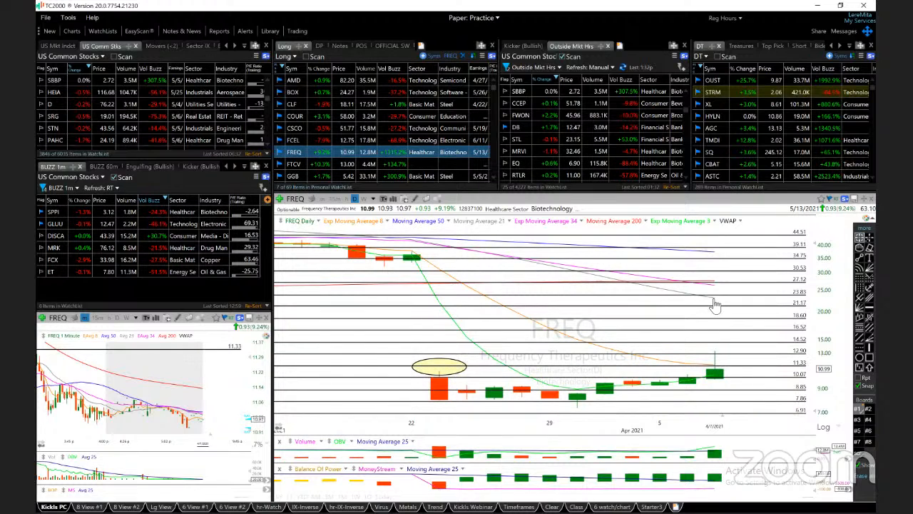
{"action": "mouse_move", "coordinate": [716, 294]}
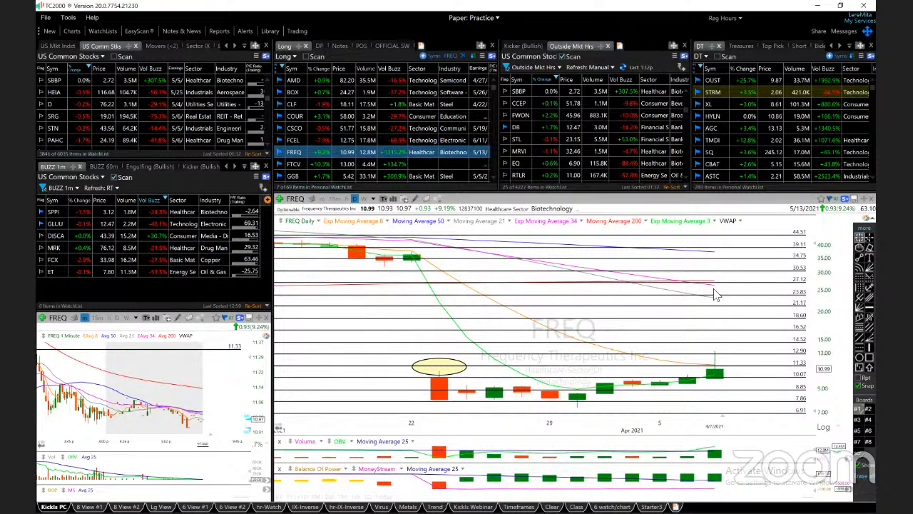
{"action": "mouse_move", "coordinate": [736, 411]}
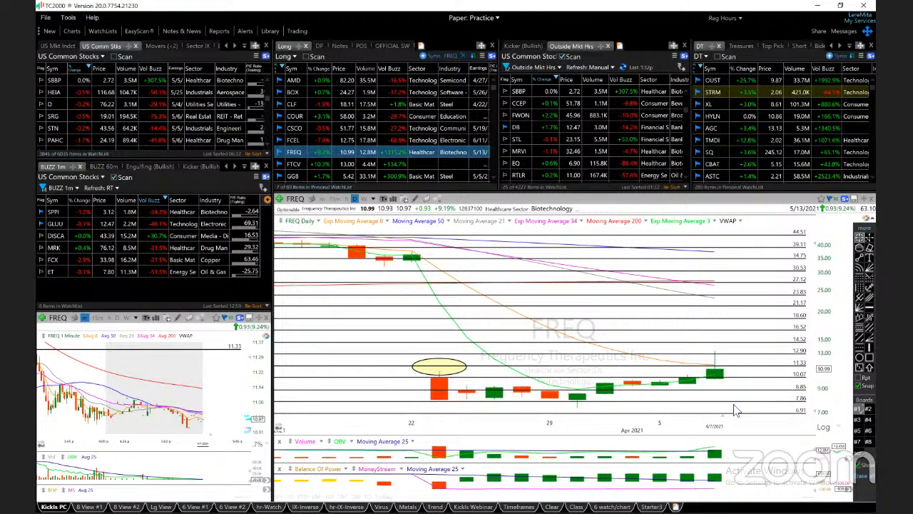
{"action": "mouse_move", "coordinate": [716, 294]}
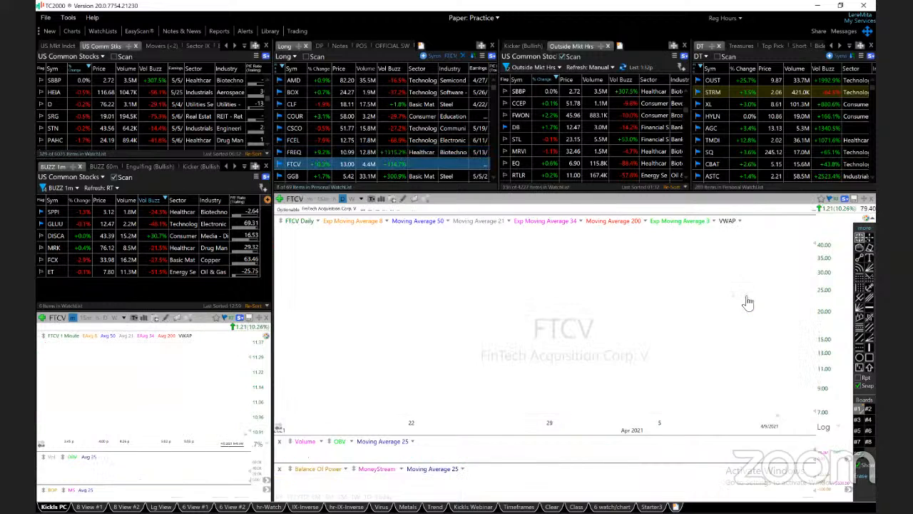
Step: Return to FREQ's daily chart with its circled gap-down candle and support levels
{"action": "left_click", "coordinate": [295, 140]}
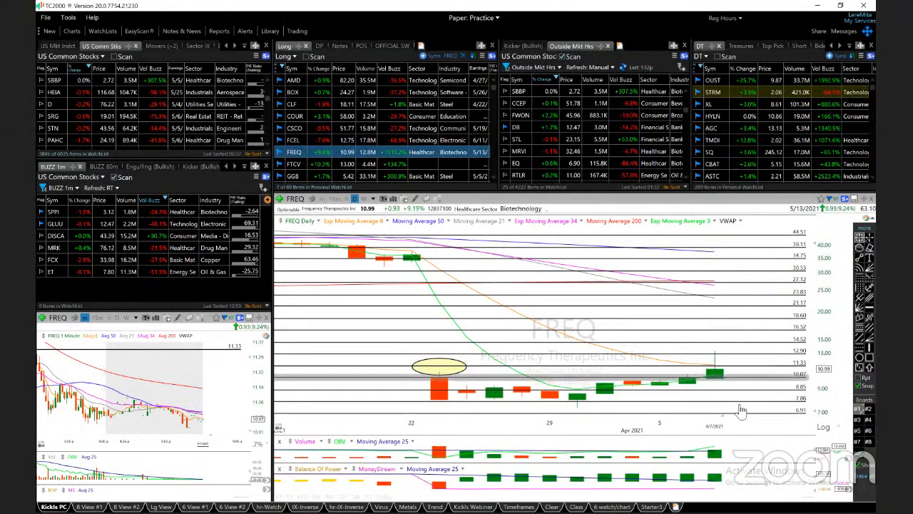
{"action": "mouse_move", "coordinate": [719, 388]}
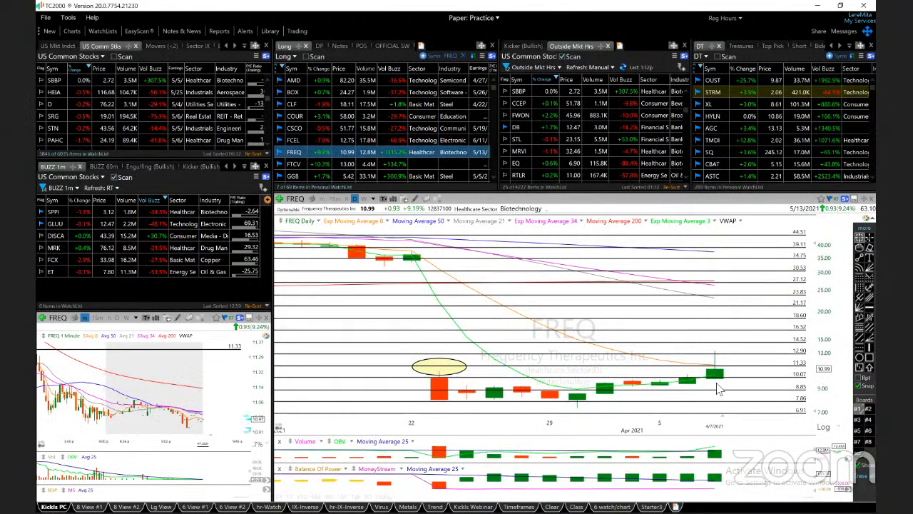
Step: Look over FTCV's daily chart, then load GGB's daily steel chart from the watchlist
{"action": "left_click", "coordinate": [294, 163]}
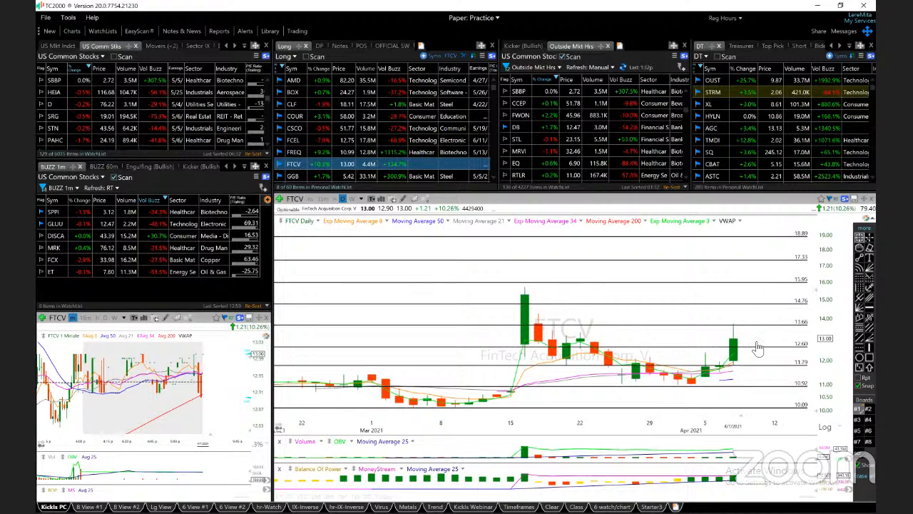
{"action": "mouse_move", "coordinate": [753, 357]}
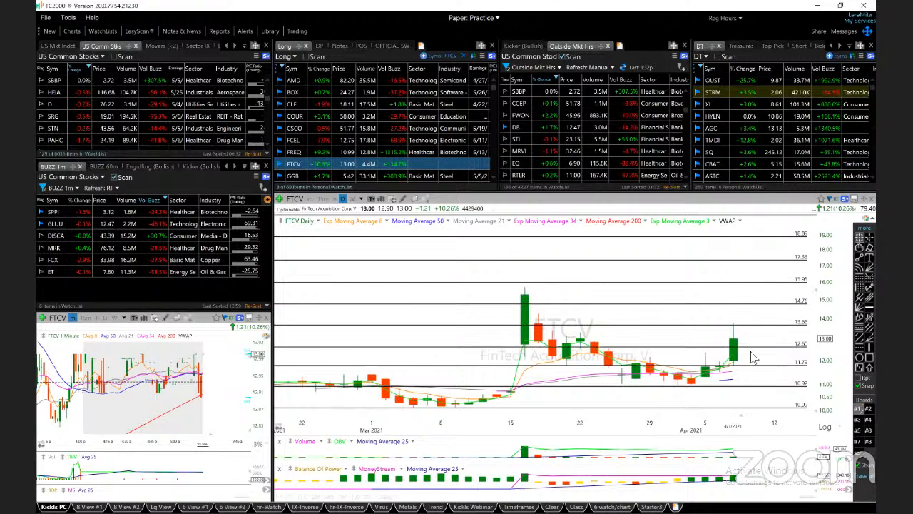
{"action": "left_click", "coordinate": [294, 175]}
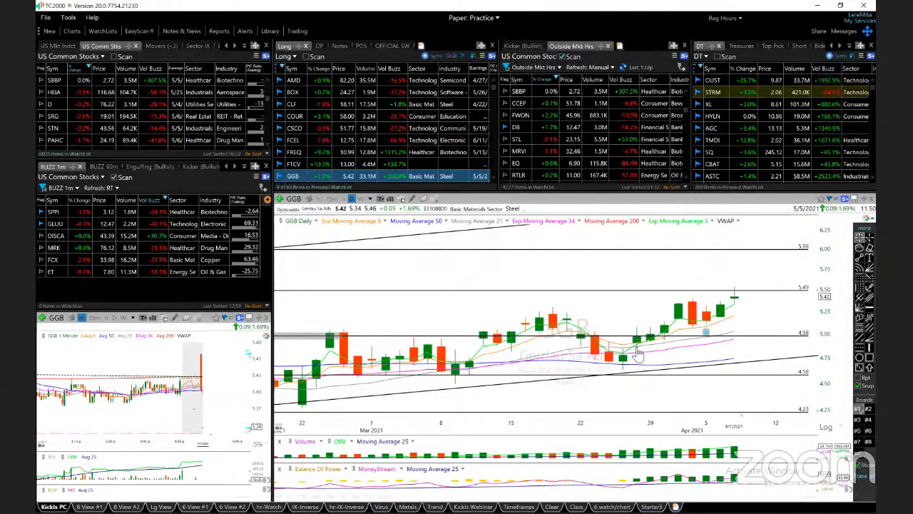
{"action": "mouse_move", "coordinate": [702, 339]}
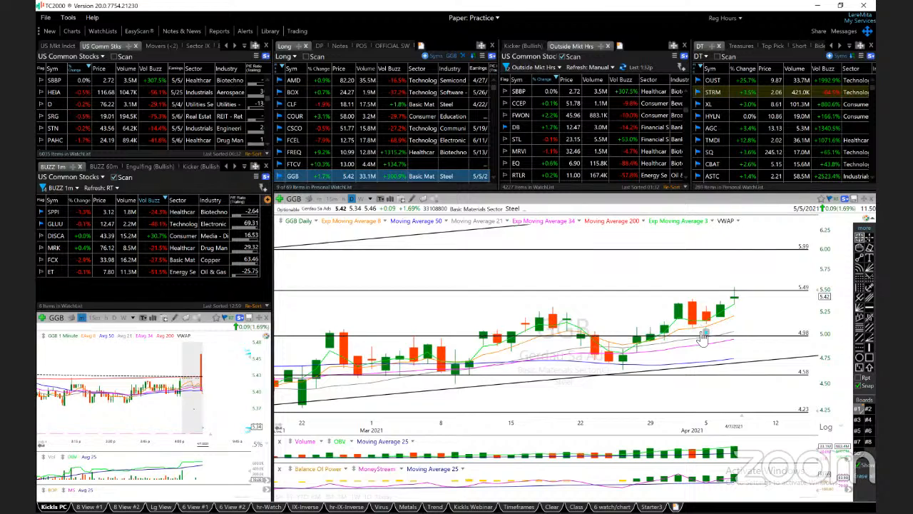
{"action": "mouse_move", "coordinate": [741, 298]}
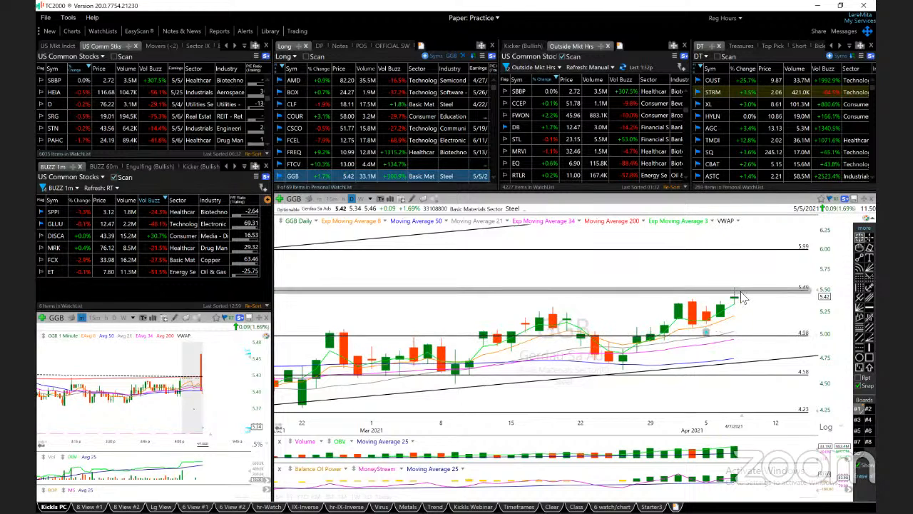
{"action": "mouse_move", "coordinate": [716, 333]}
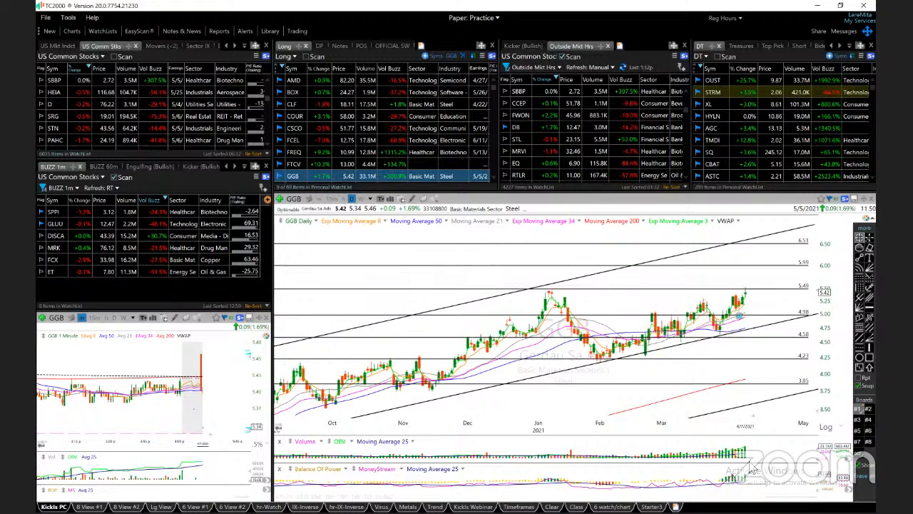
{"action": "mouse_move", "coordinate": [634, 284]}
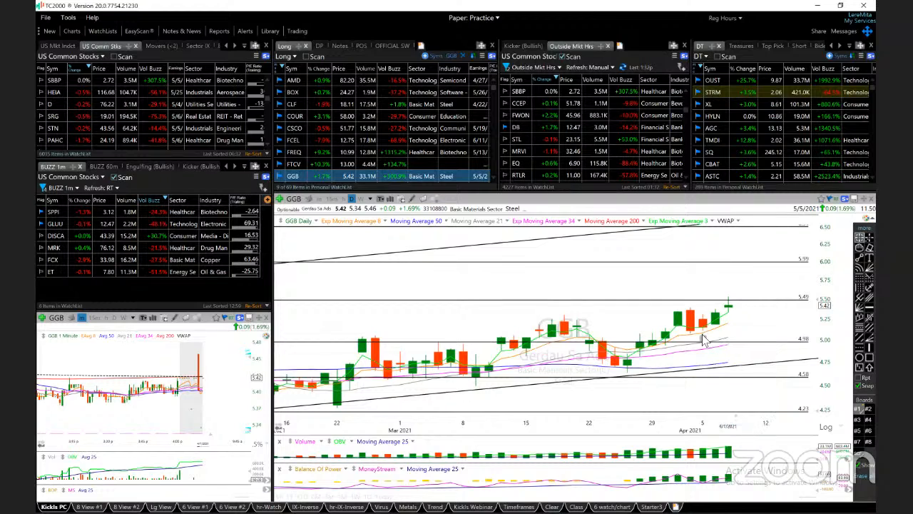
{"action": "mouse_move", "coordinate": [705, 339]}
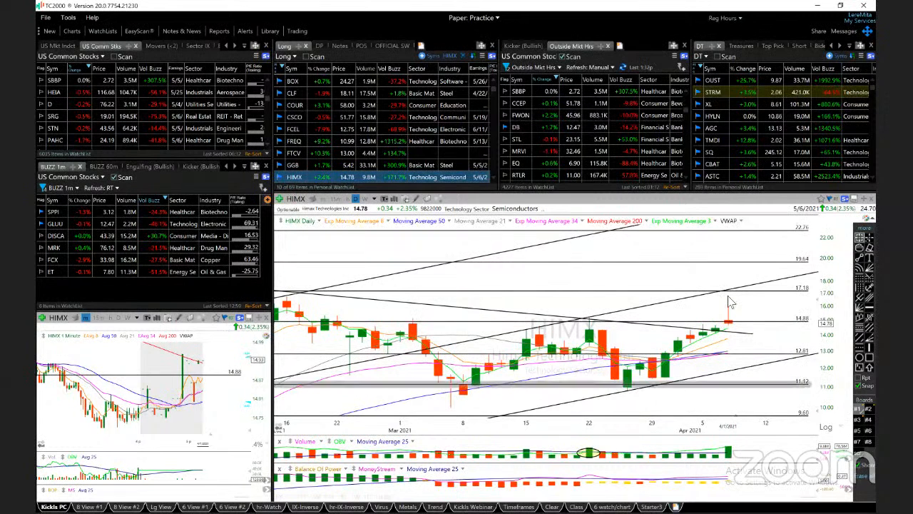
{"action": "mouse_move", "coordinate": [727, 329]}
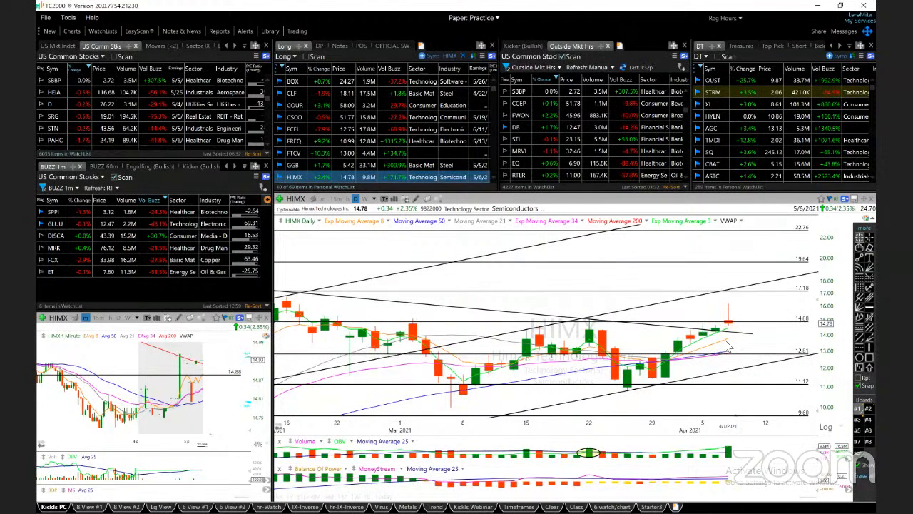
{"action": "mouse_move", "coordinate": [733, 356]}
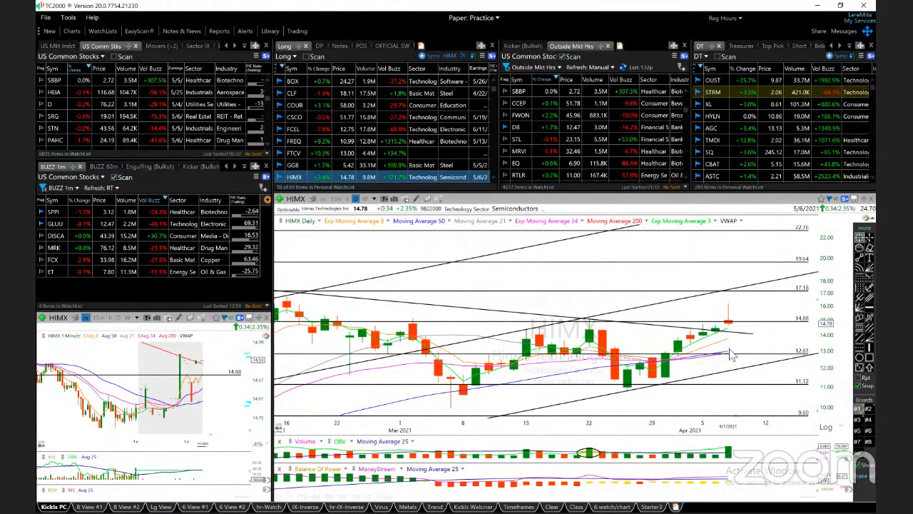
{"action": "mouse_move", "coordinate": [721, 307]}
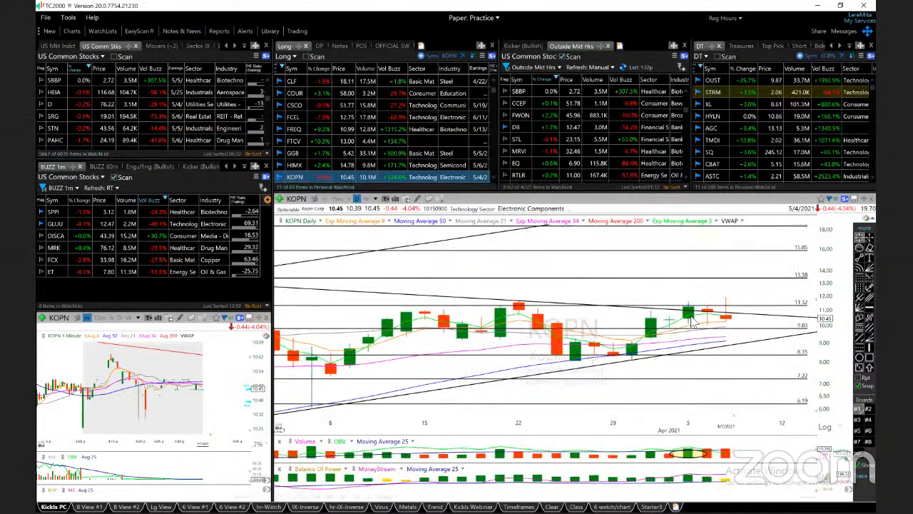
{"action": "mouse_move", "coordinate": [708, 322]}
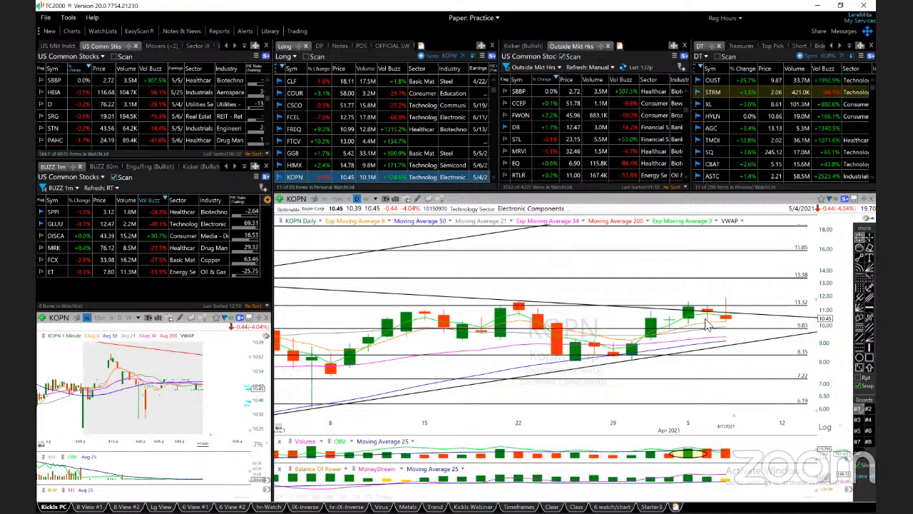
{"action": "mouse_move", "coordinate": [713, 314]}
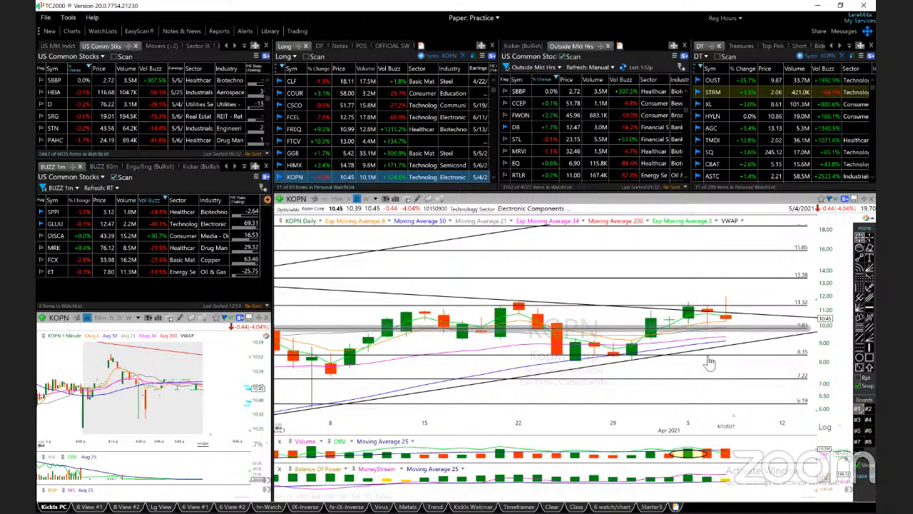
{"action": "mouse_move", "coordinate": [736, 392]}
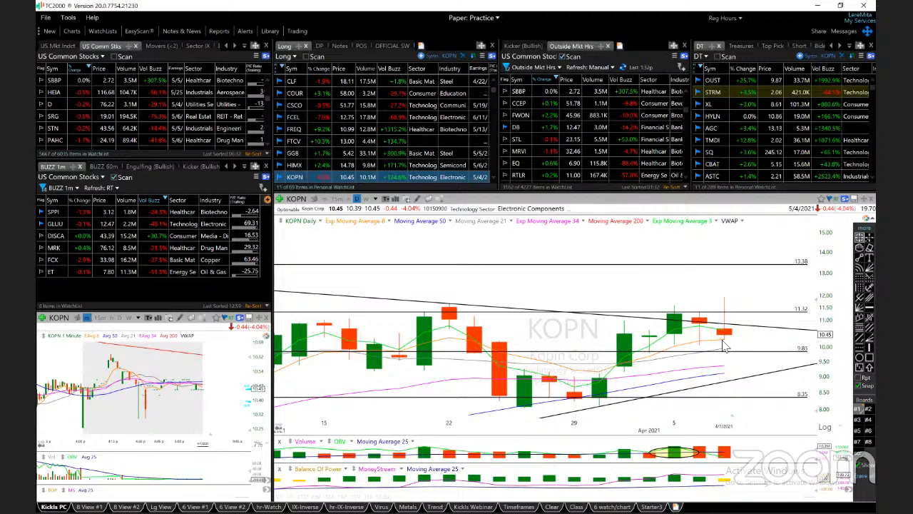
{"action": "mouse_move", "coordinate": [730, 342]}
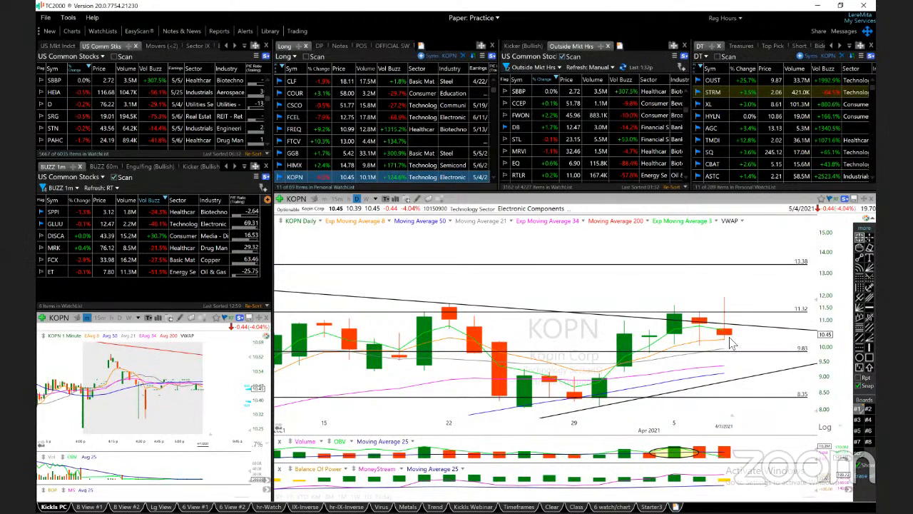
{"action": "mouse_move", "coordinate": [729, 348]}
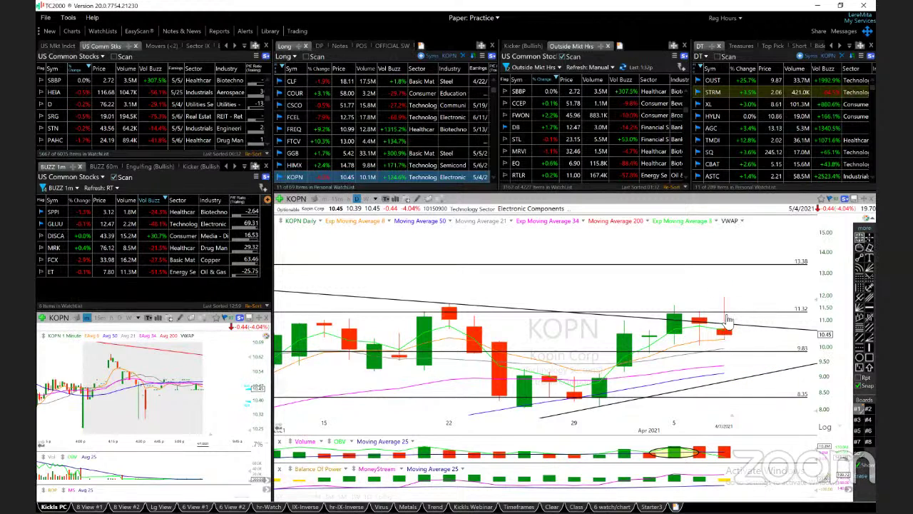
{"action": "mouse_move", "coordinate": [756, 336]}
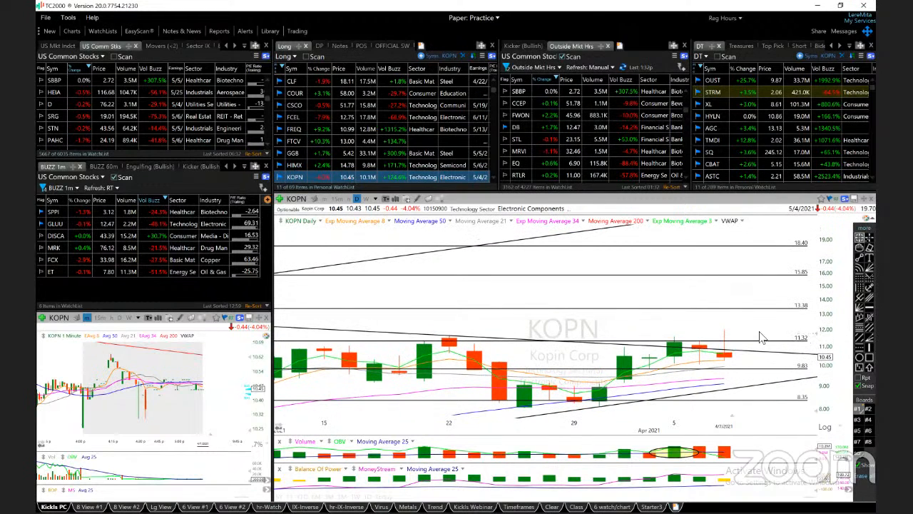
{"action": "mouse_move", "coordinate": [727, 324]}
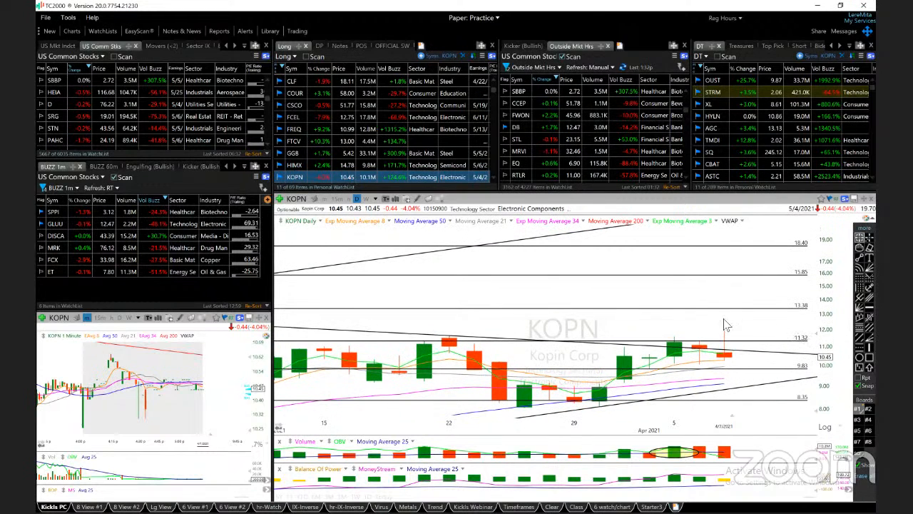
{"action": "mouse_move", "coordinate": [747, 337]}
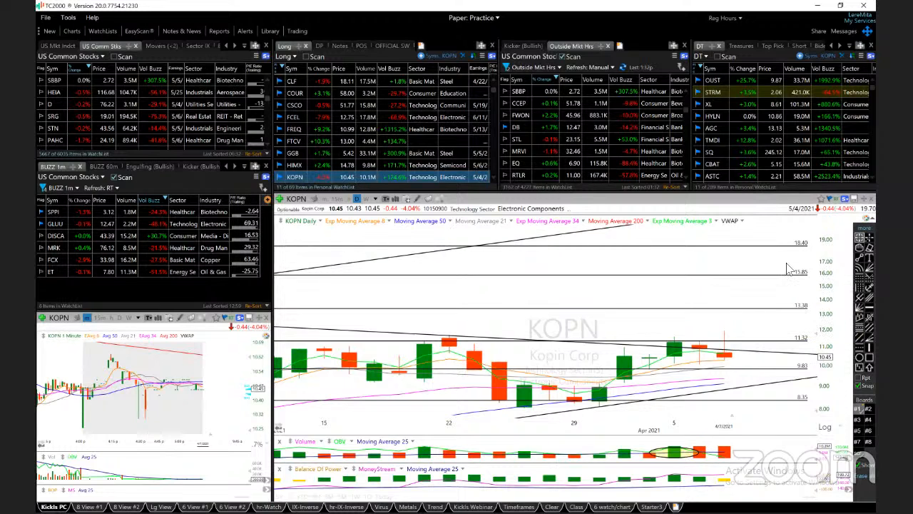
{"action": "mouse_move", "coordinate": [825, 366]}
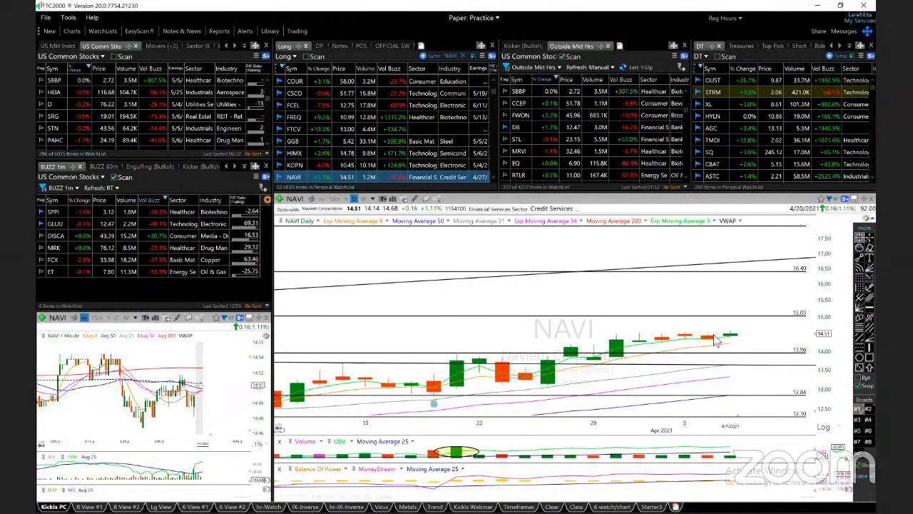
{"action": "mouse_move", "coordinate": [730, 344]}
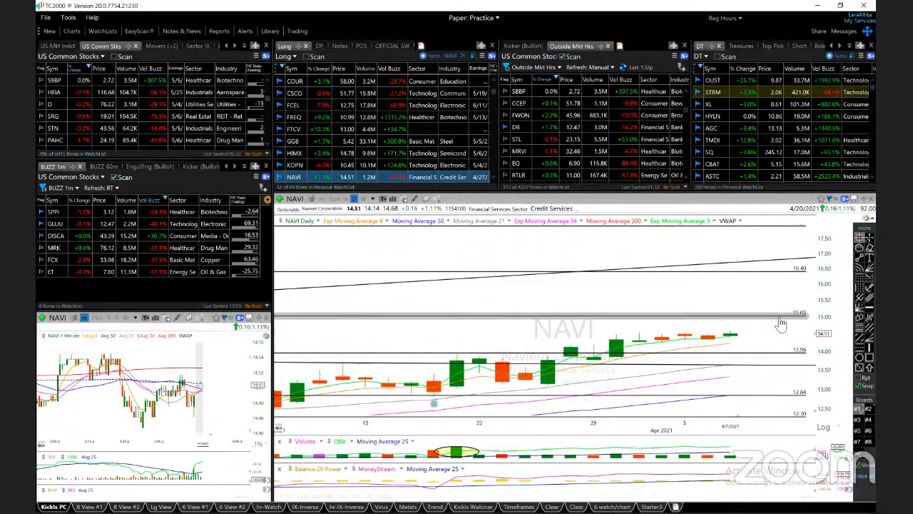
{"action": "mouse_move", "coordinate": [810, 333]}
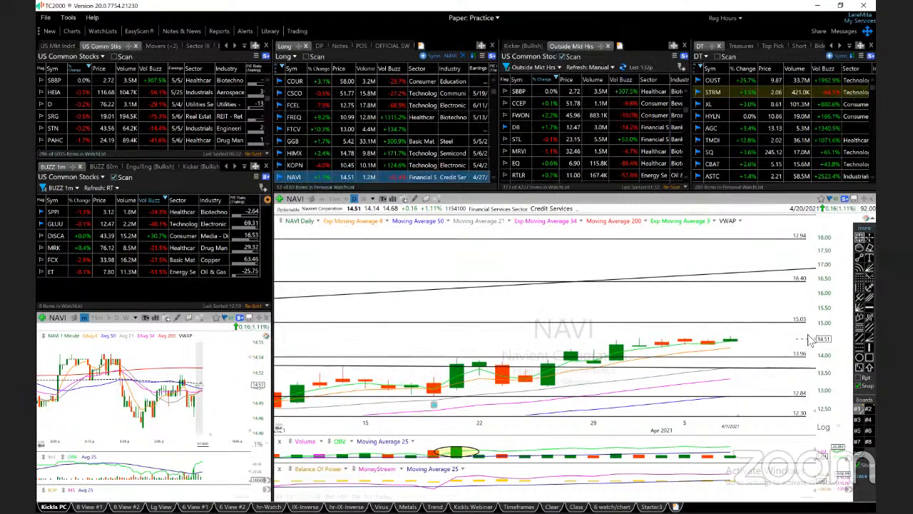
{"action": "mouse_move", "coordinate": [756, 317]}
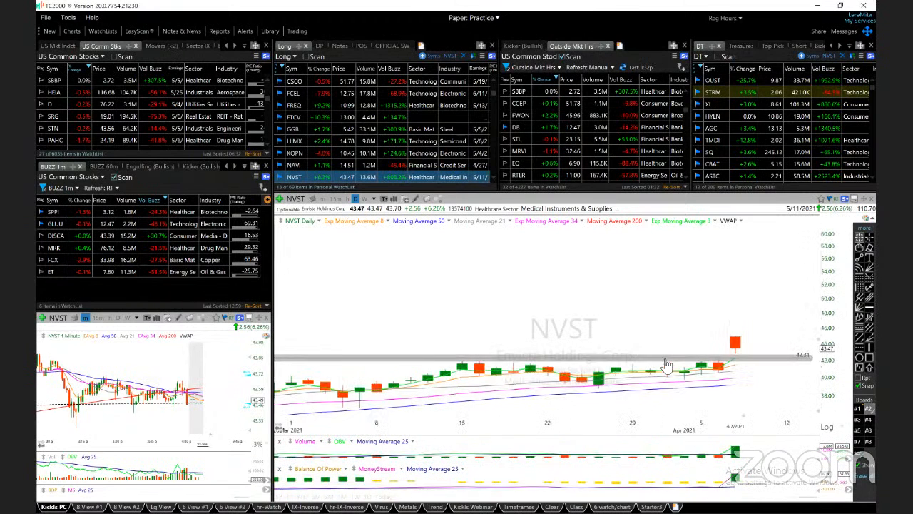
{"action": "mouse_move", "coordinate": [742, 379]}
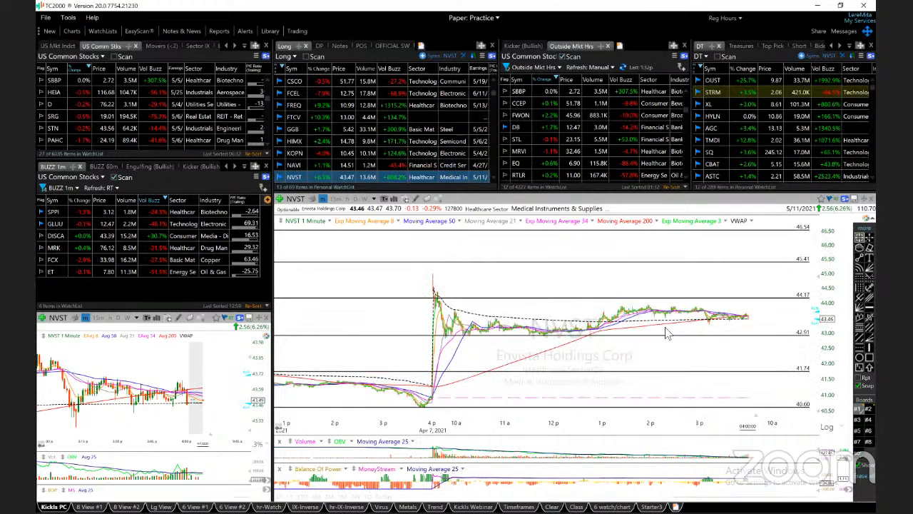
{"action": "mouse_move", "coordinate": [733, 327]}
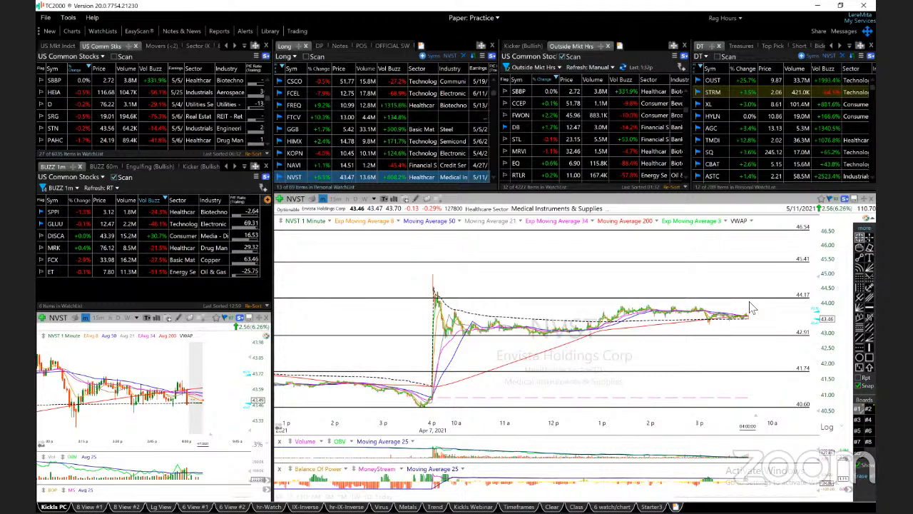
{"action": "mouse_move", "coordinate": [810, 314]}
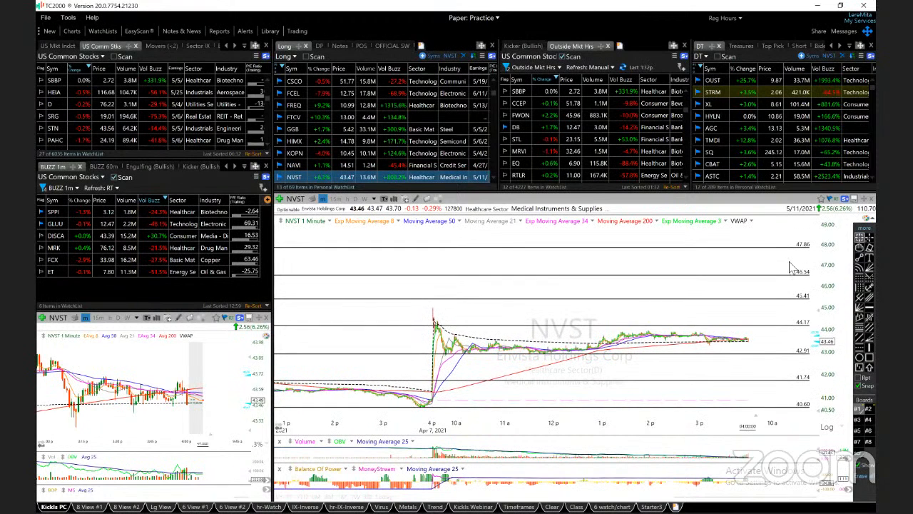
{"action": "mouse_move", "coordinate": [747, 348]}
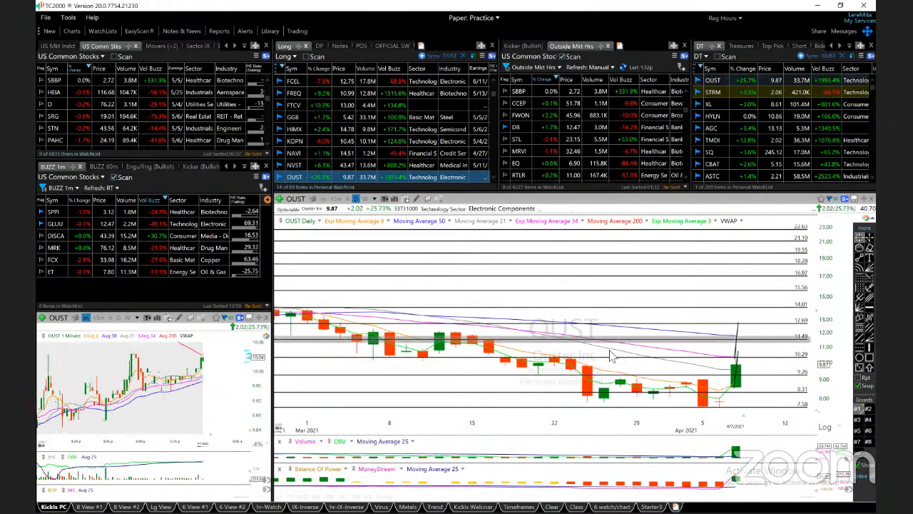
{"action": "mouse_move", "coordinate": [706, 364]}
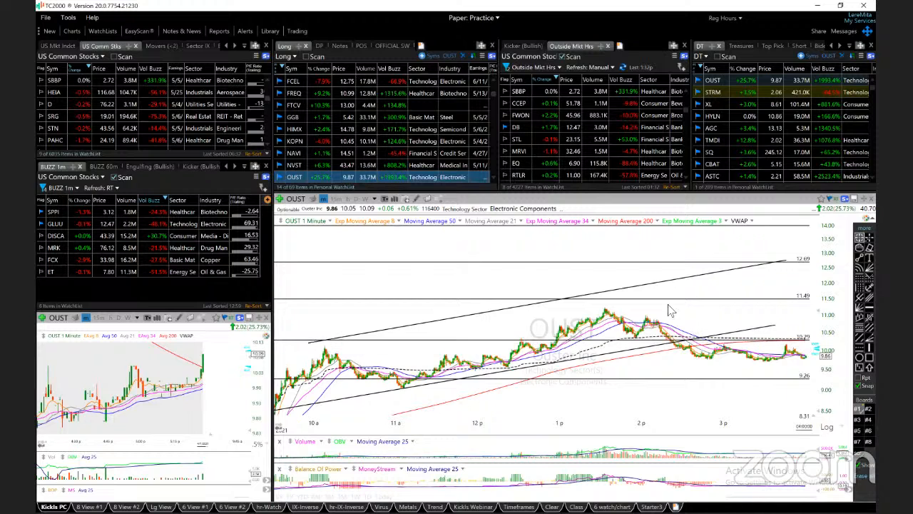
{"action": "mouse_move", "coordinate": [602, 310]}
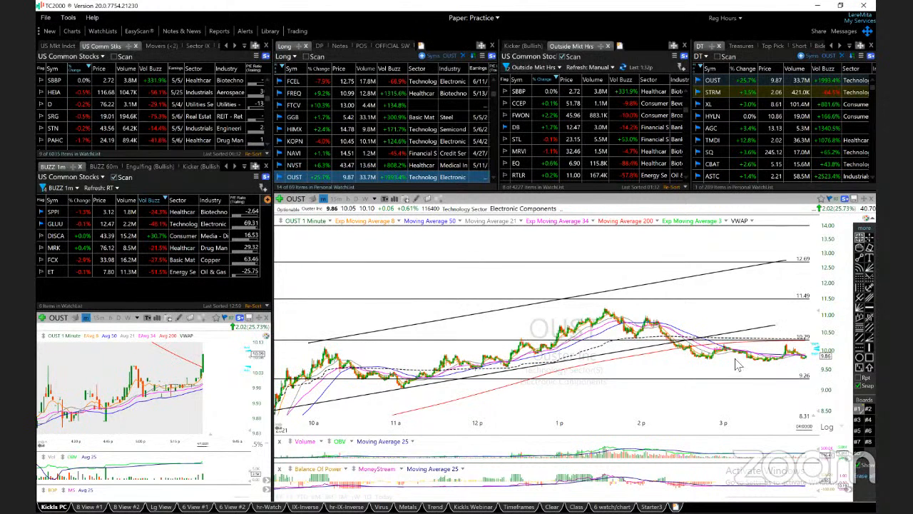
{"action": "mouse_move", "coordinate": [744, 365]}
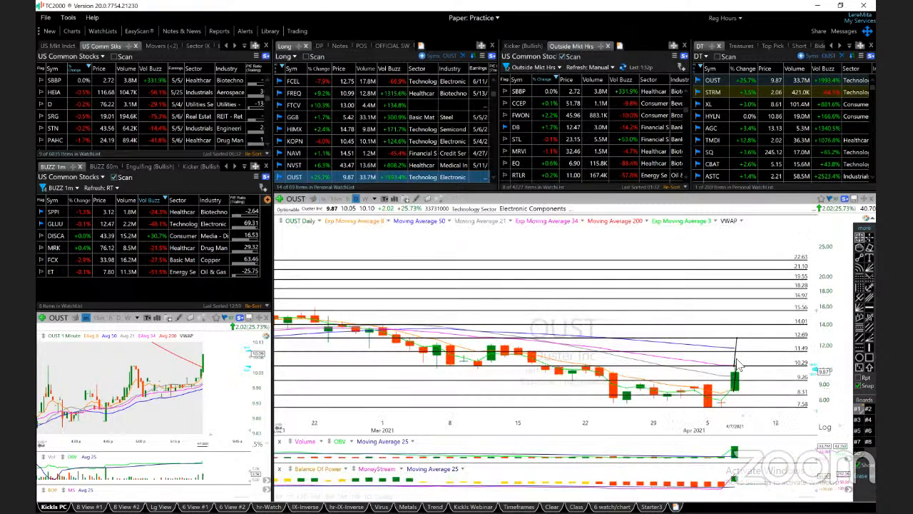
Step: Check the drawing options on OUST's daily chart via its context menu
{"action": "right_click", "coordinate": [739, 359]}
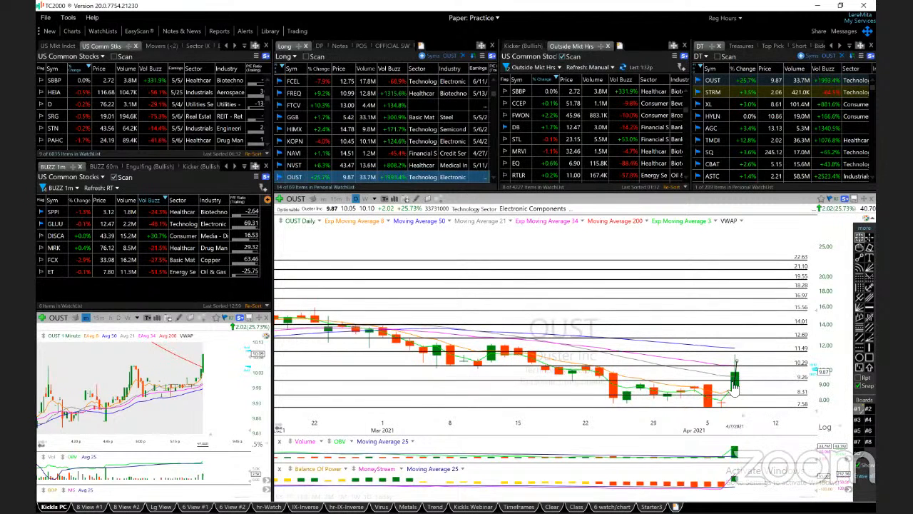
{"action": "right_click", "coordinate": [735, 378]}
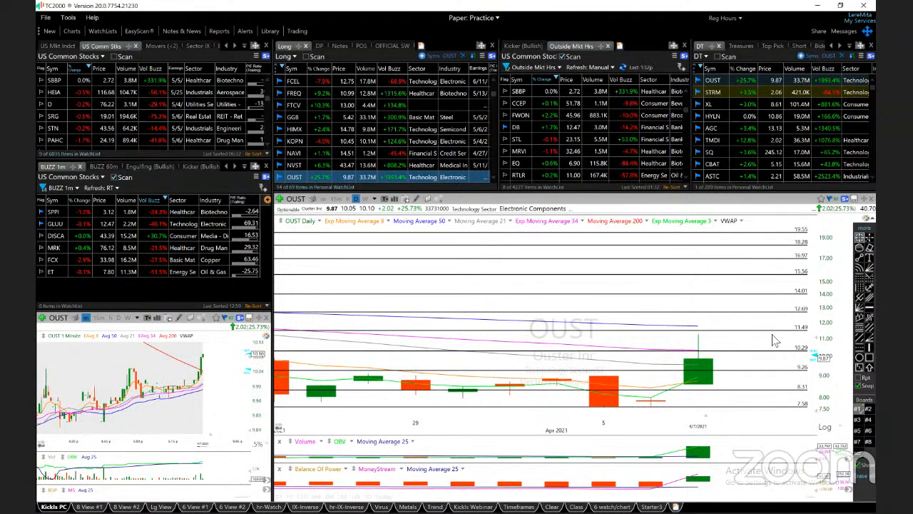
{"action": "mouse_move", "coordinate": [753, 344]}
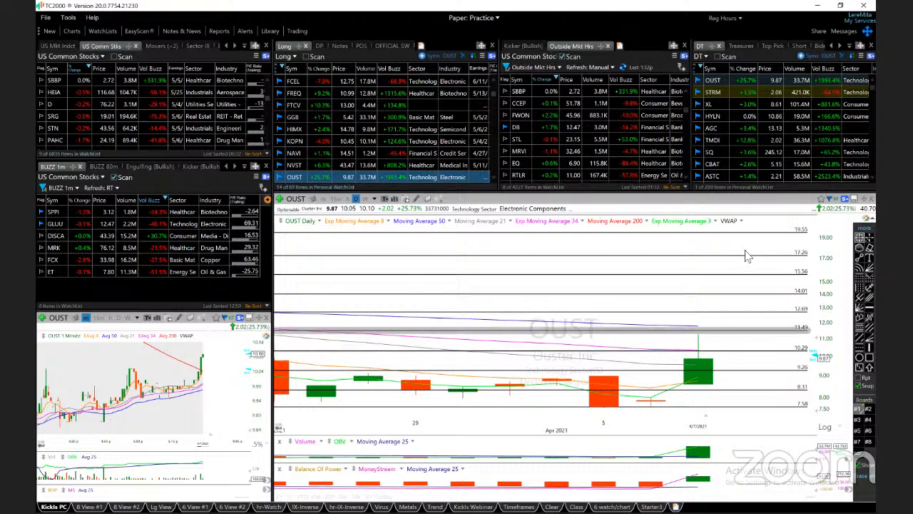
{"action": "mouse_move", "coordinate": [734, 329]}
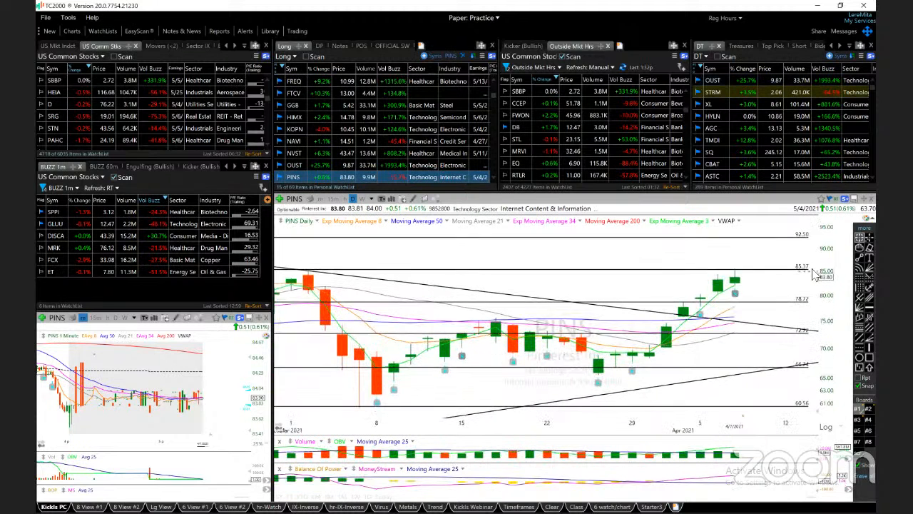
{"action": "mouse_move", "coordinate": [574, 346]}
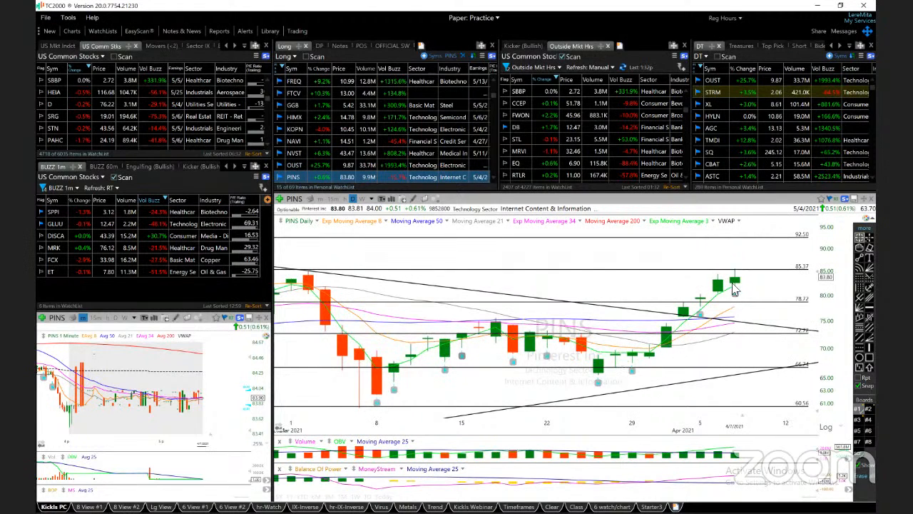
{"action": "mouse_move", "coordinate": [708, 274]}
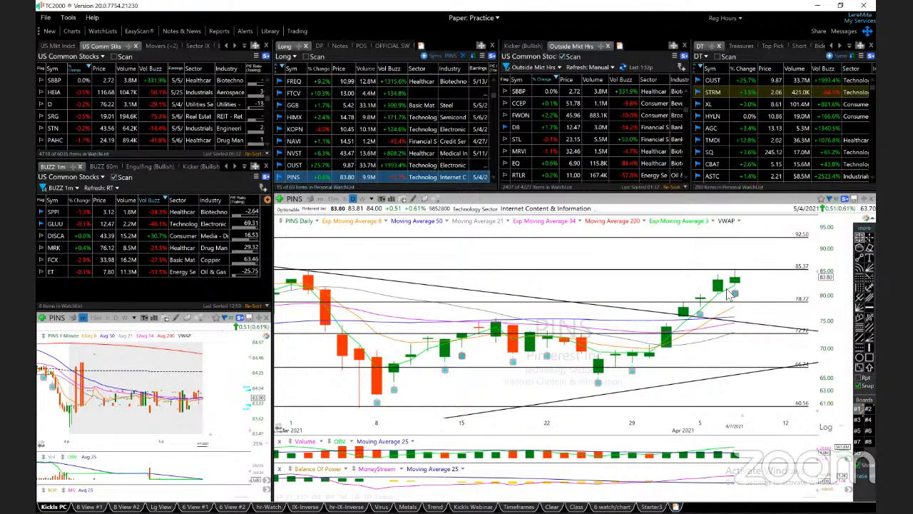
{"action": "mouse_move", "coordinate": [735, 288]}
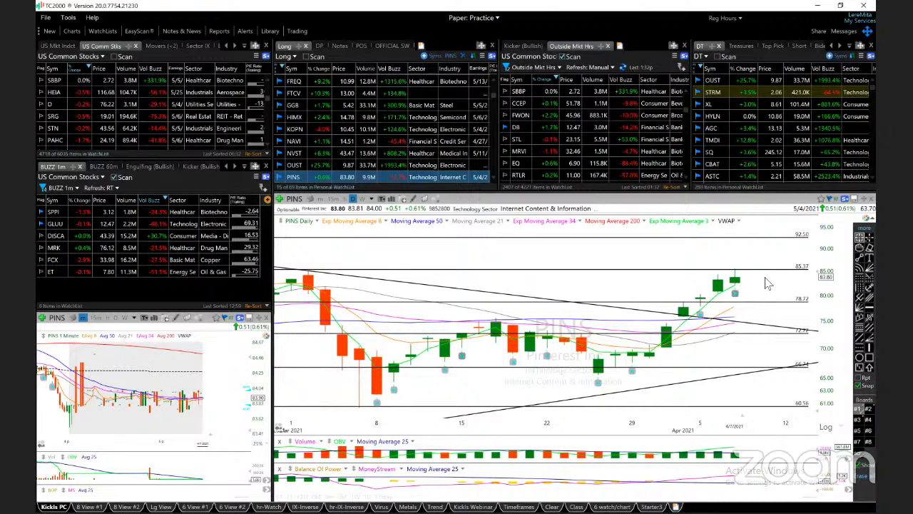
{"action": "mouse_move", "coordinate": [734, 292]}
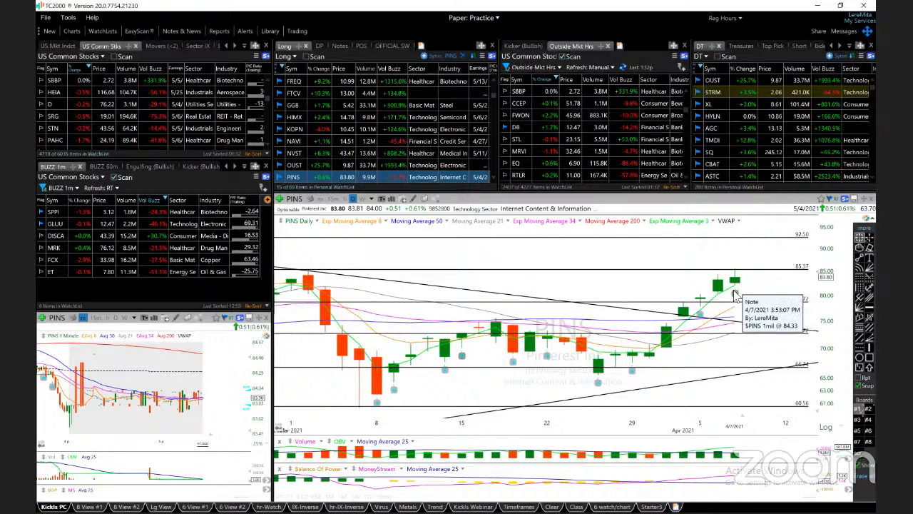
{"action": "mouse_move", "coordinate": [157, 378]}
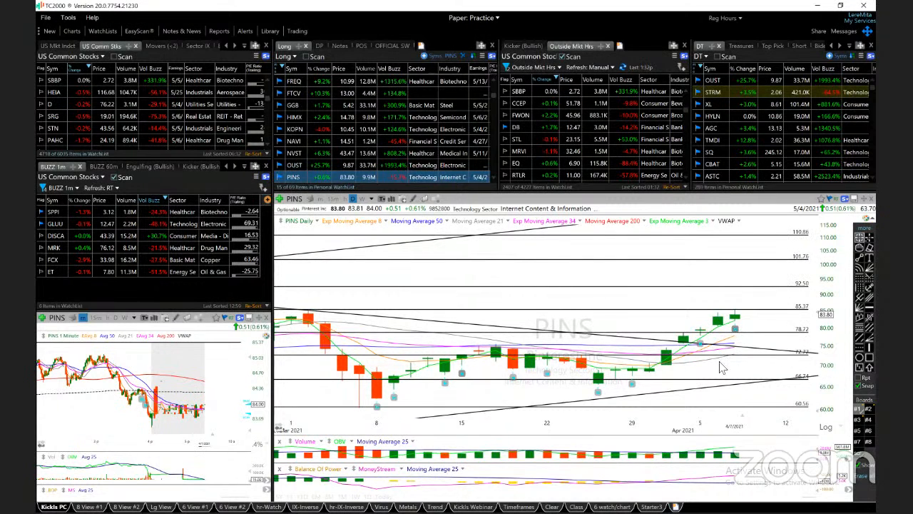
{"action": "mouse_move", "coordinate": [776, 340]}
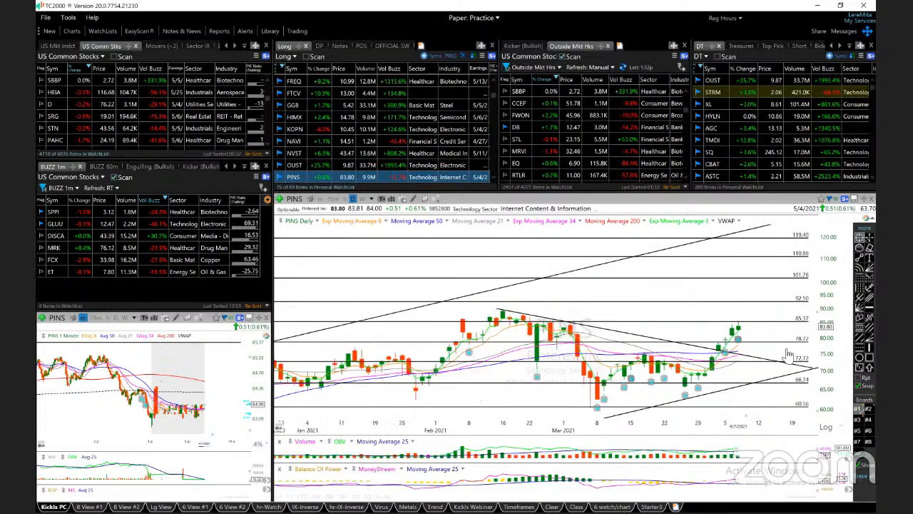
{"action": "mouse_move", "coordinate": [739, 371]}
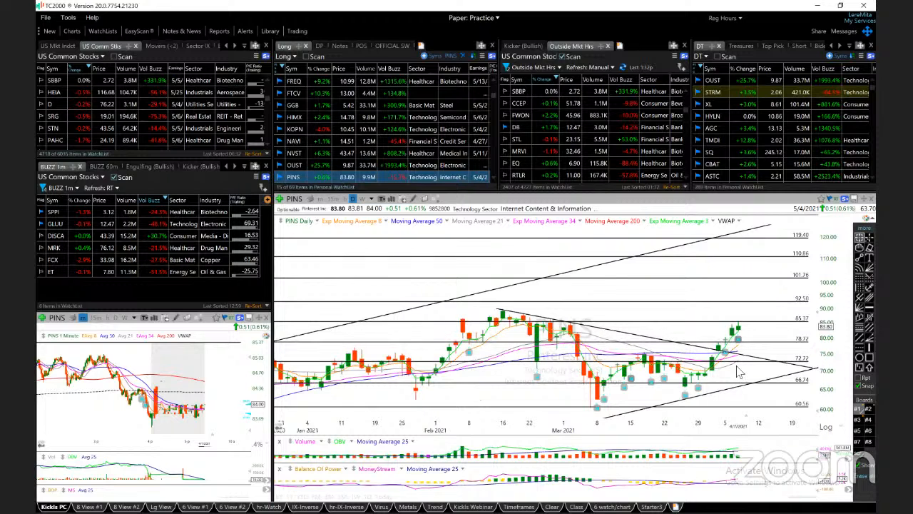
{"action": "mouse_move", "coordinate": [736, 371]}
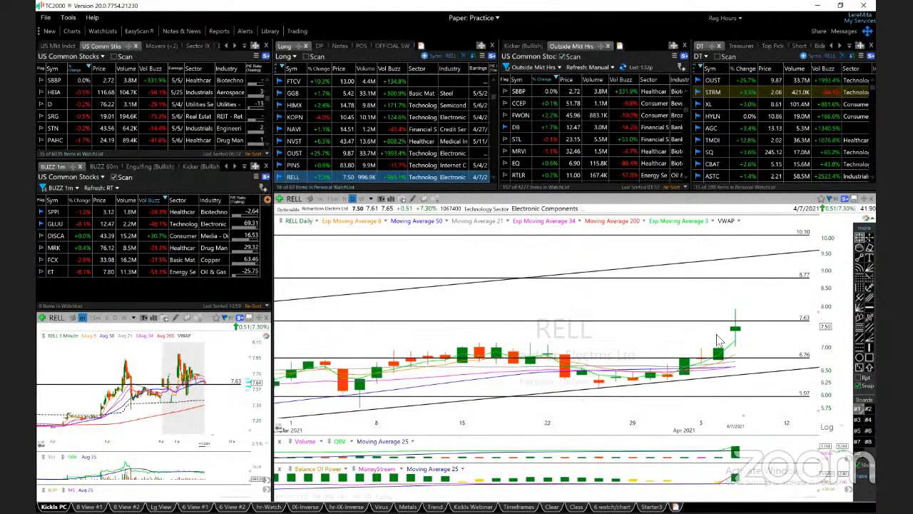
{"action": "mouse_move", "coordinate": [759, 348]}
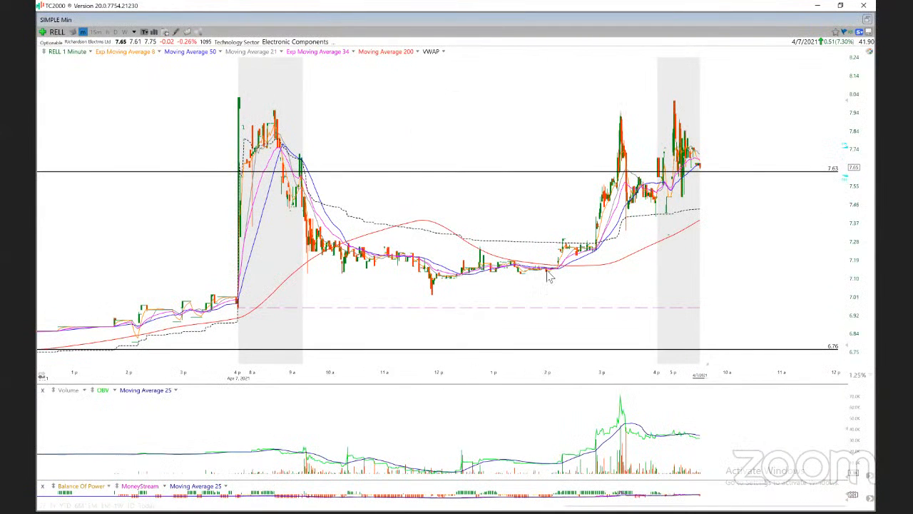
{"action": "mouse_move", "coordinate": [625, 129]}
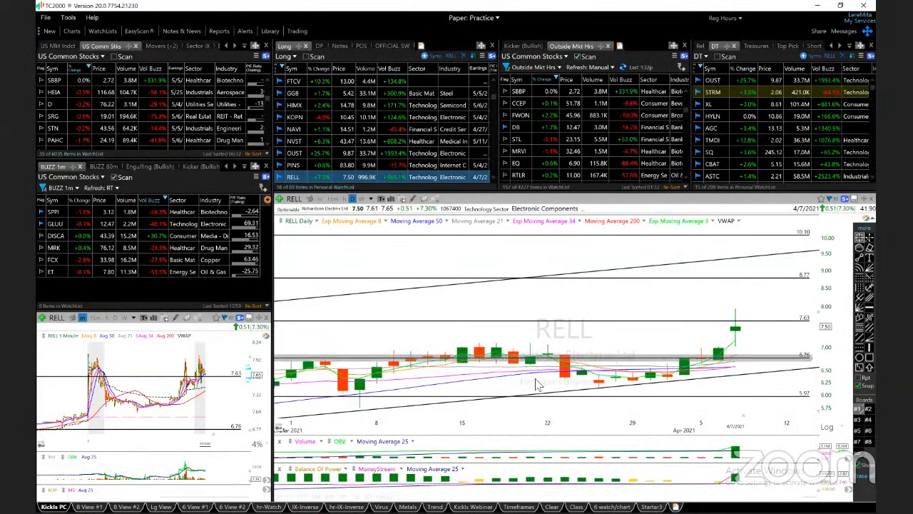
{"action": "mouse_move", "coordinate": [699, 399]}
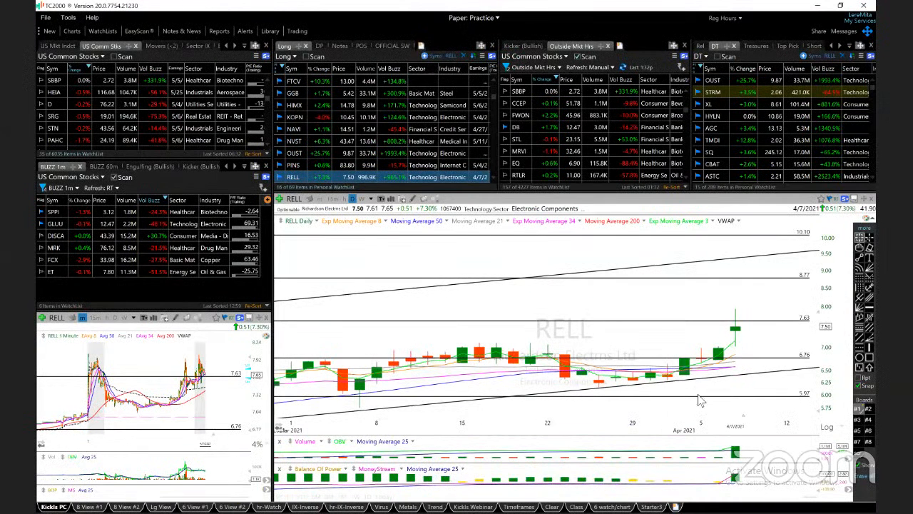
{"action": "mouse_move", "coordinate": [710, 390]}
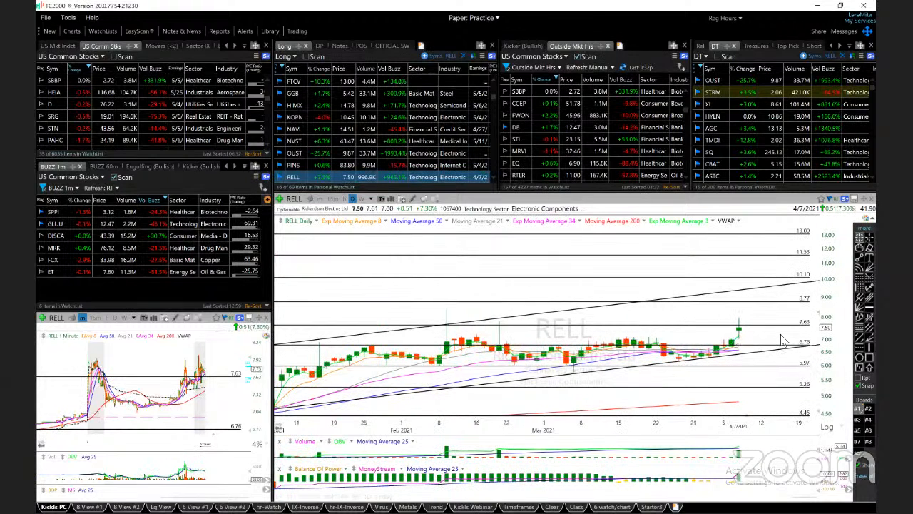
{"action": "mouse_move", "coordinate": [796, 273]}
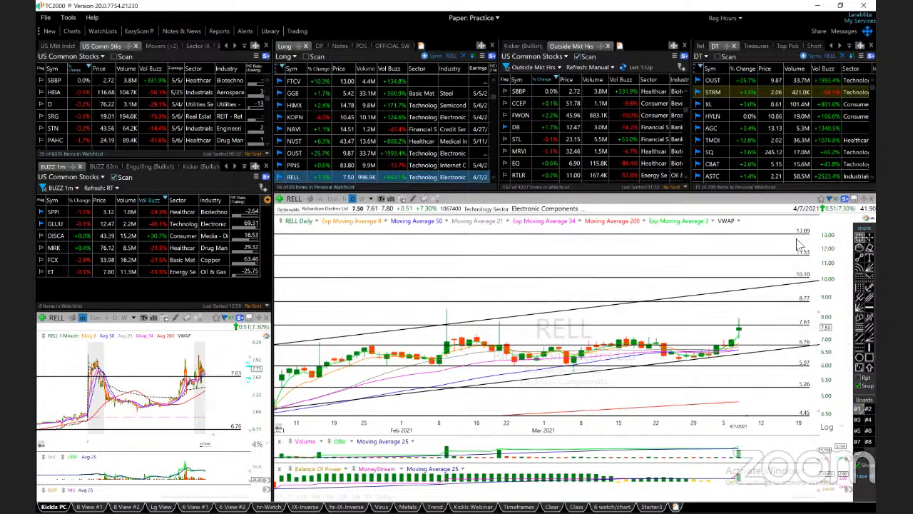
{"action": "mouse_move", "coordinate": [739, 337]}
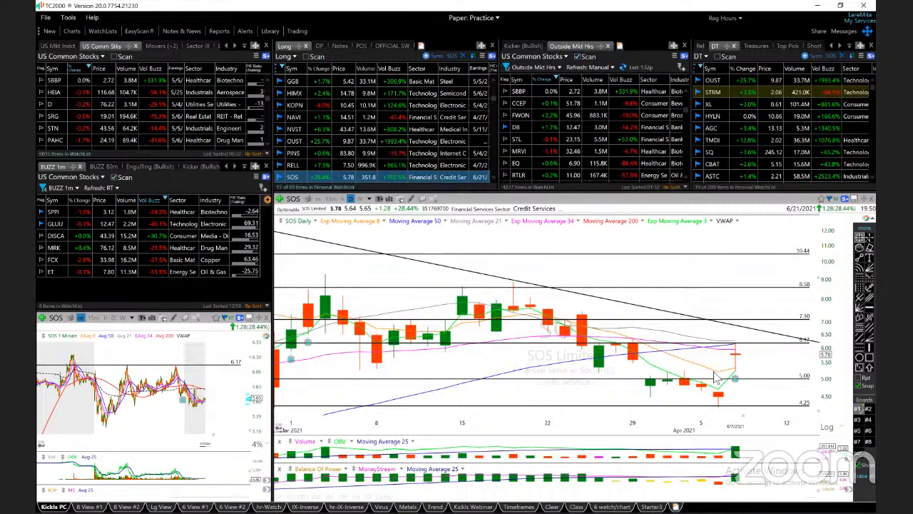
{"action": "mouse_move", "coordinate": [764, 361]}
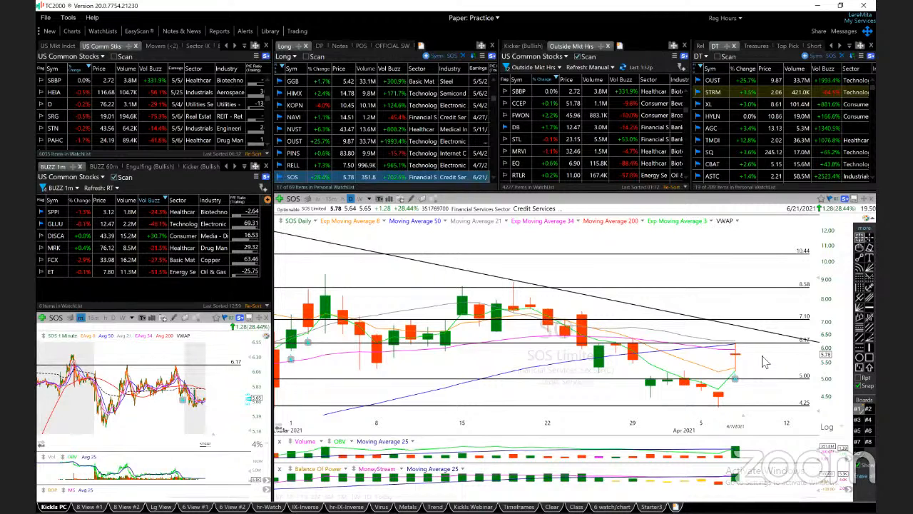
{"action": "mouse_move", "coordinate": [767, 277]}
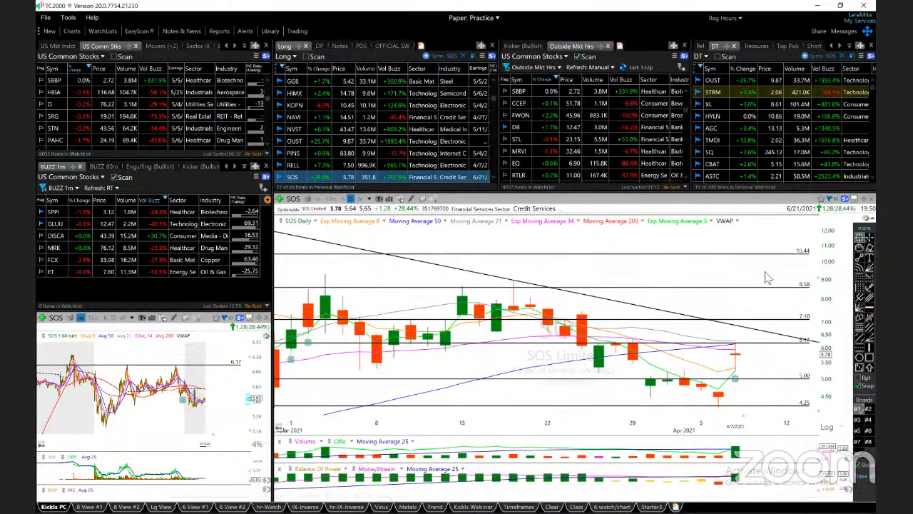
{"action": "mouse_move", "coordinate": [739, 364]}
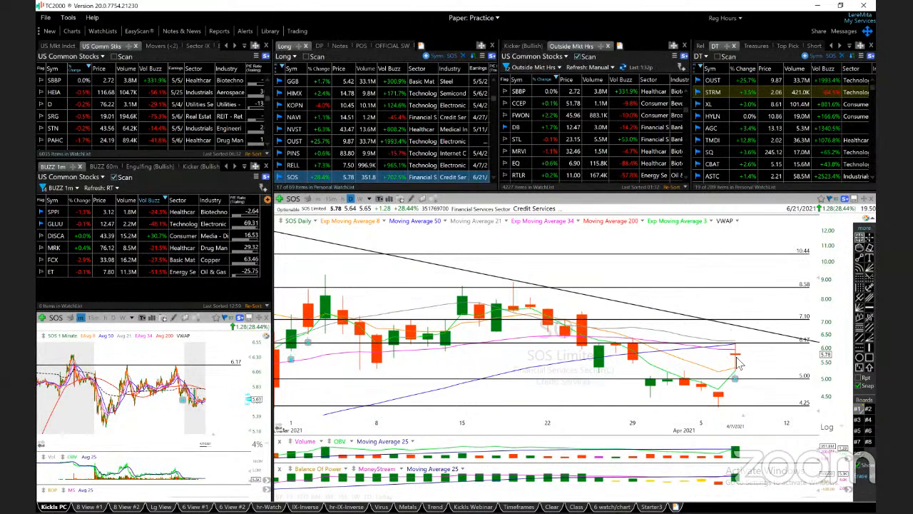
{"action": "mouse_move", "coordinate": [471, 481]}
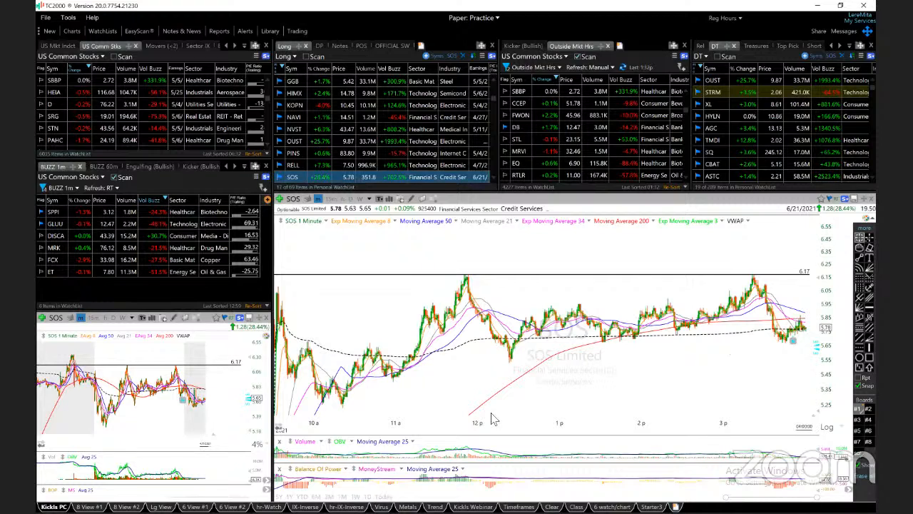
{"action": "mouse_move", "coordinate": [793, 344]}
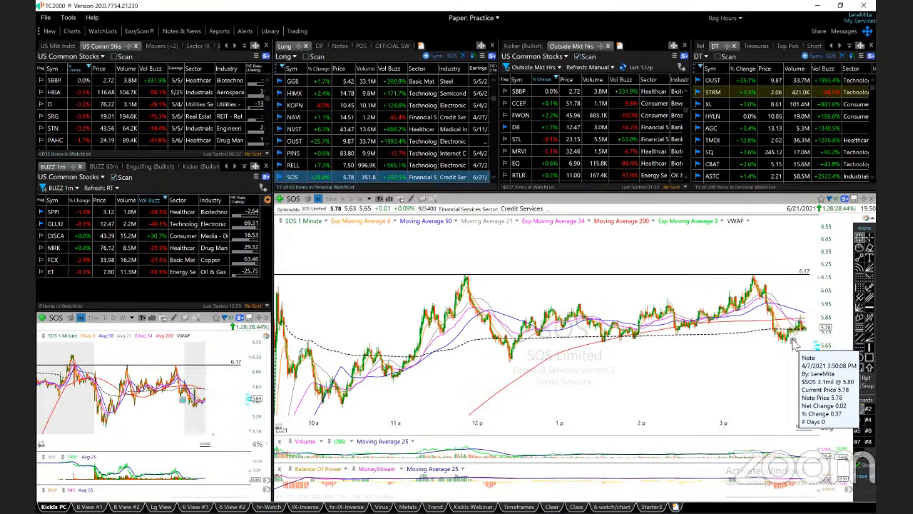
{"action": "mouse_move", "coordinate": [659, 374]}
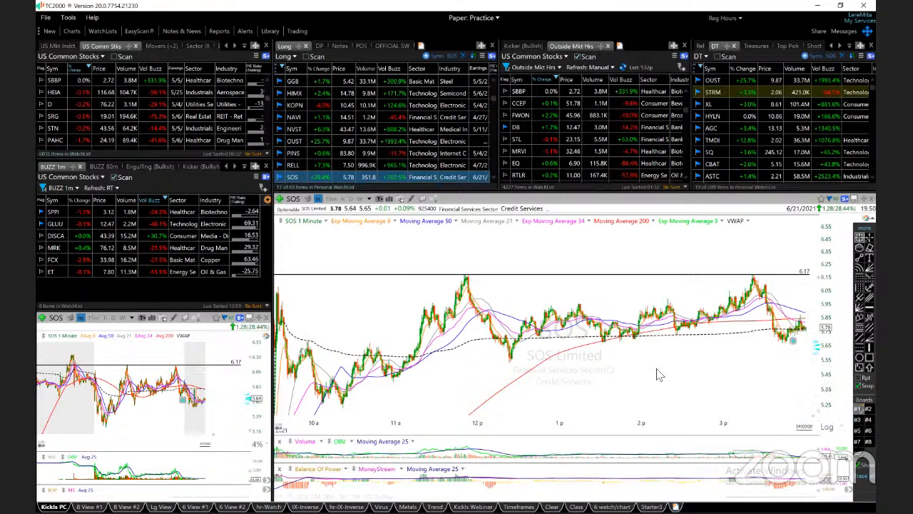
{"action": "mouse_move", "coordinate": [482, 334]}
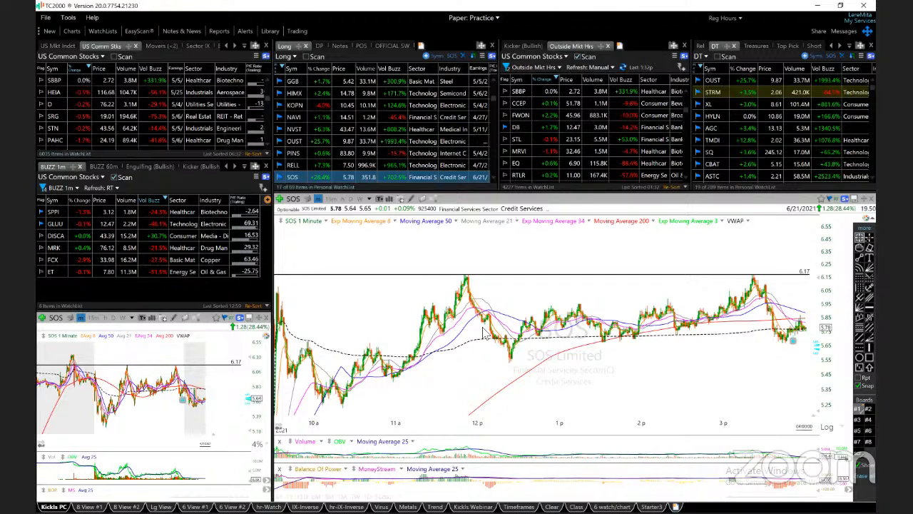
{"action": "mouse_move", "coordinate": [431, 368]}
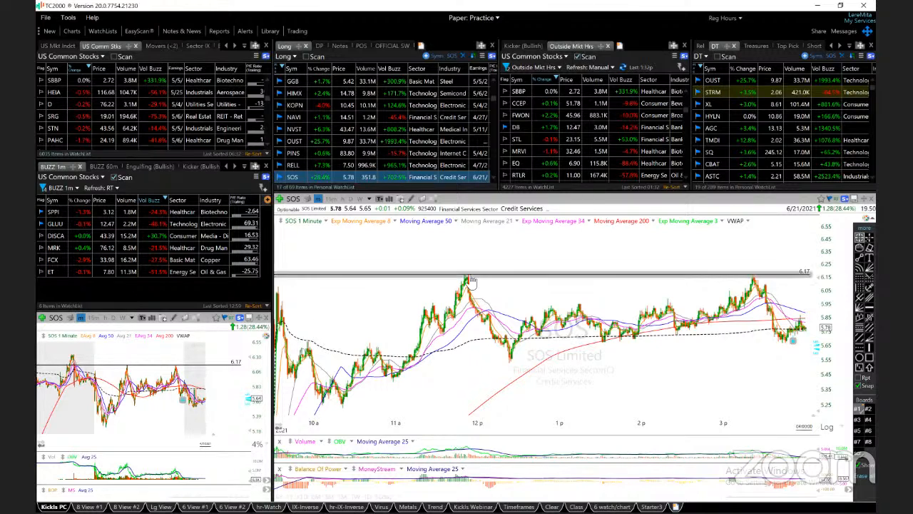
{"action": "mouse_move", "coordinate": [807, 275]}
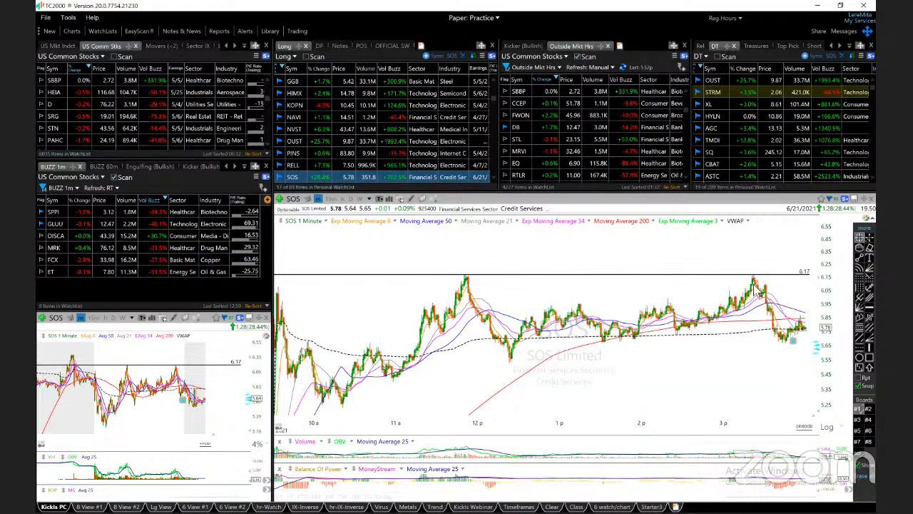
{"action": "mouse_move", "coordinate": [699, 331]}
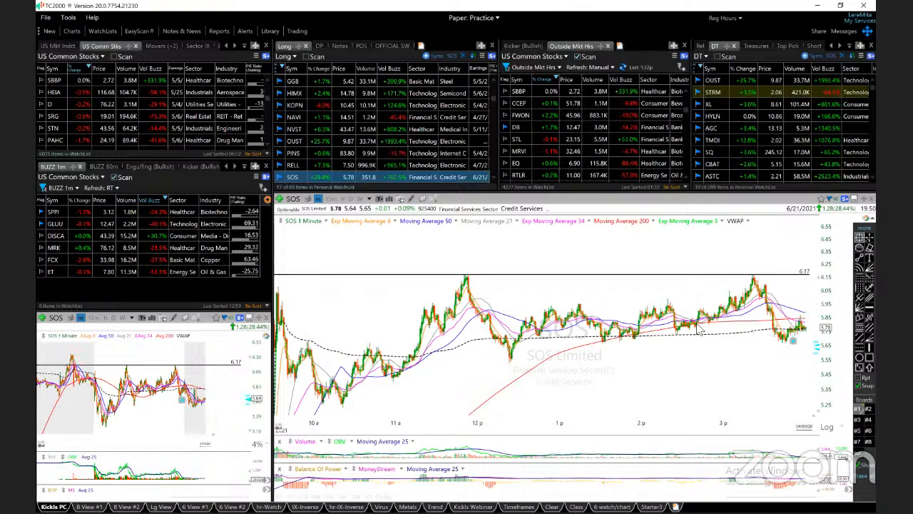
{"action": "mouse_move", "coordinate": [203, 408]}
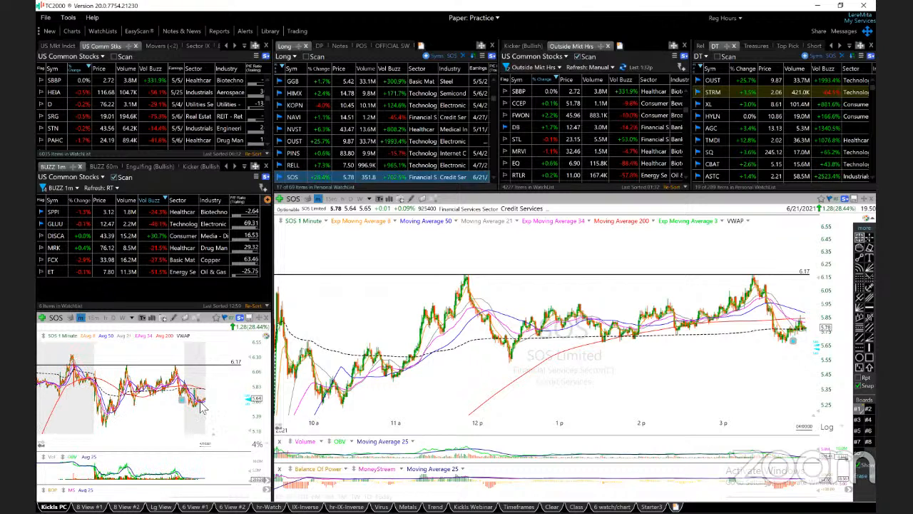
{"action": "mouse_move", "coordinate": [624, 388]}
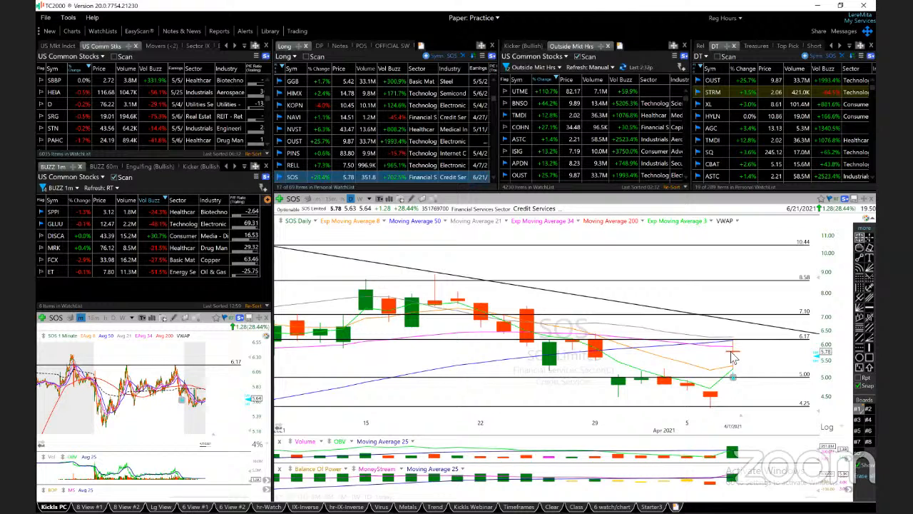
{"action": "mouse_move", "coordinate": [824, 359]}
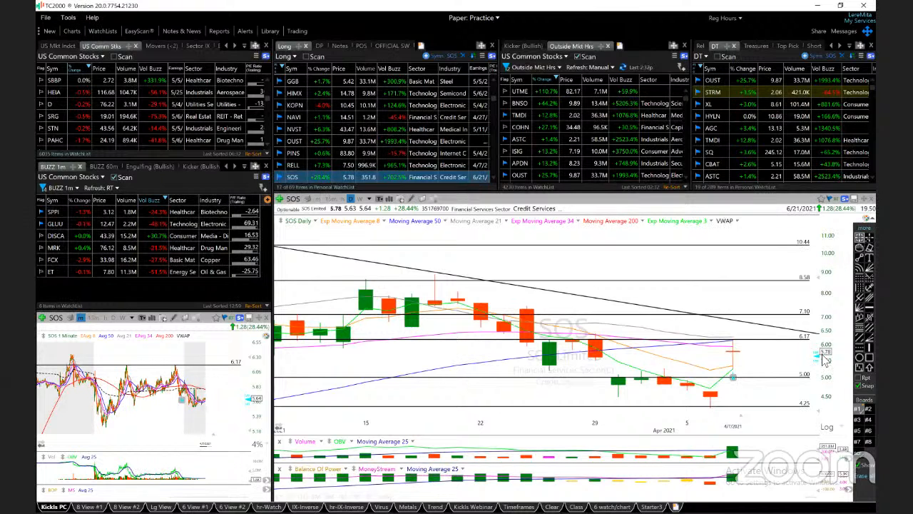
{"action": "mouse_move", "coordinate": [739, 365]}
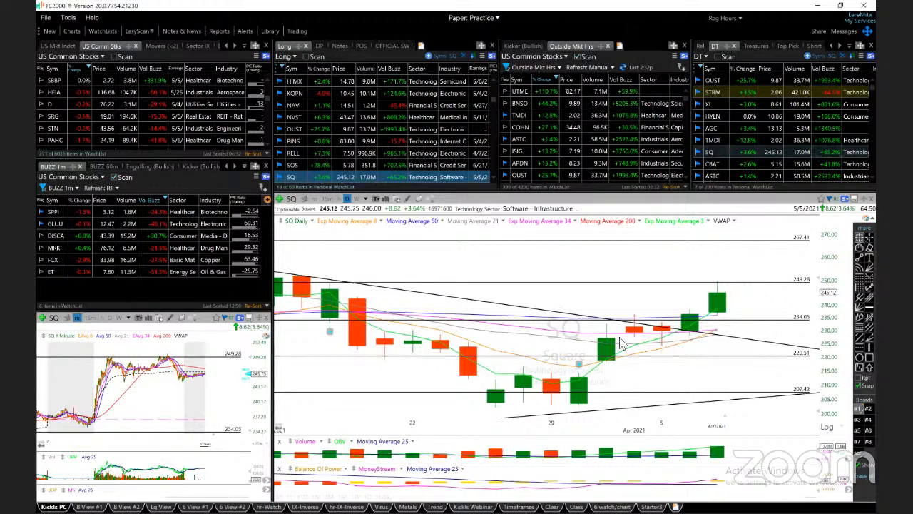
{"action": "mouse_move", "coordinate": [696, 316]}
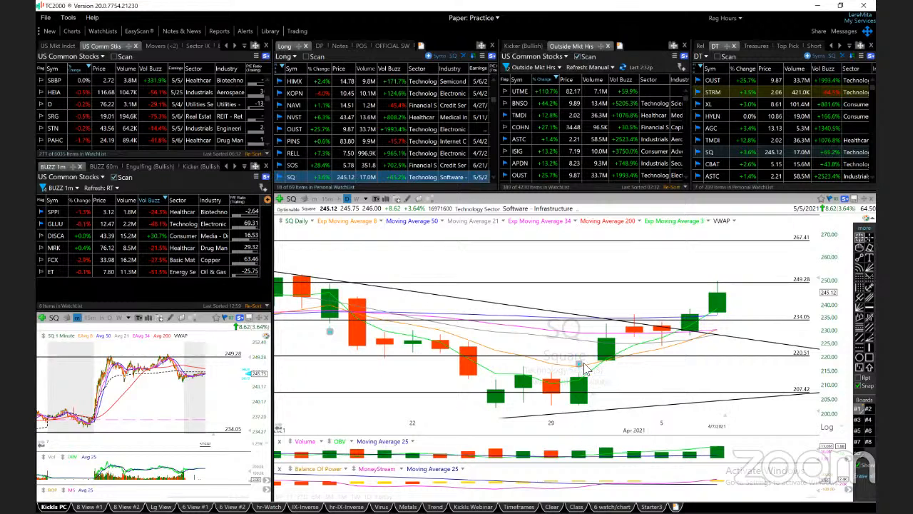
{"action": "mouse_move", "coordinate": [608, 382]}
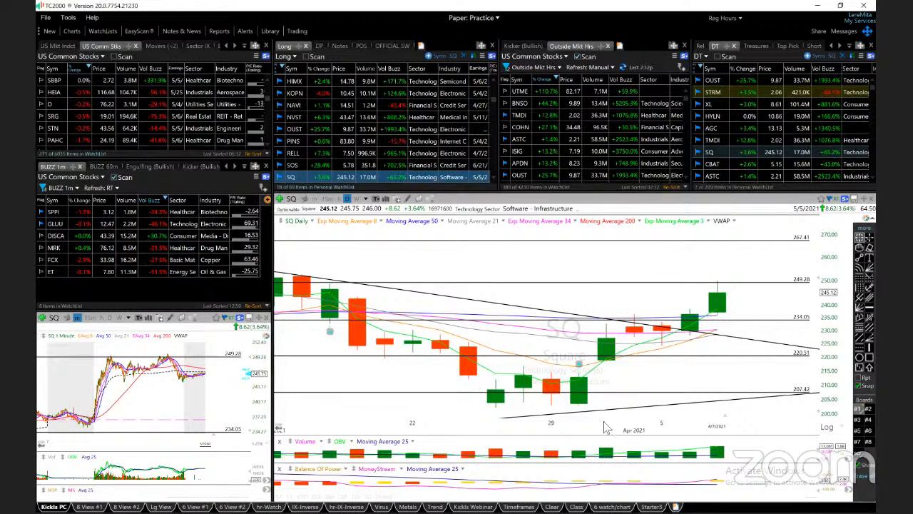
{"action": "mouse_move", "coordinate": [639, 317]}
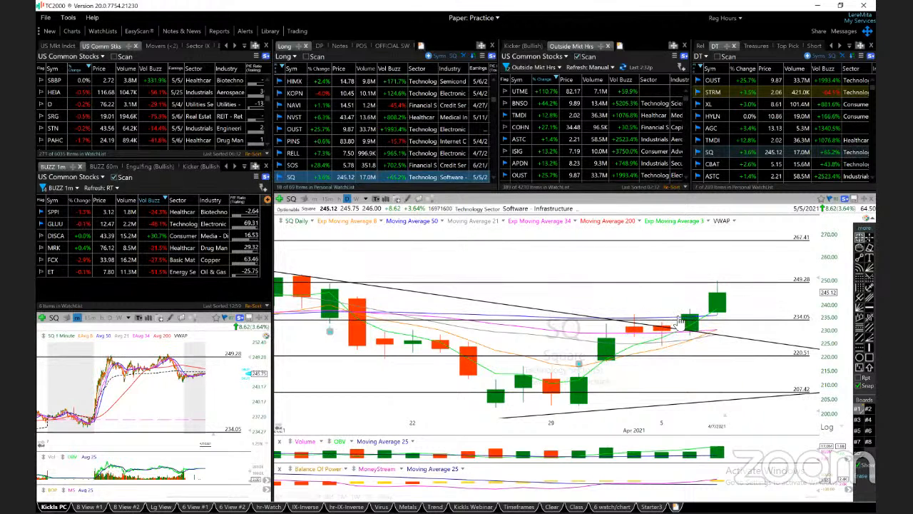
{"action": "mouse_move", "coordinate": [699, 320]}
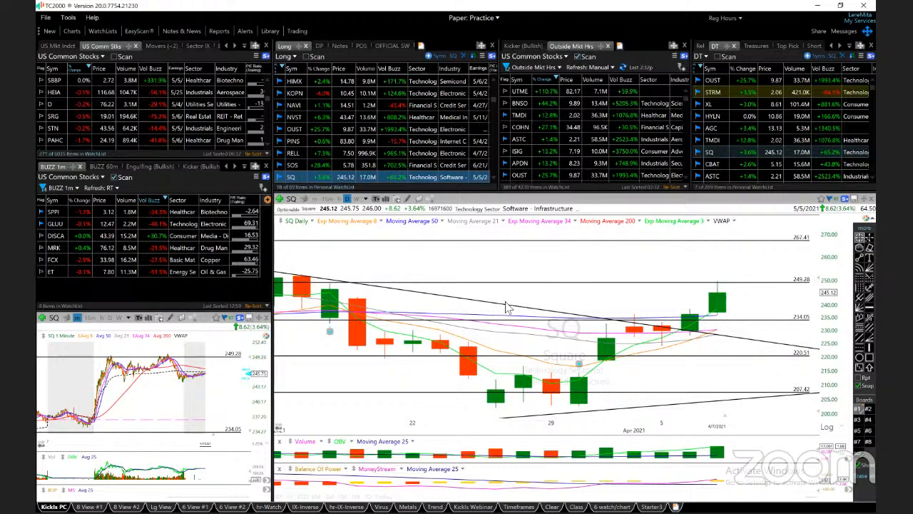
{"action": "mouse_move", "coordinate": [816, 279]}
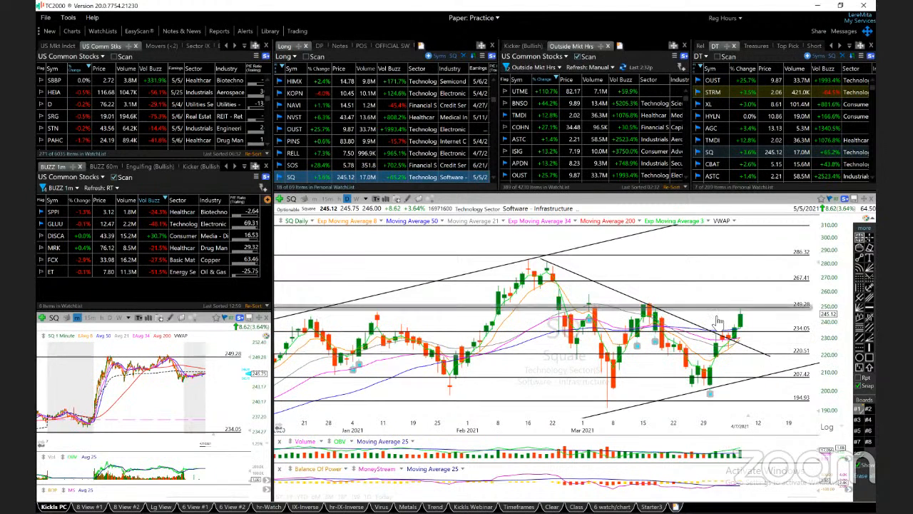
{"action": "mouse_move", "coordinate": [716, 335]}
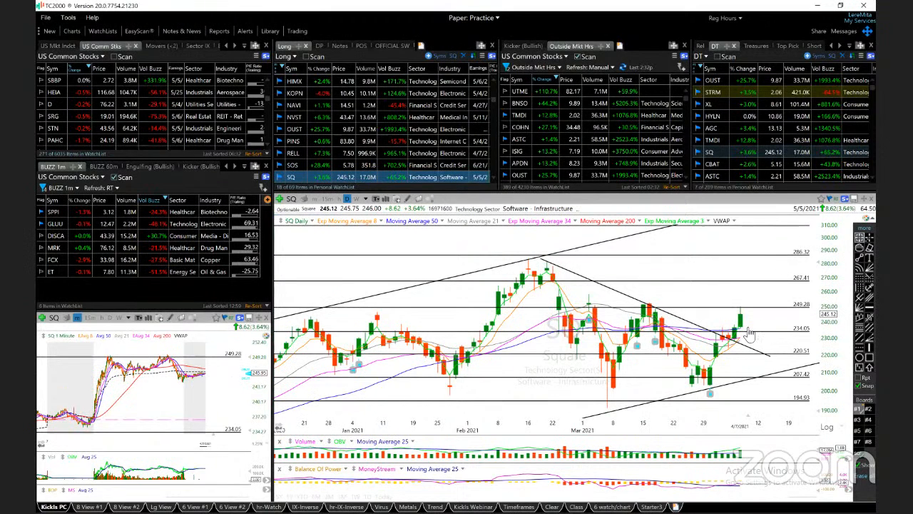
{"action": "mouse_move", "coordinate": [727, 357]}
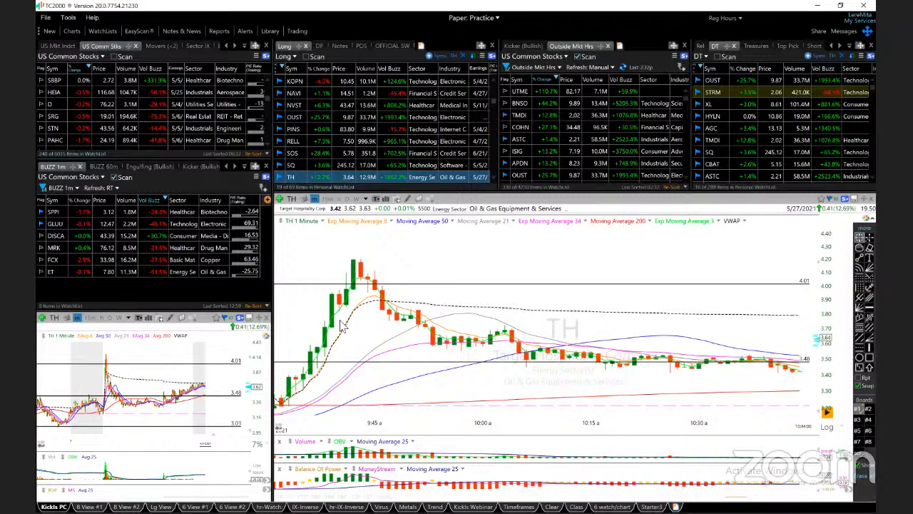
{"action": "mouse_move", "coordinate": [349, 325]}
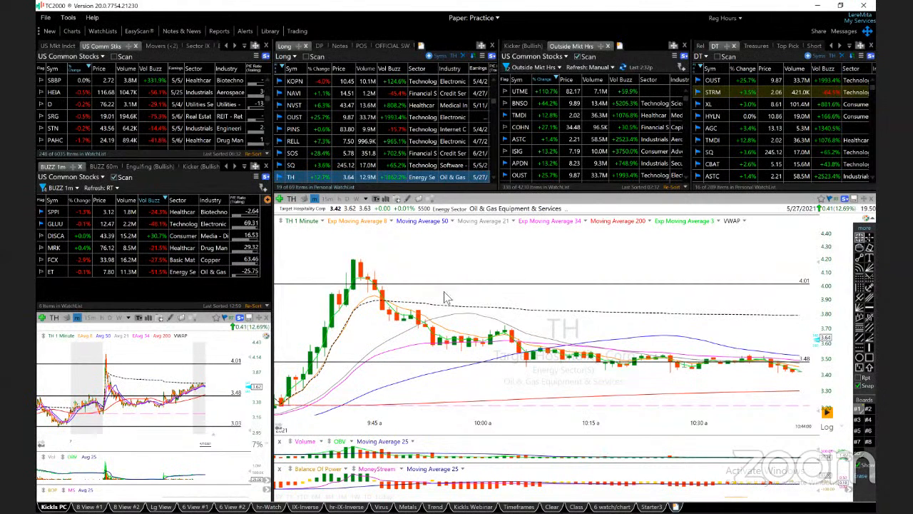
{"action": "mouse_move", "coordinate": [428, 348]}
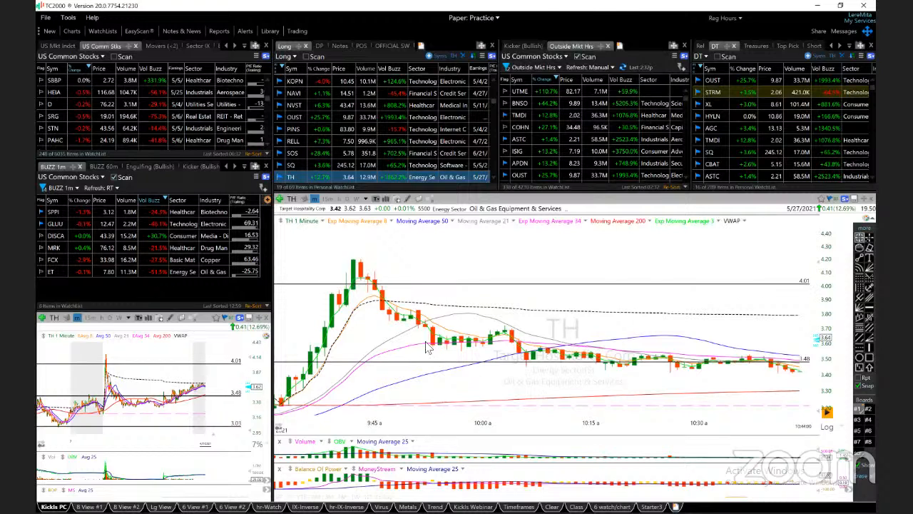
{"action": "mouse_move", "coordinate": [382, 305]}
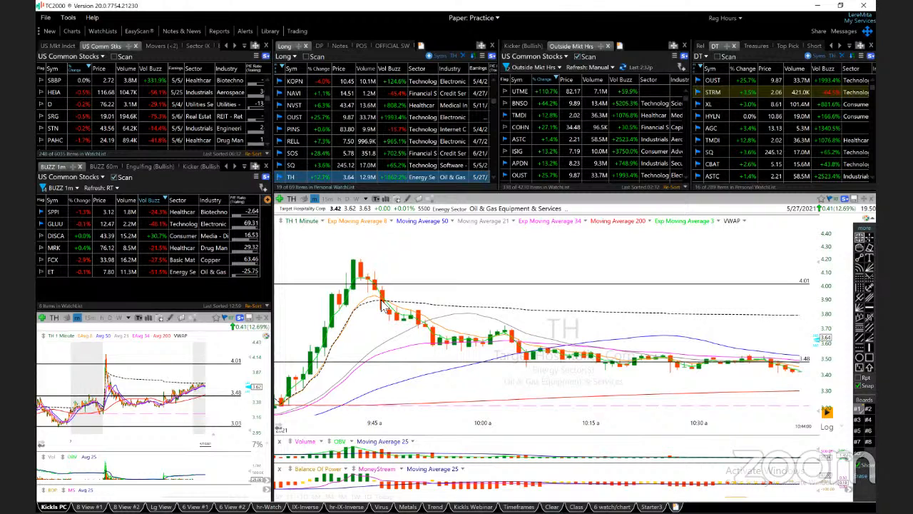
{"action": "mouse_move", "coordinate": [679, 329]}
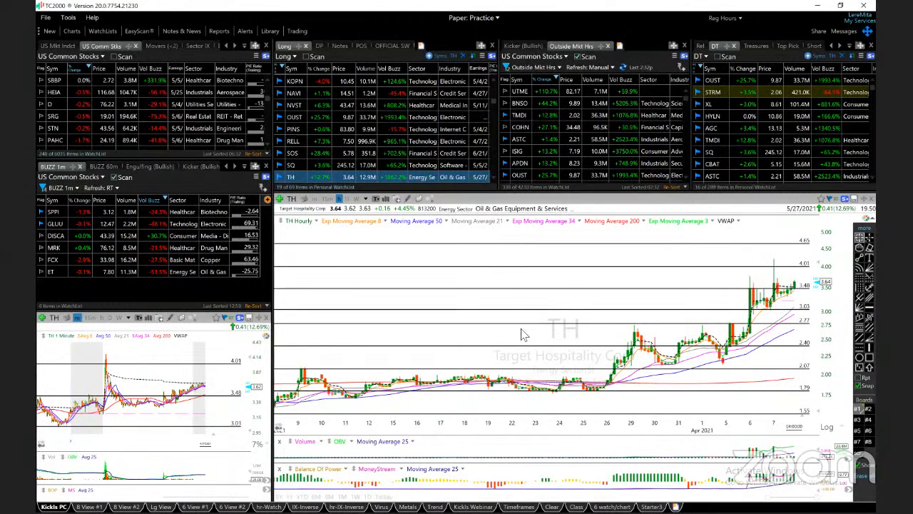
{"action": "left_click", "coordinate": [302, 219]}
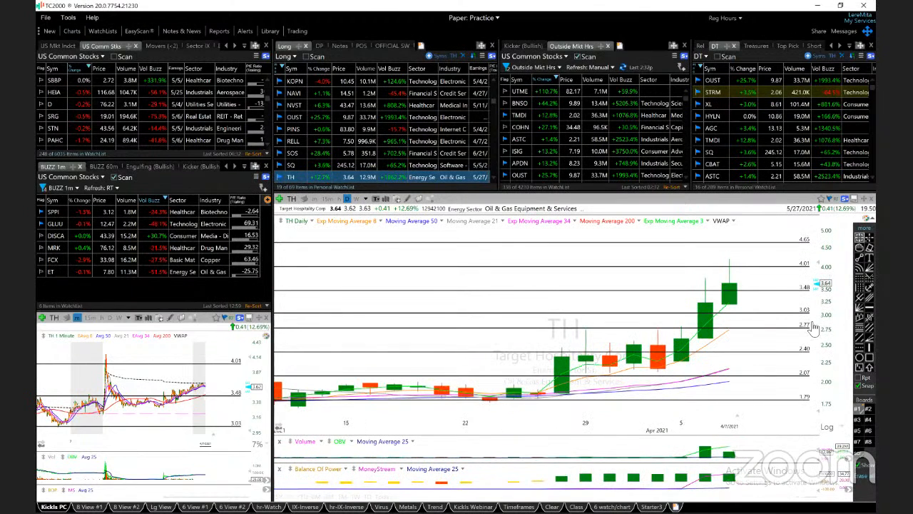
{"action": "right_click", "coordinate": [814, 325]}
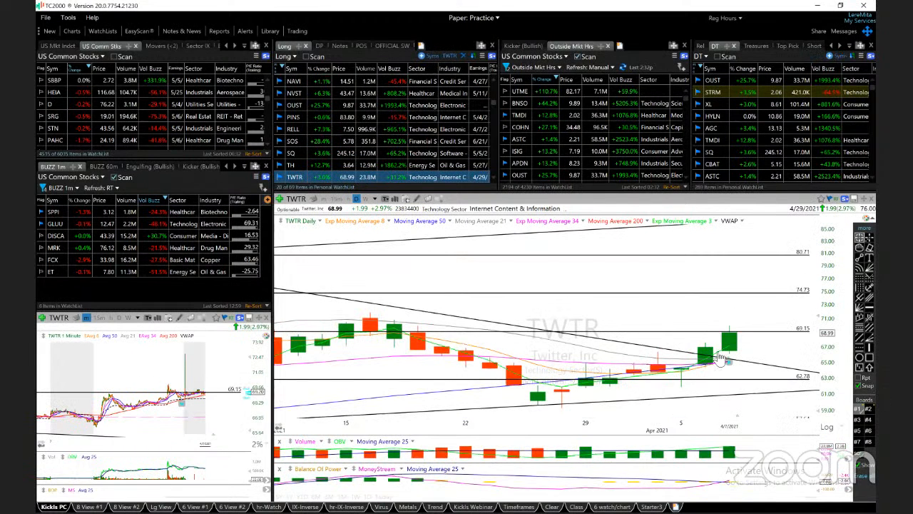
{"action": "mouse_move", "coordinate": [696, 363]}
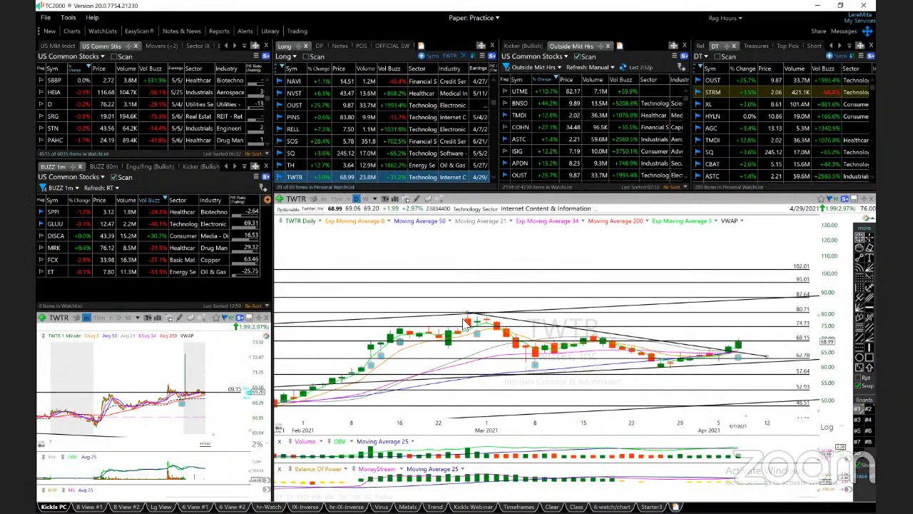
{"action": "mouse_move", "coordinate": [515, 327]}
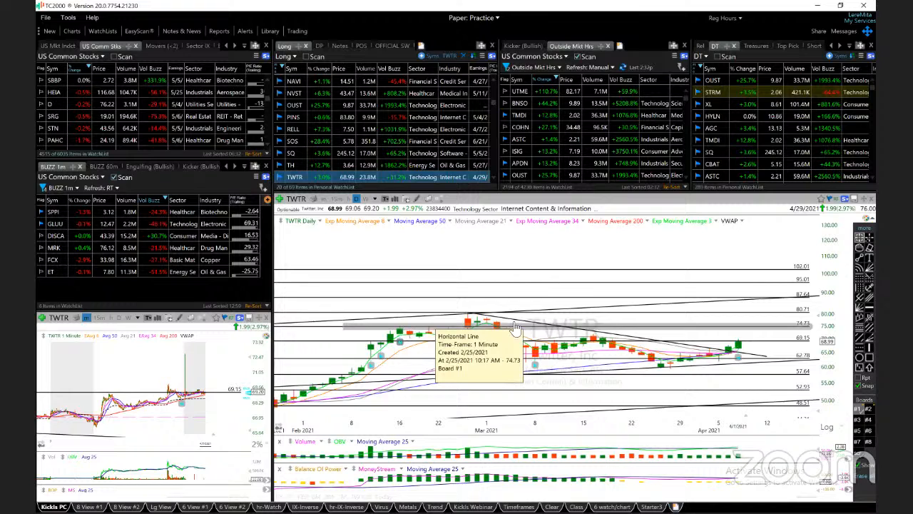
{"action": "mouse_move", "coordinate": [750, 338]}
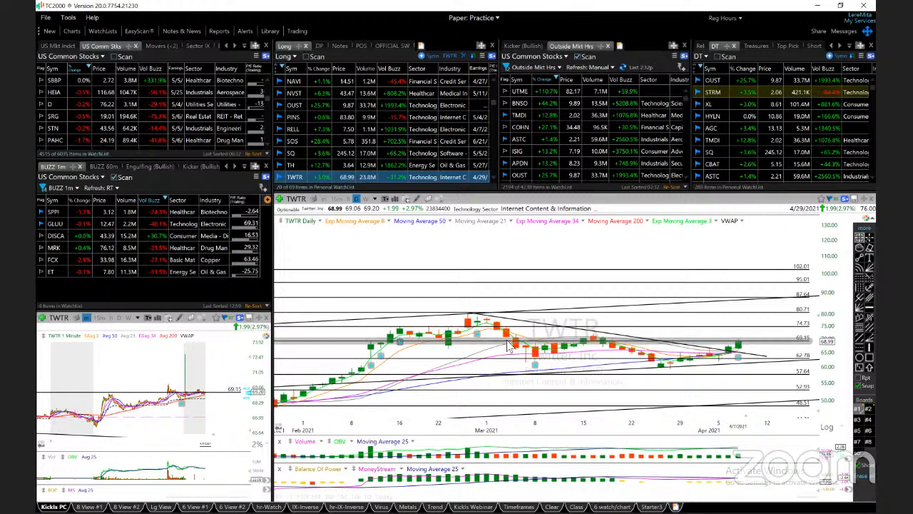
{"action": "mouse_move", "coordinate": [790, 320]}
{"action": "type", "text": "UNFI"}
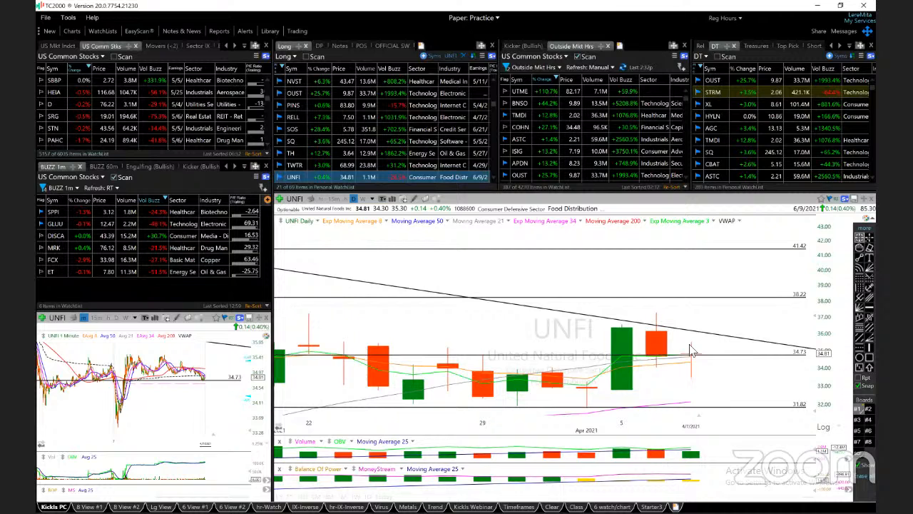
{"action": "mouse_move", "coordinate": [698, 354]}
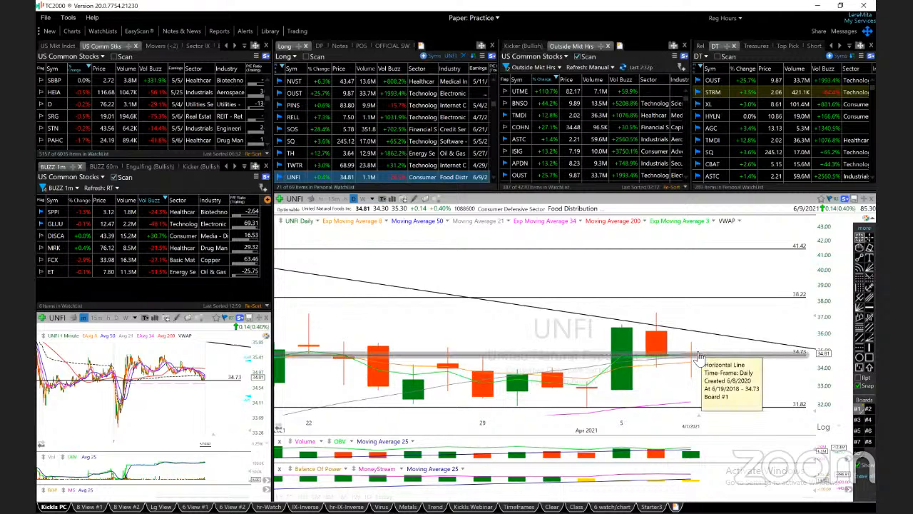
{"action": "mouse_move", "coordinate": [688, 354]}
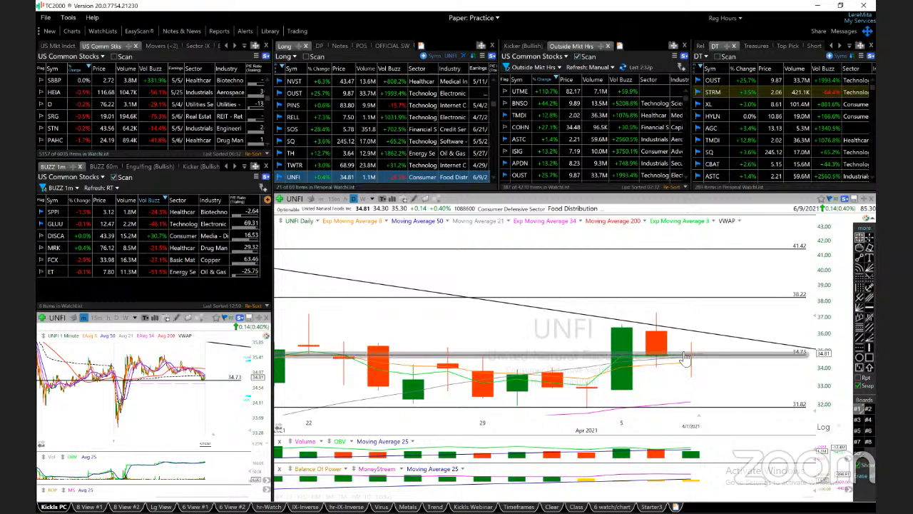
{"action": "mouse_move", "coordinate": [688, 357]}
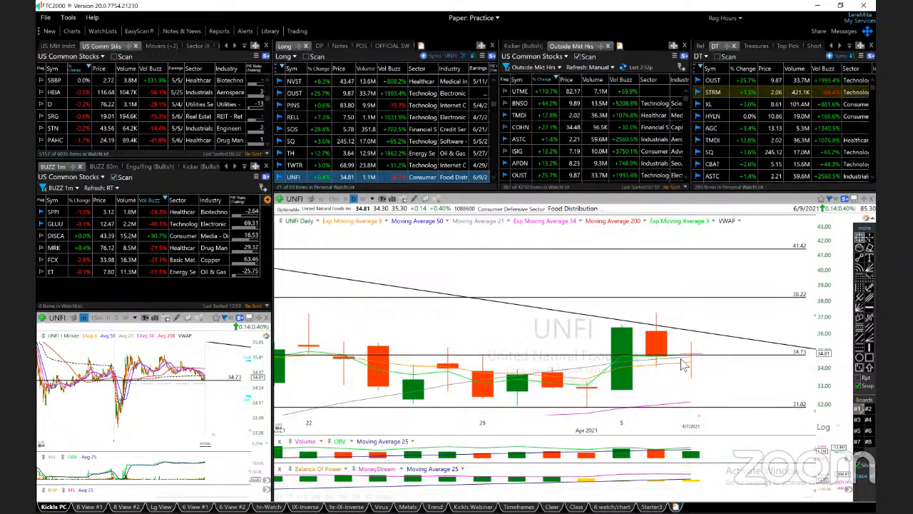
{"action": "mouse_move", "coordinate": [669, 398]}
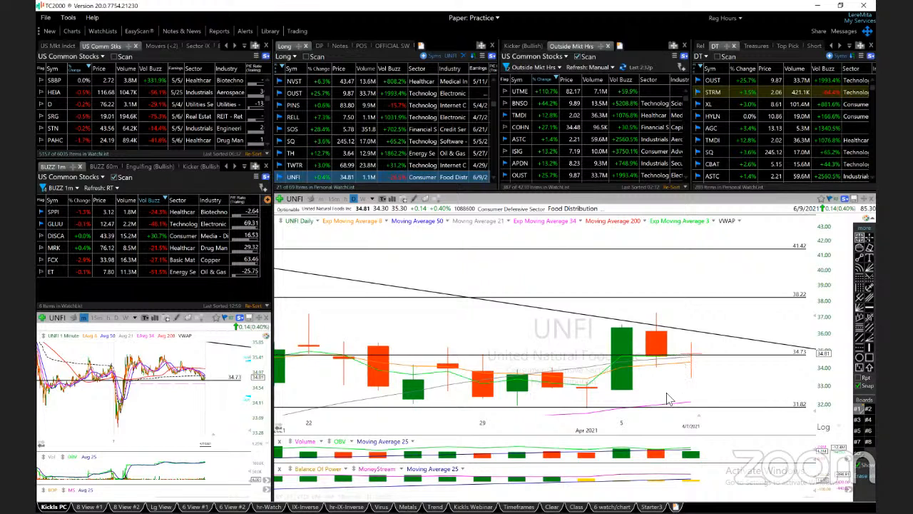
{"action": "mouse_move", "coordinate": [687, 362]}
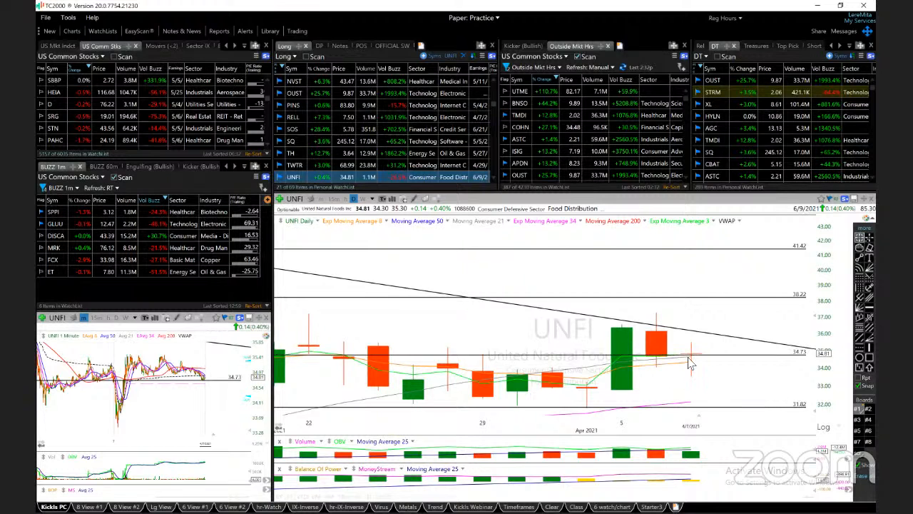
{"action": "mouse_move", "coordinate": [721, 364]}
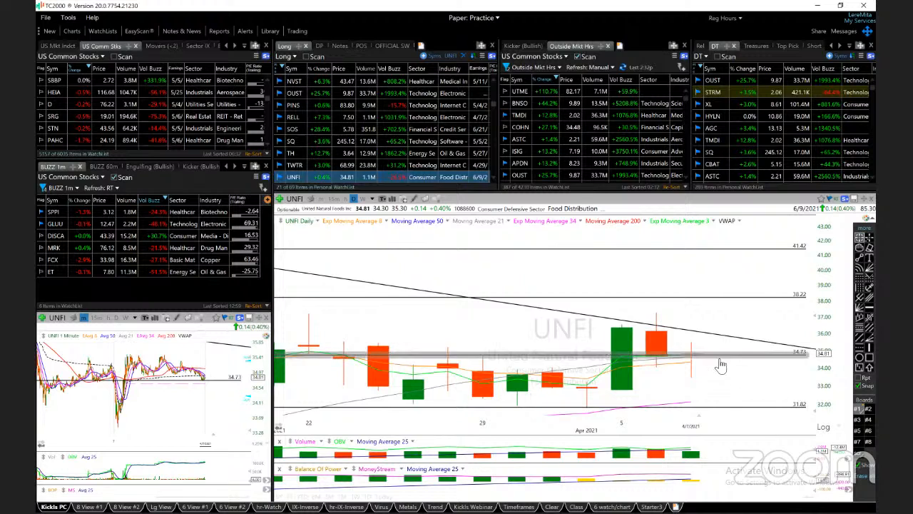
{"action": "mouse_move", "coordinate": [724, 362]}
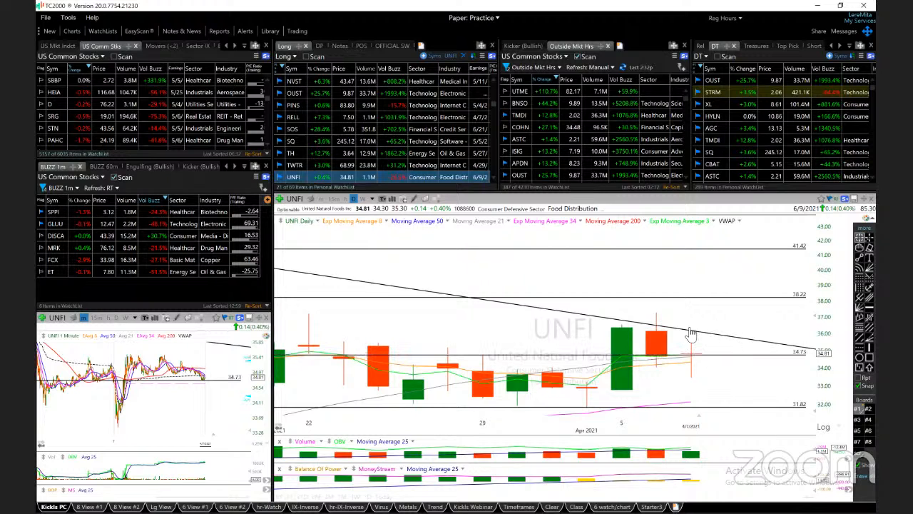
{"action": "mouse_move", "coordinate": [769, 339]}
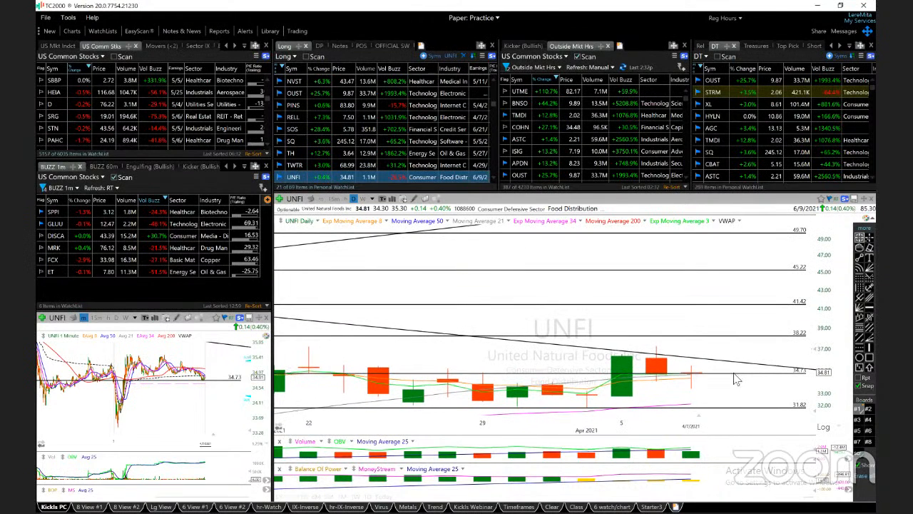
Step: Load VIRT's daily chart from the watchlist in place of UNFI's
{"action": "left_click", "coordinate": [293, 177]}
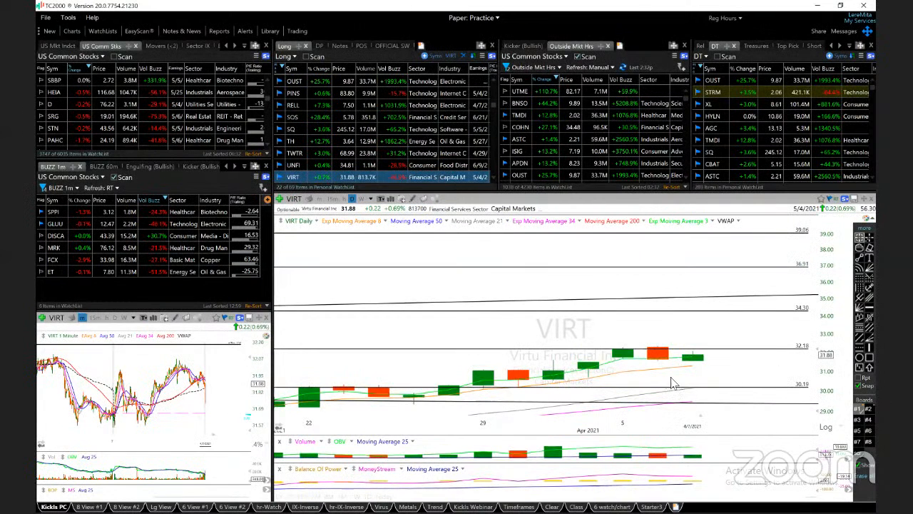
{"action": "mouse_move", "coordinate": [652, 351]}
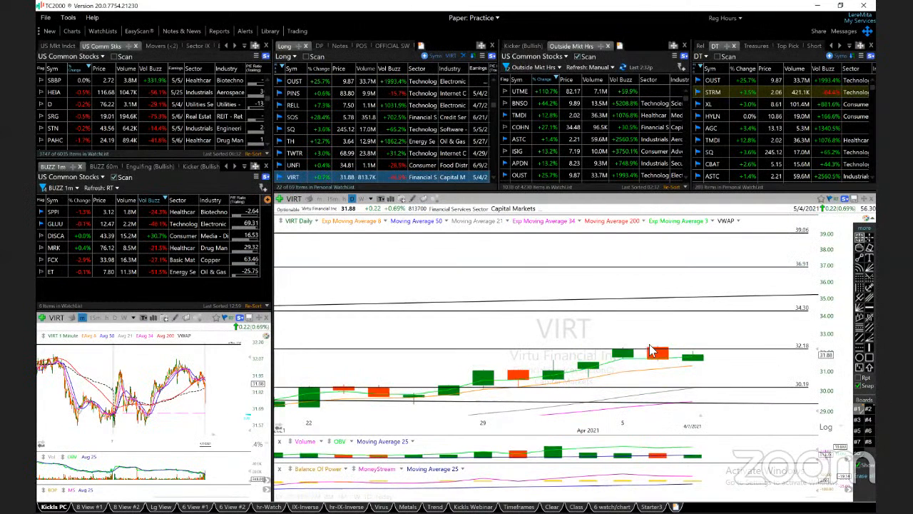
{"action": "mouse_move", "coordinate": [736, 368]}
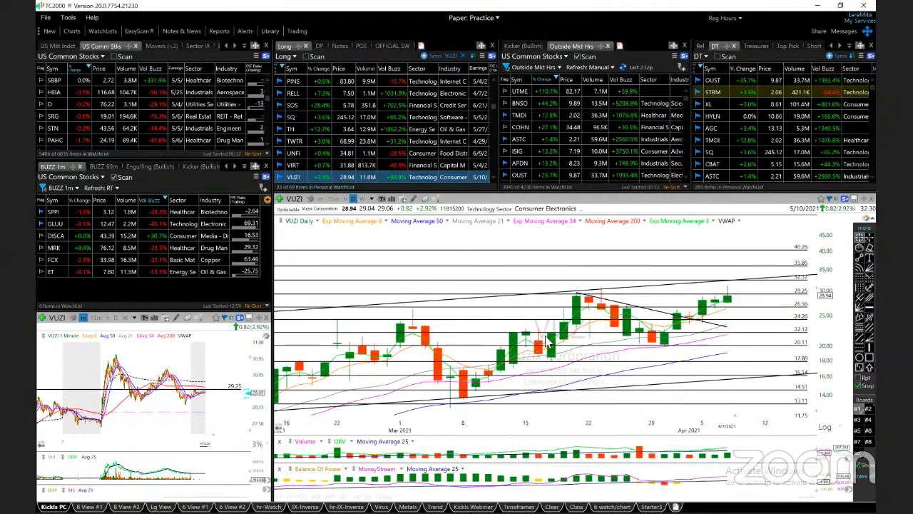
{"action": "mouse_move", "coordinate": [645, 354]}
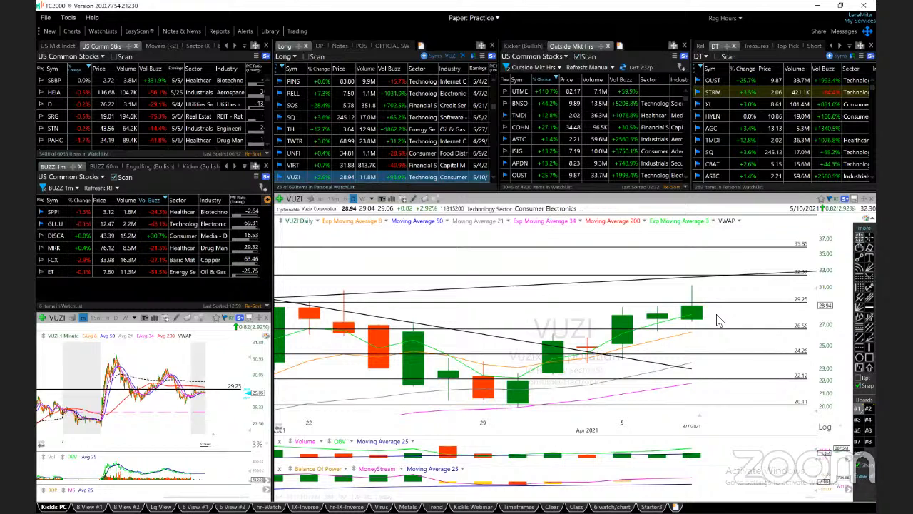
{"action": "mouse_move", "coordinate": [692, 303]}
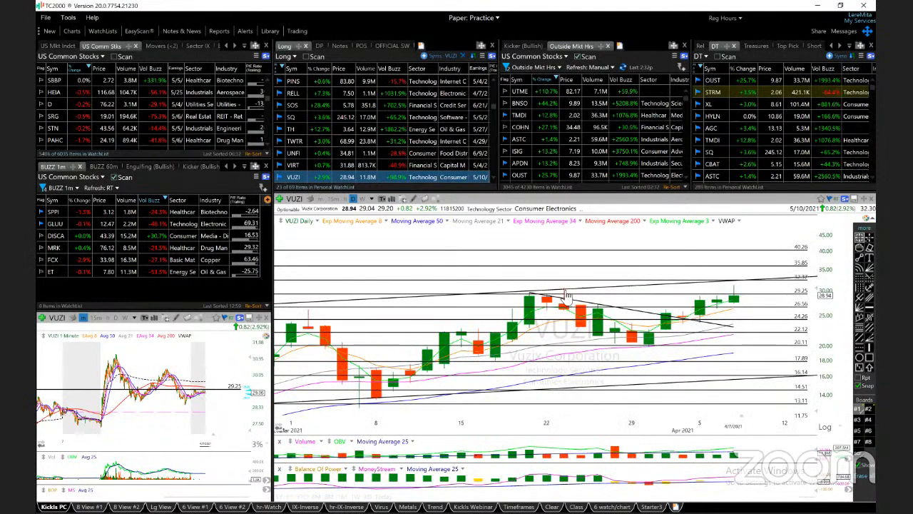
{"action": "mouse_move", "coordinate": [556, 293]}
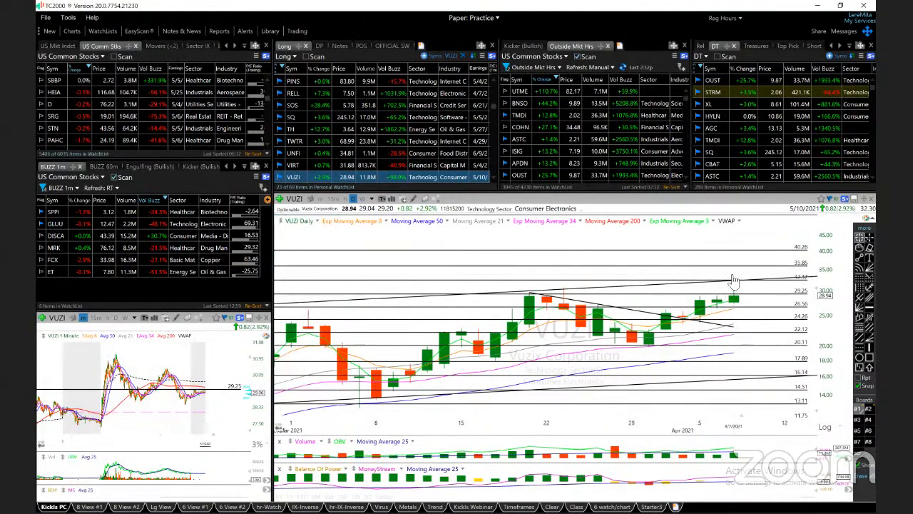
{"action": "mouse_move", "coordinate": [733, 318]}
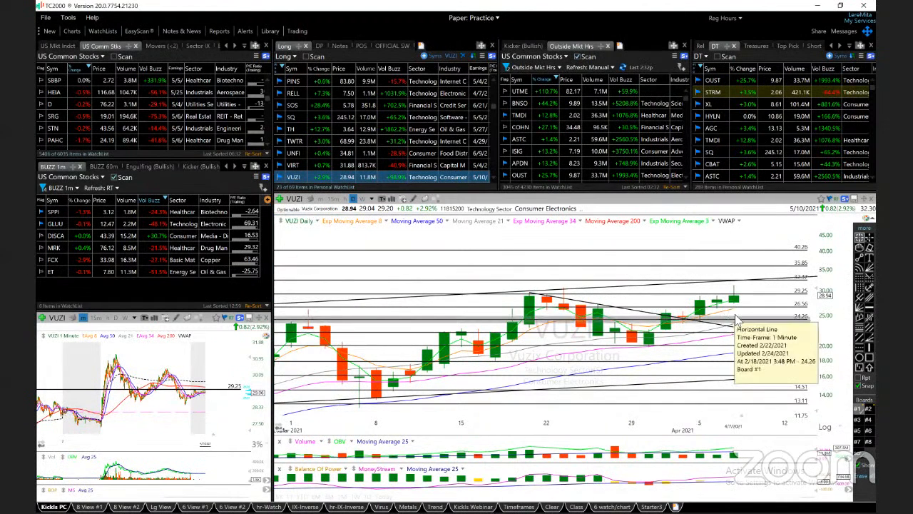
{"action": "mouse_move", "coordinate": [806, 287]}
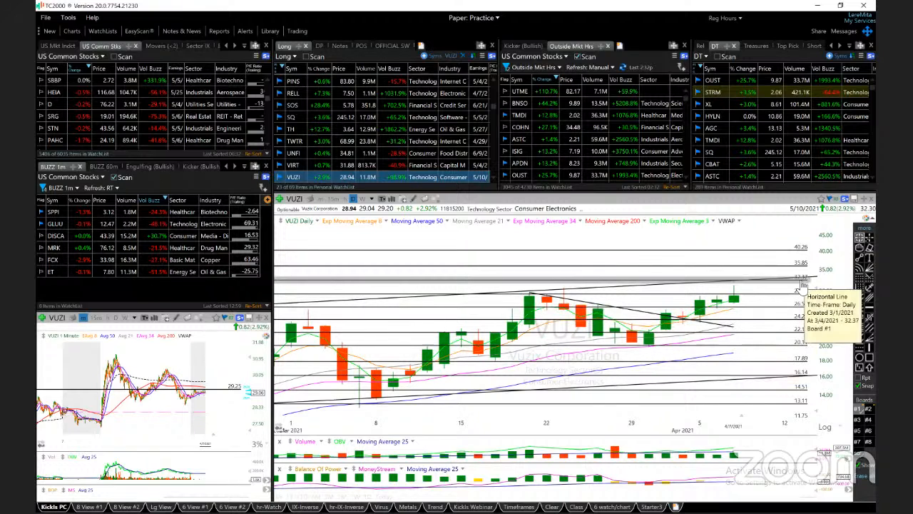
{"action": "mouse_move", "coordinate": [763, 245]}
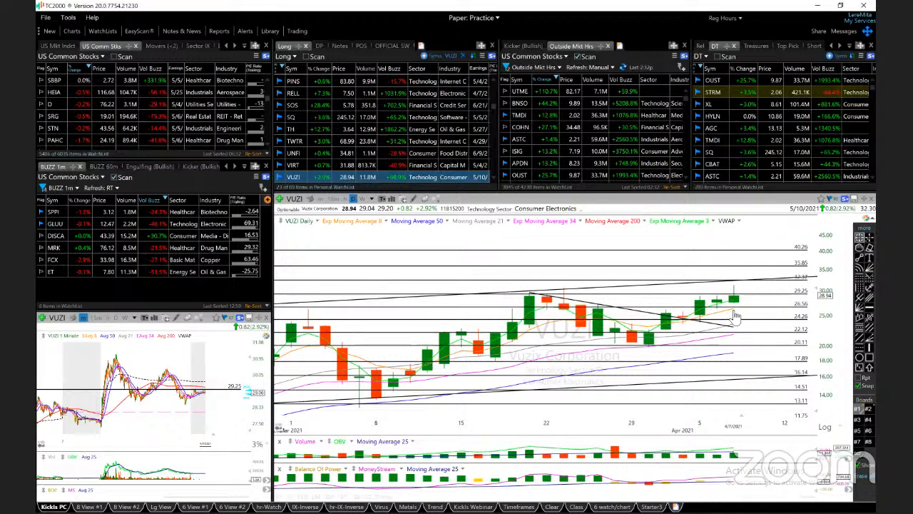
{"action": "mouse_move", "coordinate": [730, 316]}
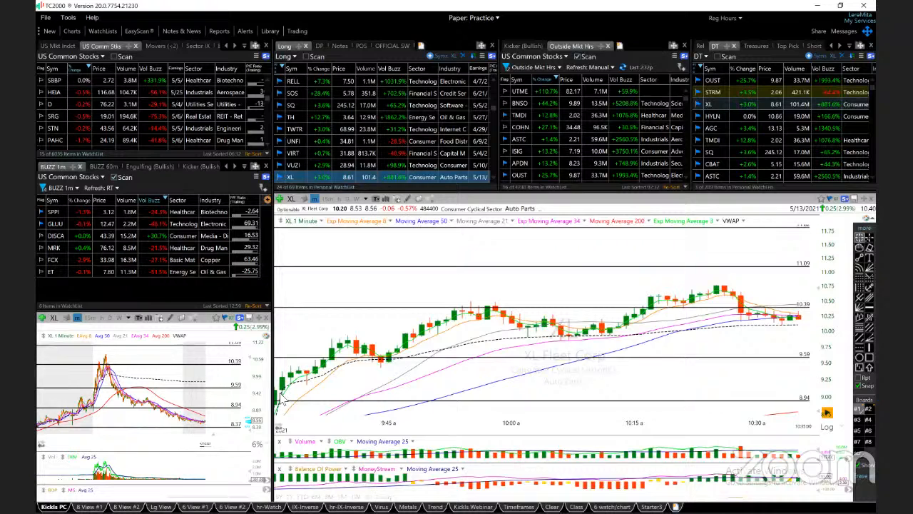
{"action": "mouse_move", "coordinate": [321, 368]}
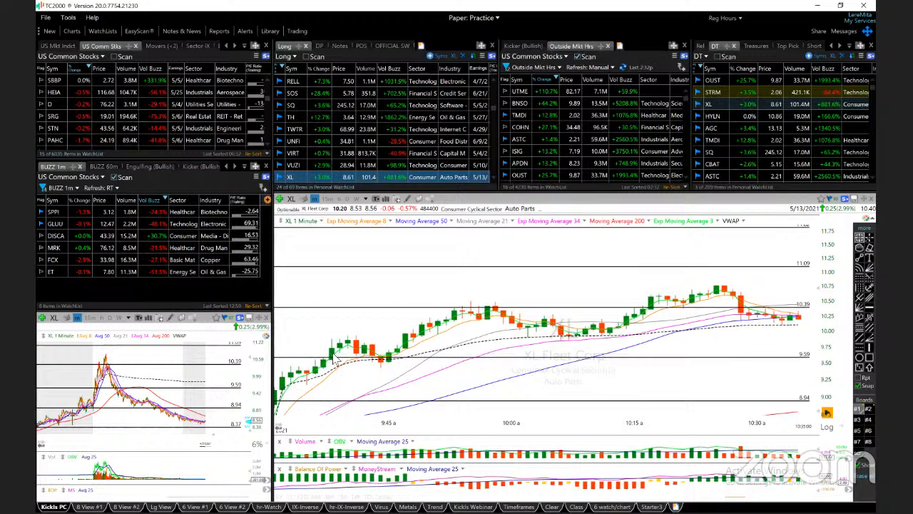
{"action": "mouse_move", "coordinate": [400, 368]}
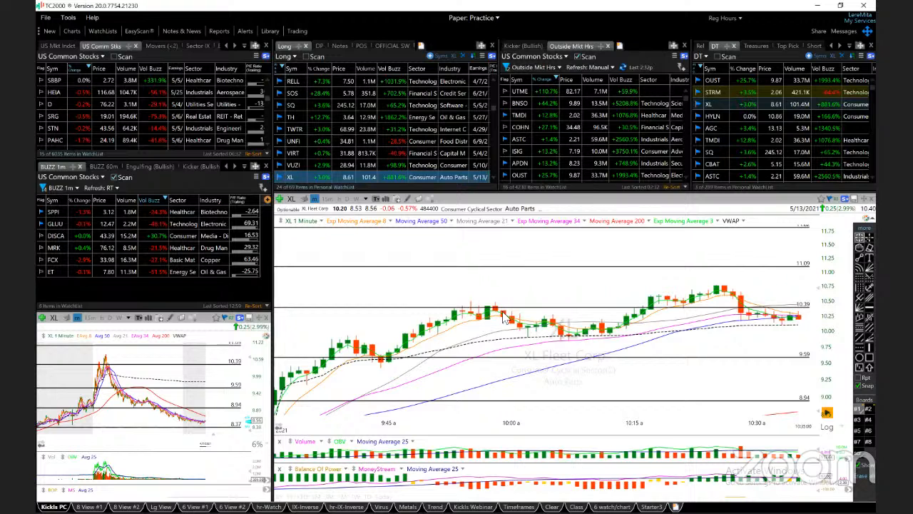
{"action": "mouse_move", "coordinate": [614, 336]}
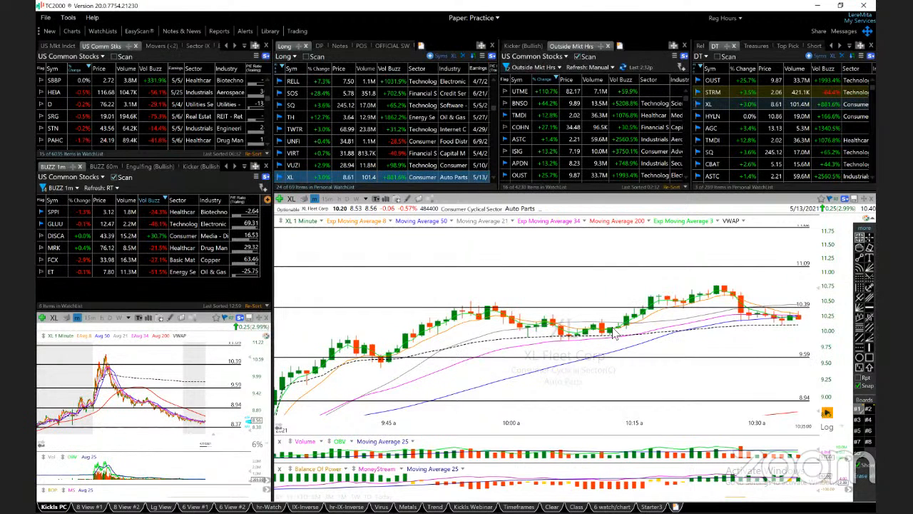
{"action": "mouse_move", "coordinate": [596, 336]}
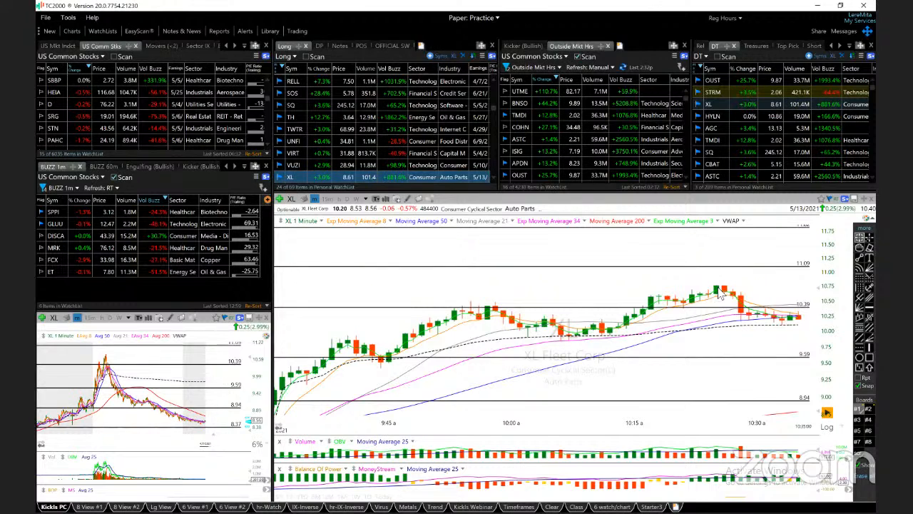
{"action": "mouse_move", "coordinate": [725, 298]}
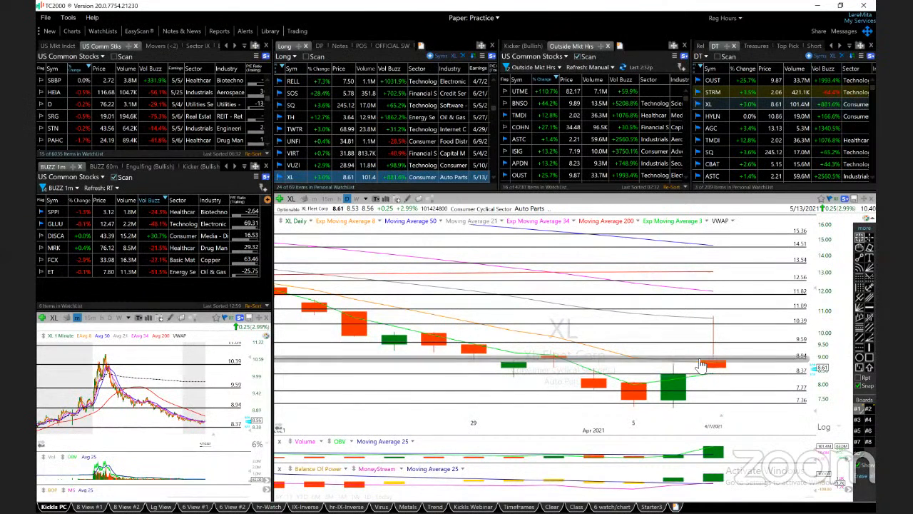
{"action": "mouse_move", "coordinate": [739, 357]}
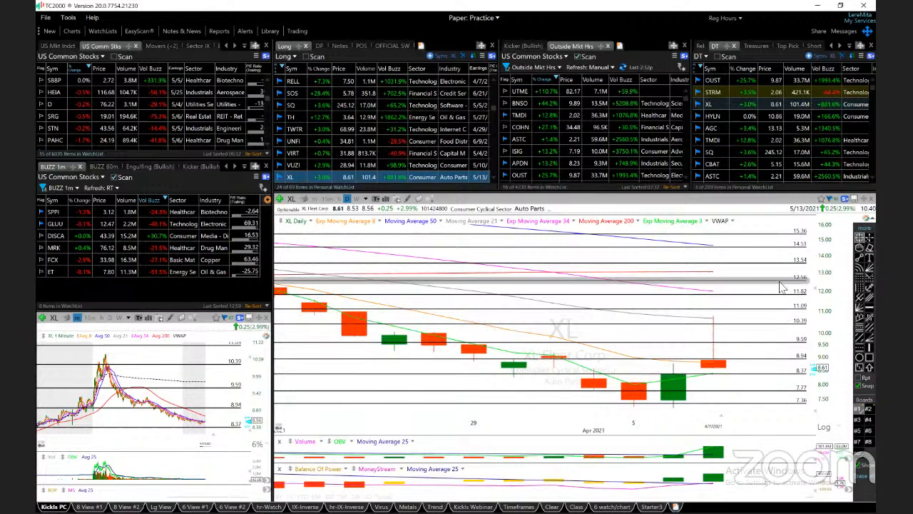
{"action": "mouse_move", "coordinate": [748, 337]}
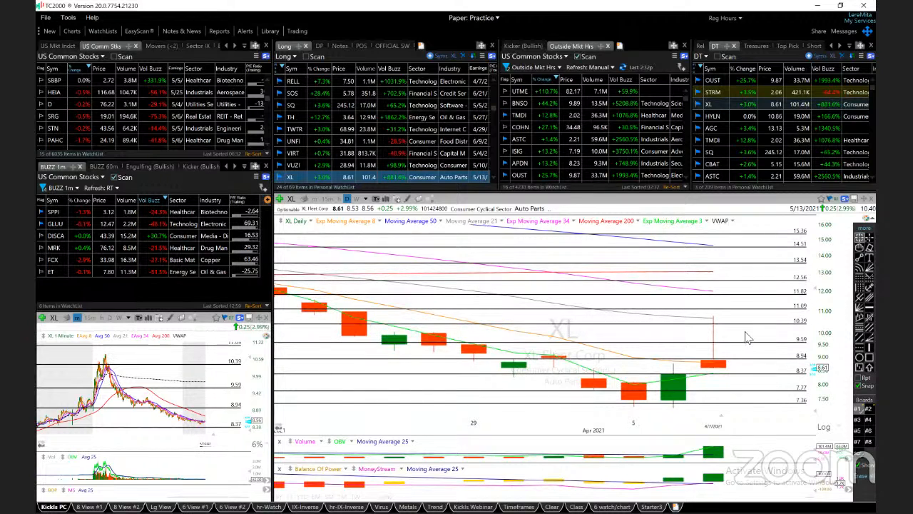
{"action": "mouse_move", "coordinate": [770, 342]}
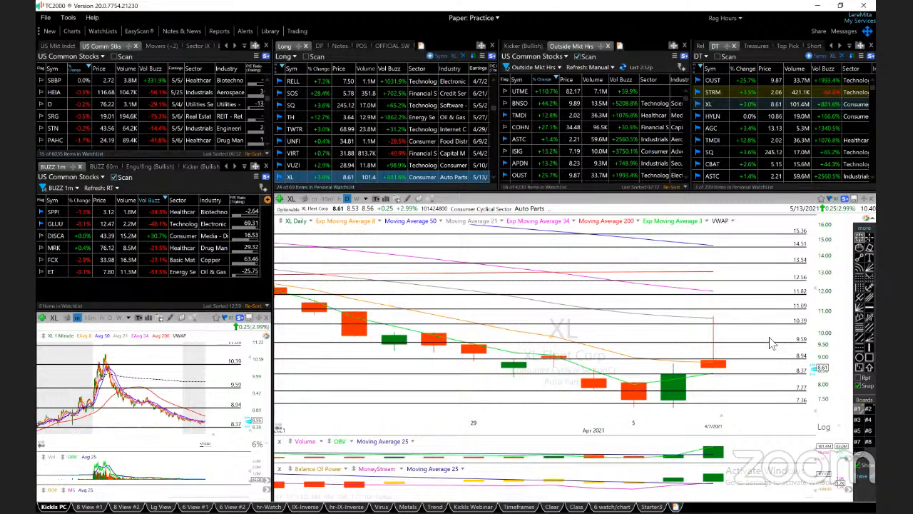
{"action": "mouse_move", "coordinate": [786, 328]}
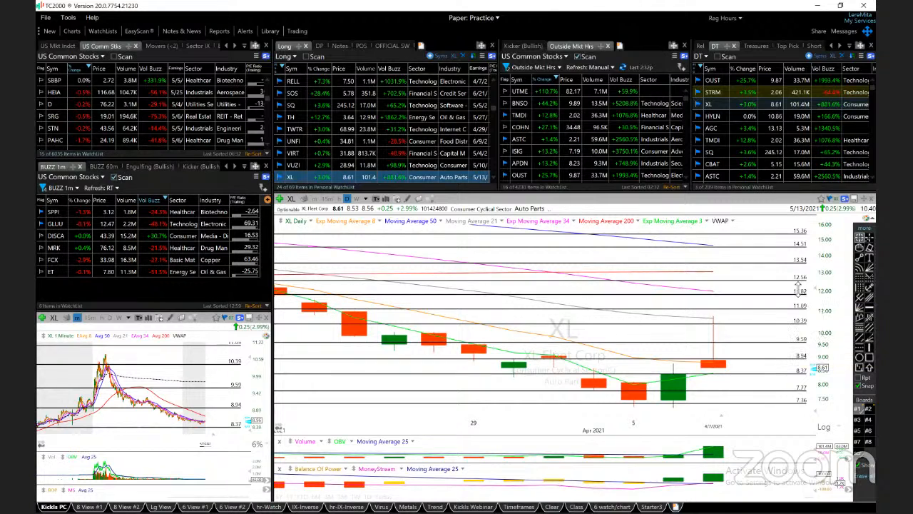
{"action": "mouse_move", "coordinate": [799, 267]}
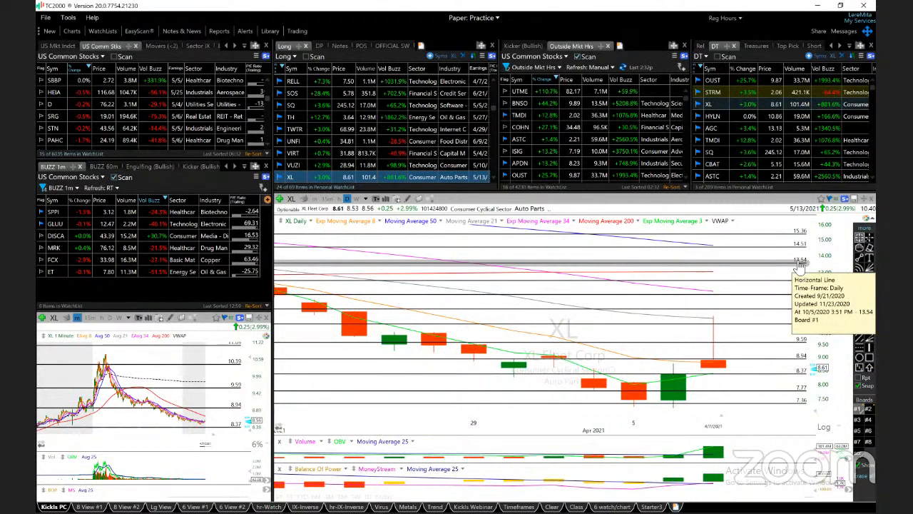